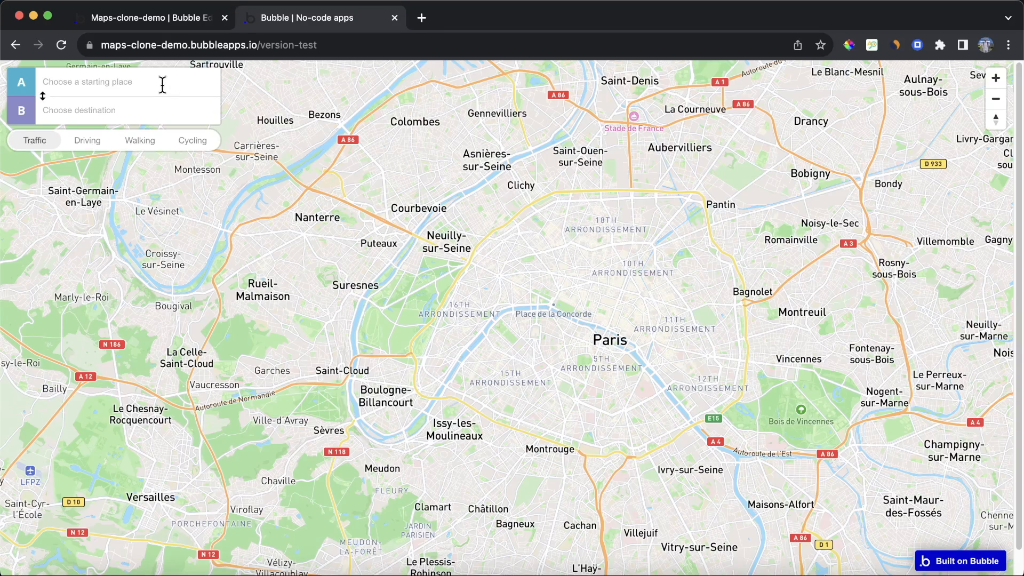
pyautogui.moveTo(934, 513)
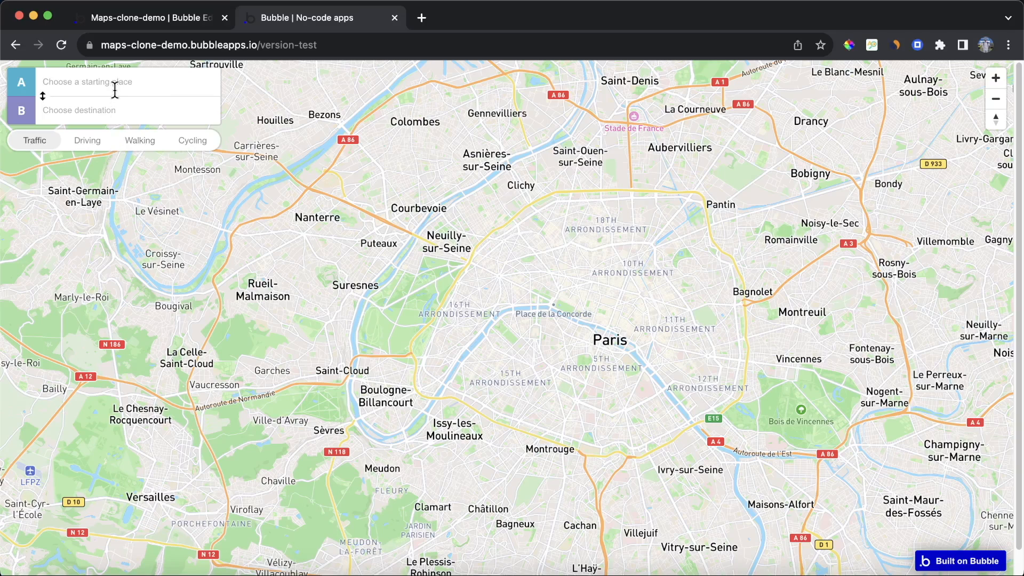
# Plot a route from Champs-Elysées, Paris to Clichy, Hauts-de-Seine in the preview.
pyautogui.write('Champs')
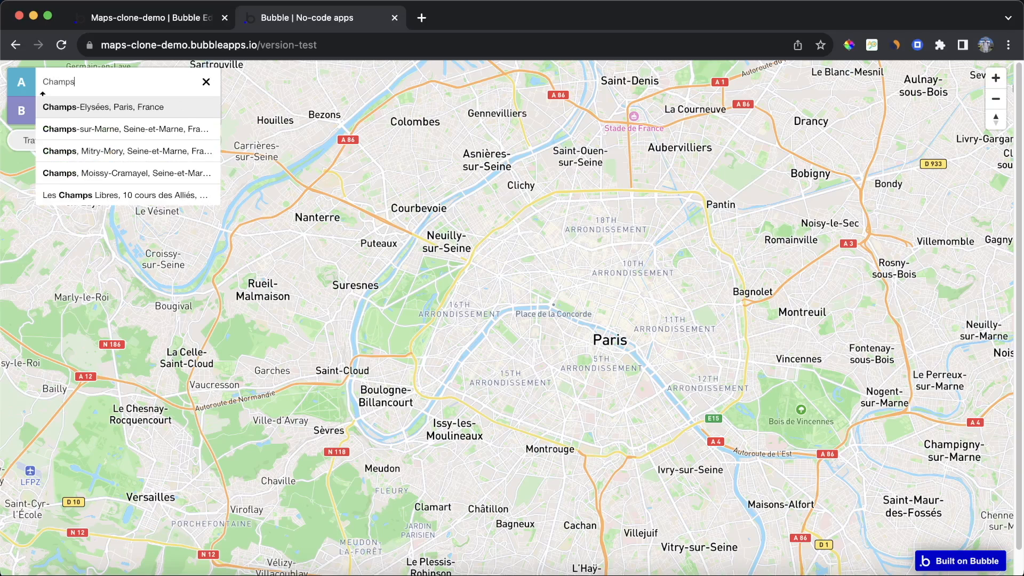
pyautogui.click(103, 107)
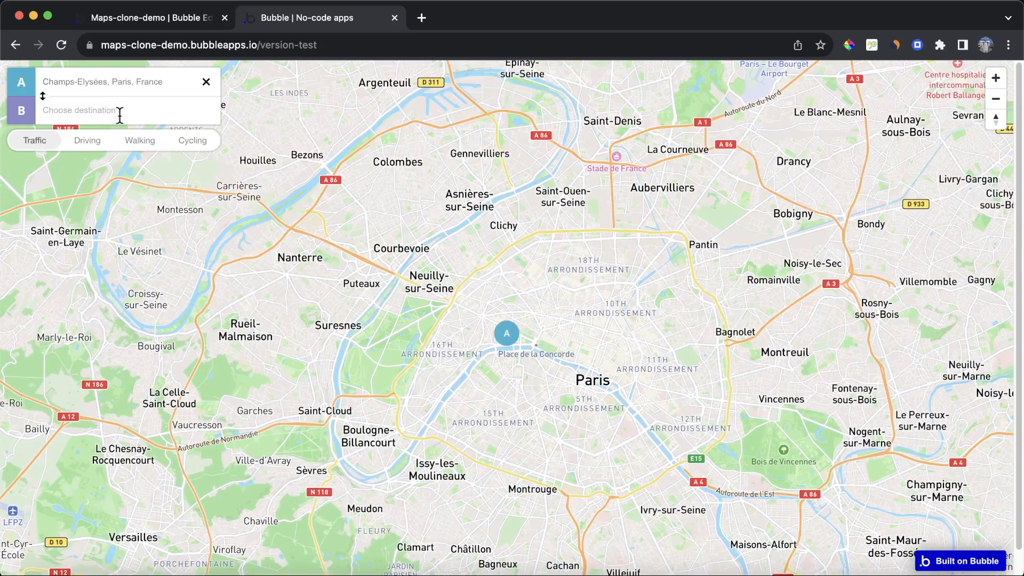
pyautogui.write('Clichy')
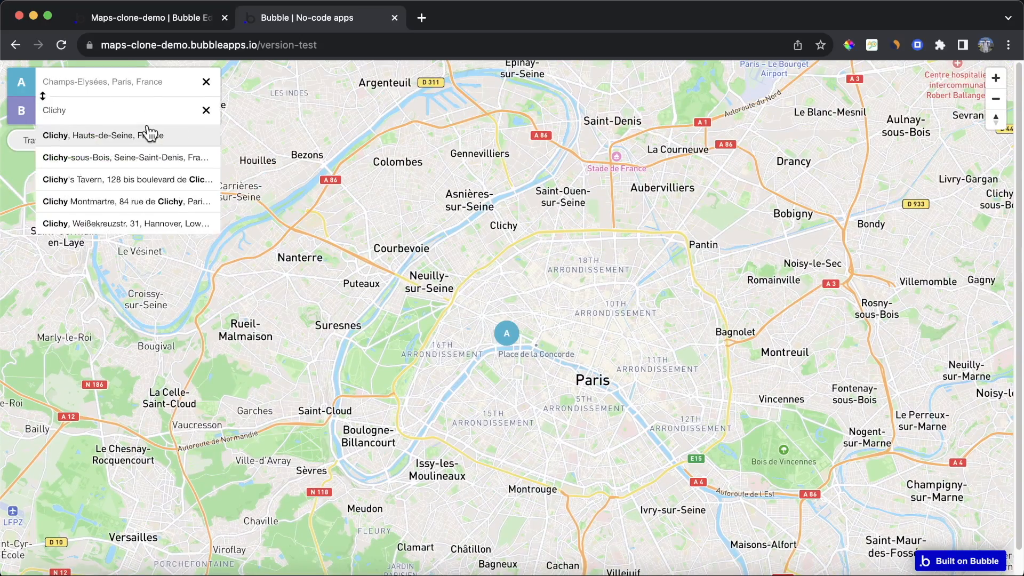
pyautogui.click(126, 135)
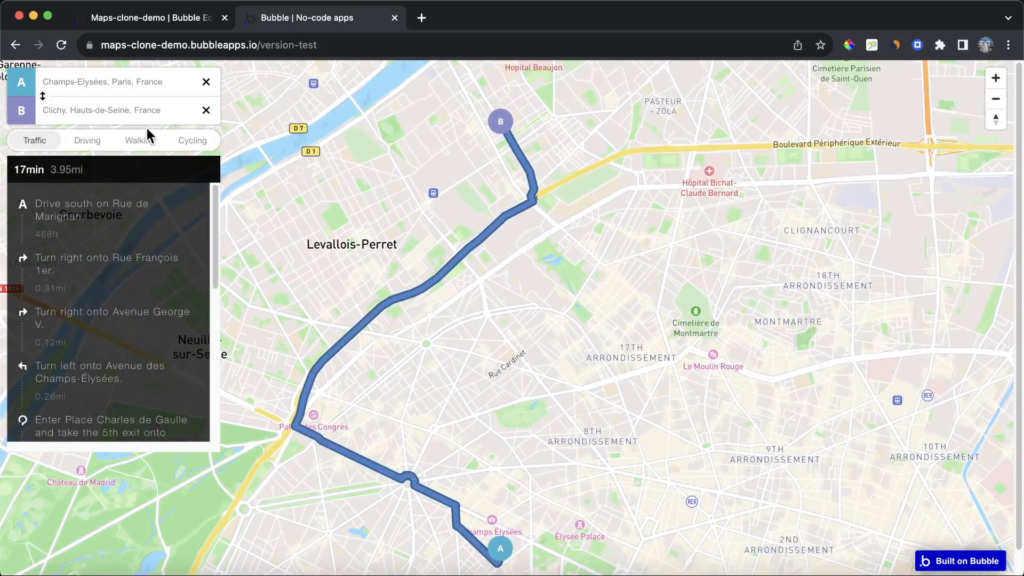
# Show turn-by-turn directions for driving, walking and cycling.
pyautogui.click(87, 140)
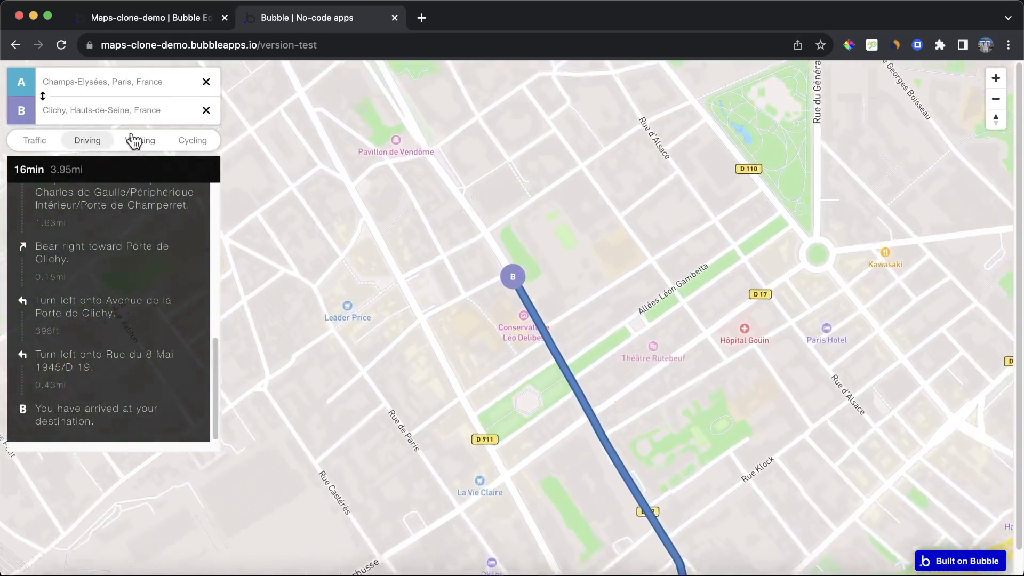
pyautogui.click(140, 140)
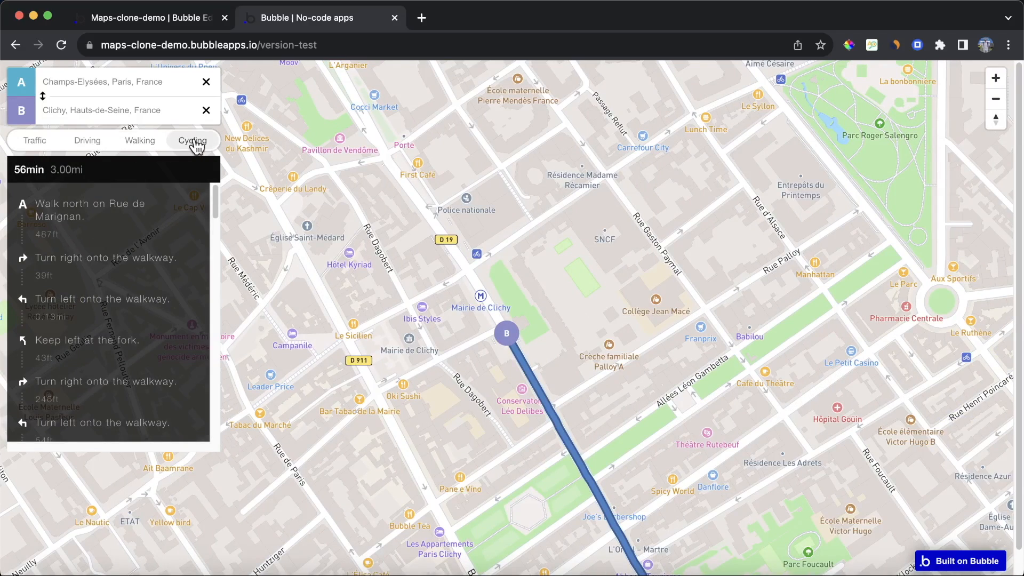
pyautogui.click(192, 140)
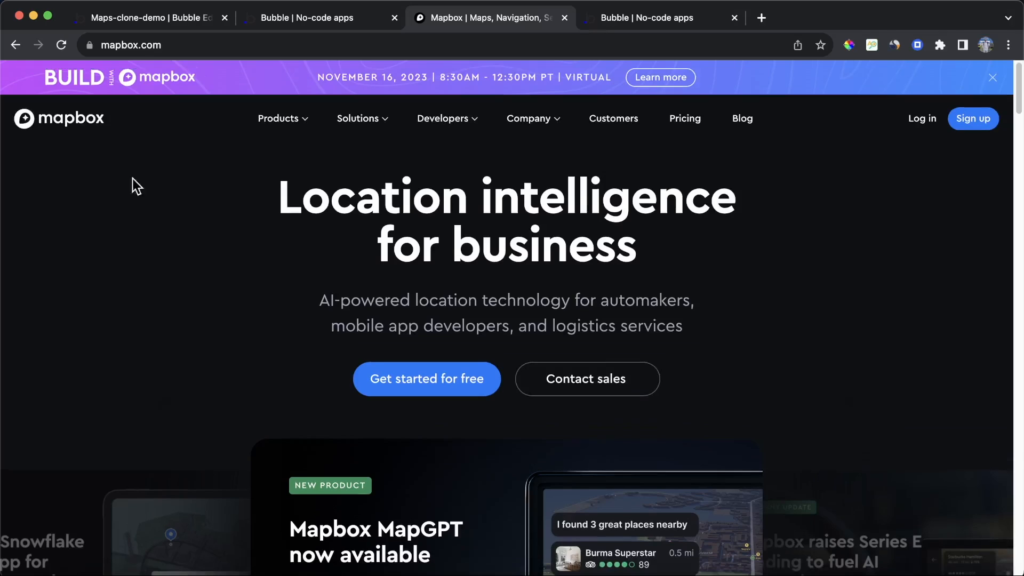
pyautogui.moveTo(116, 182)
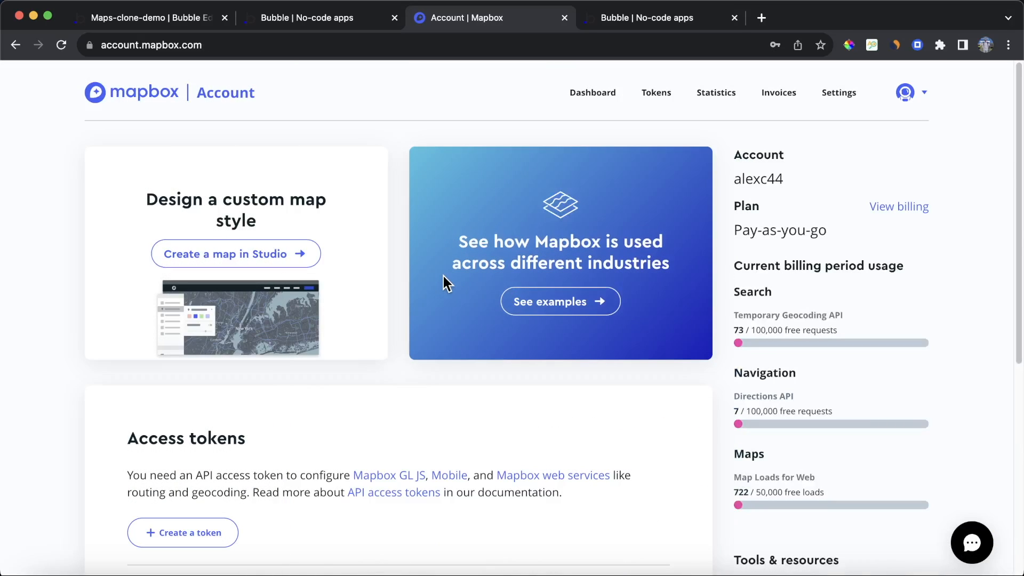
pyautogui.moveTo(378, 128)
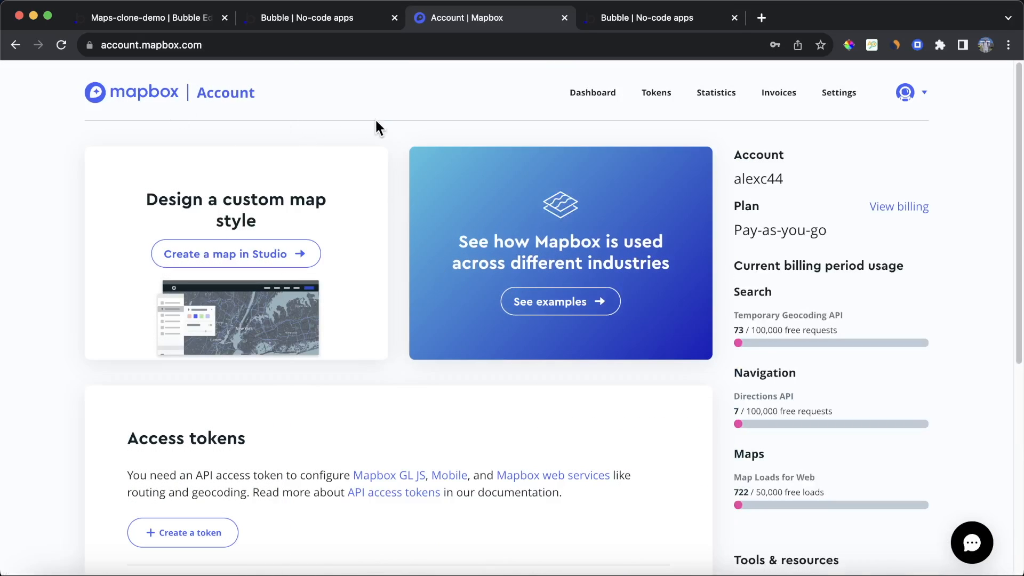
pyautogui.moveTo(398, 123)
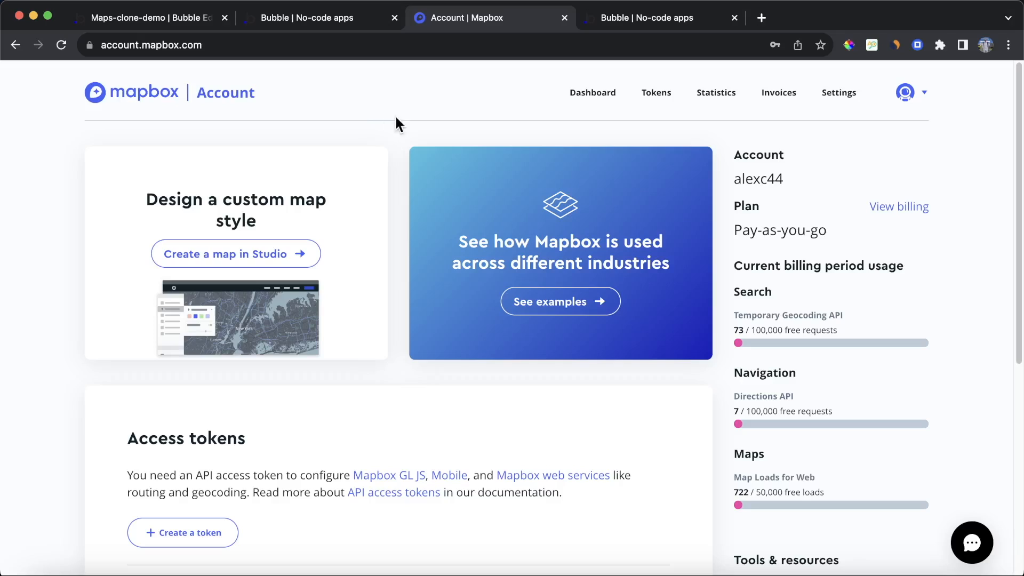
pyautogui.moveTo(757, 230)
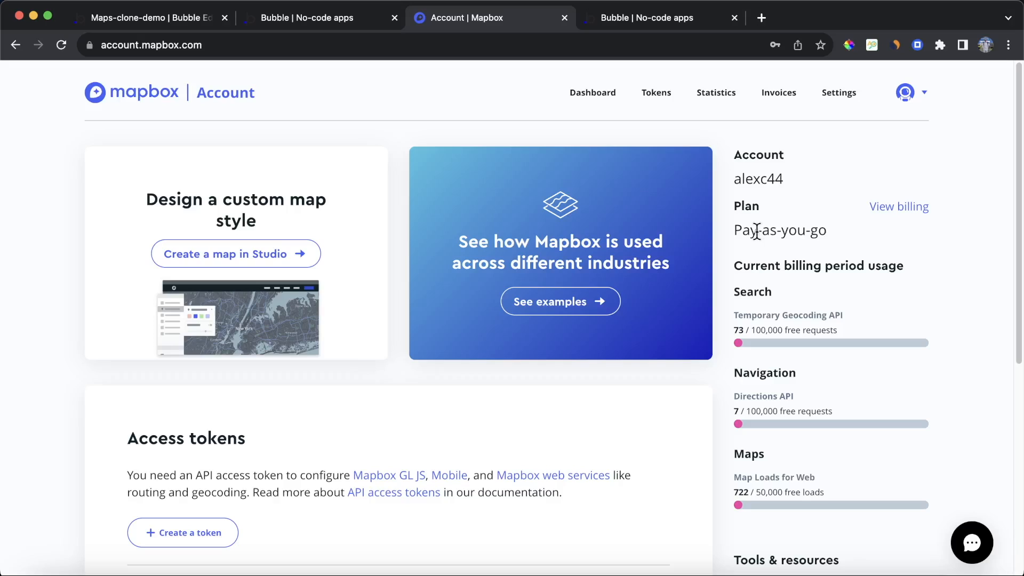
pyautogui.moveTo(840, 411)
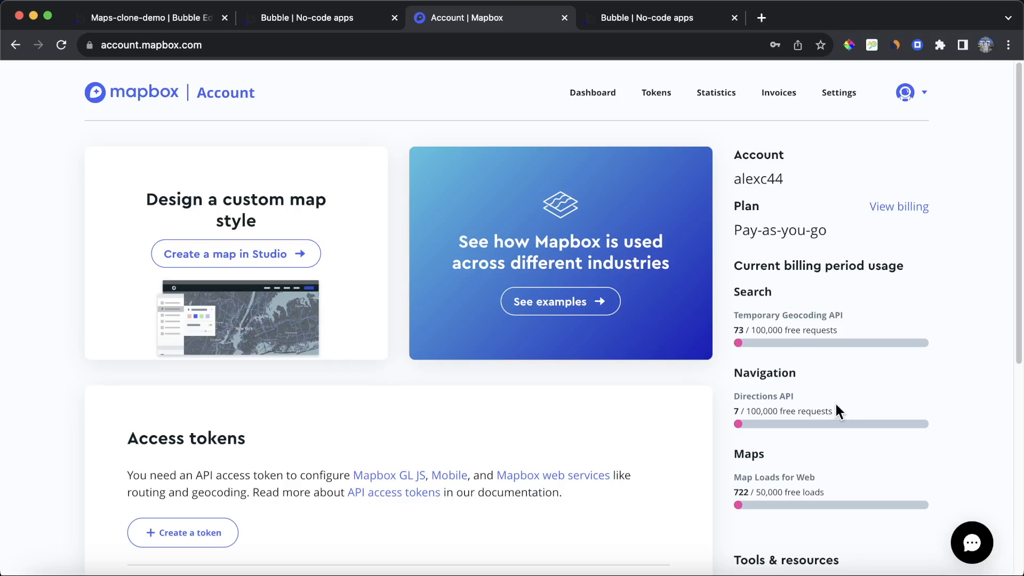
pyautogui.moveTo(841, 413)
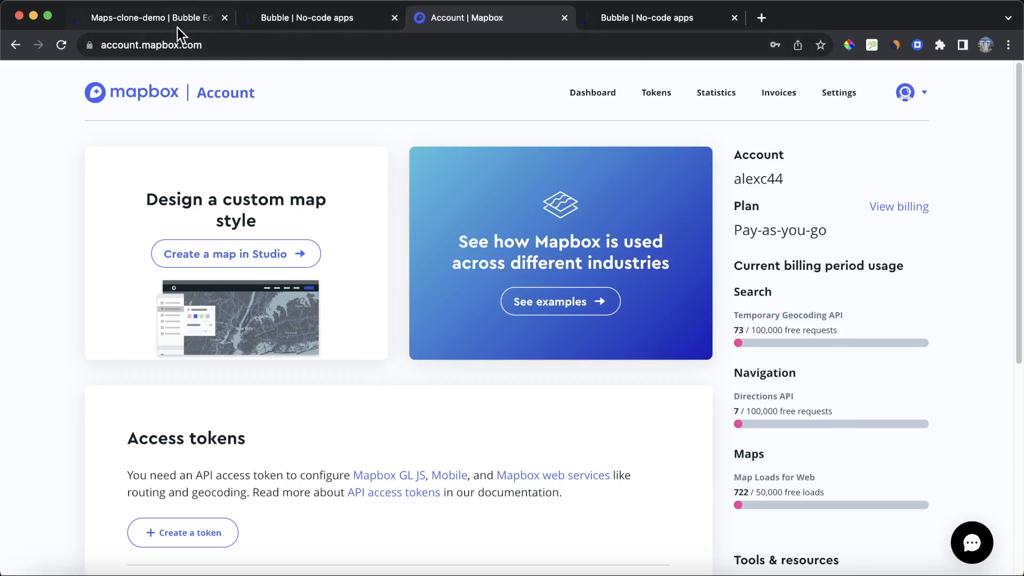
# Install the Beautiful Maps - Mapbox plugin and bring its empty Token fields into view.
pyautogui.click(153, 17)
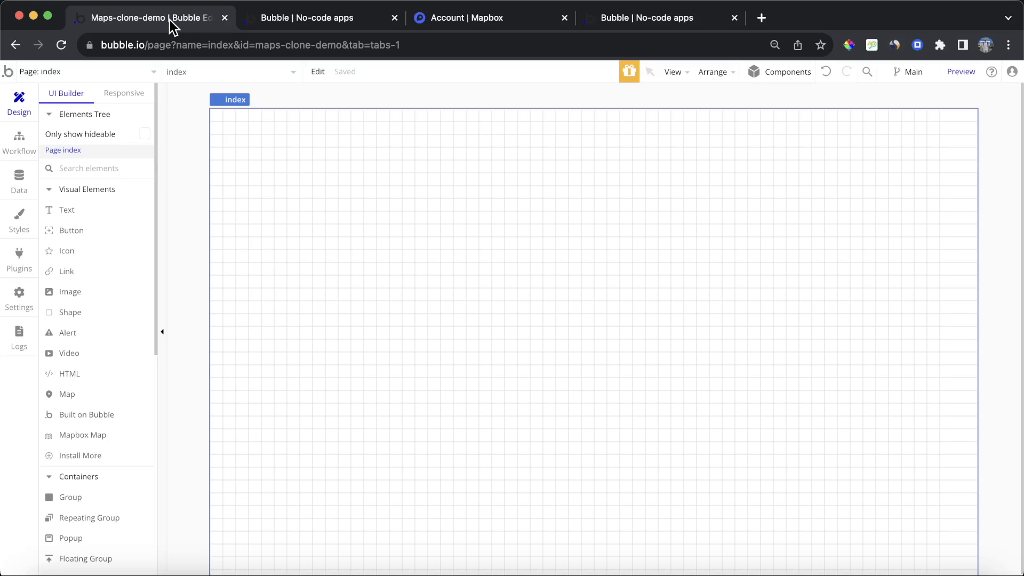
pyautogui.click(19, 258)
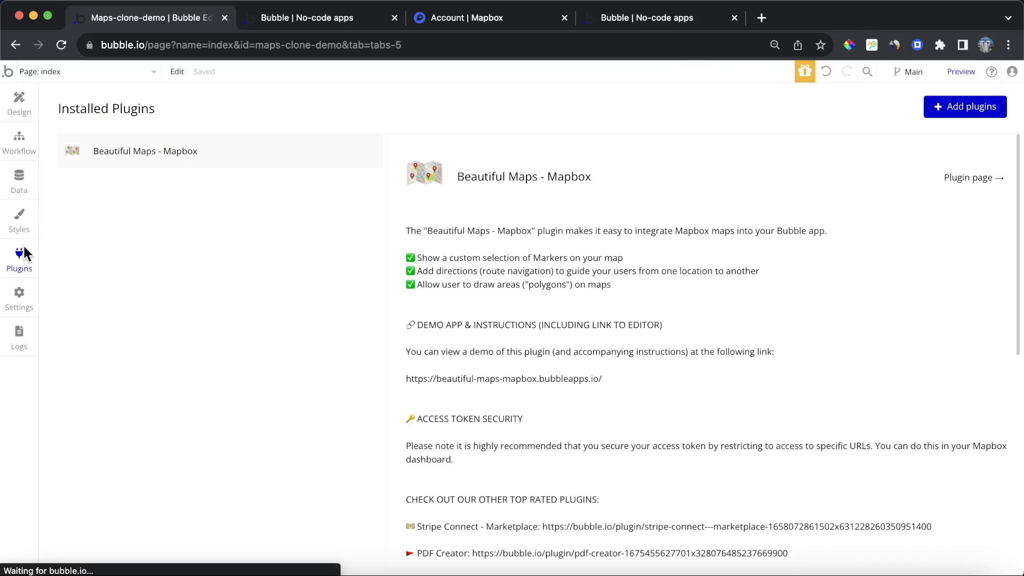
pyautogui.moveTo(506, 185)
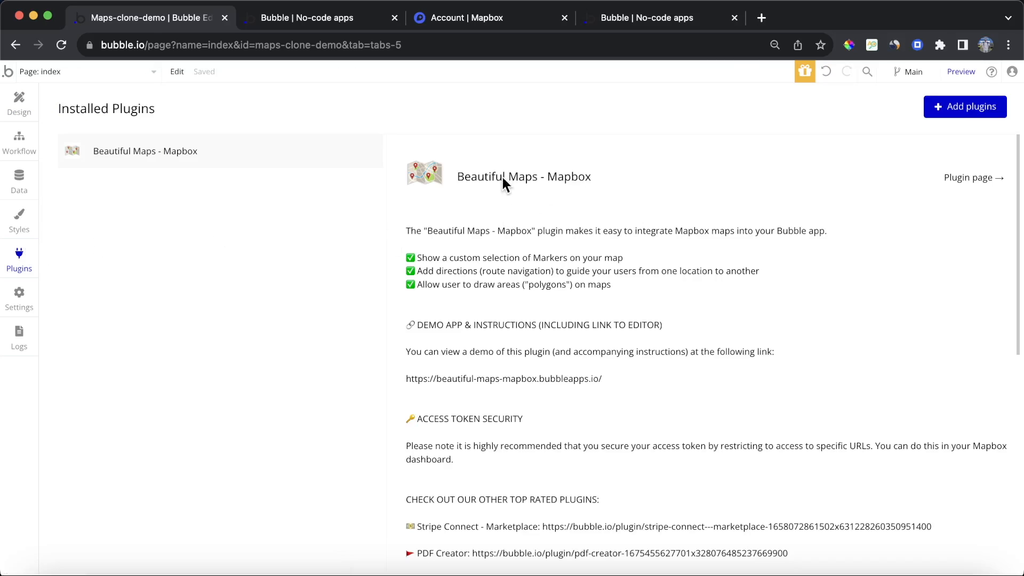
pyautogui.moveTo(965, 107)
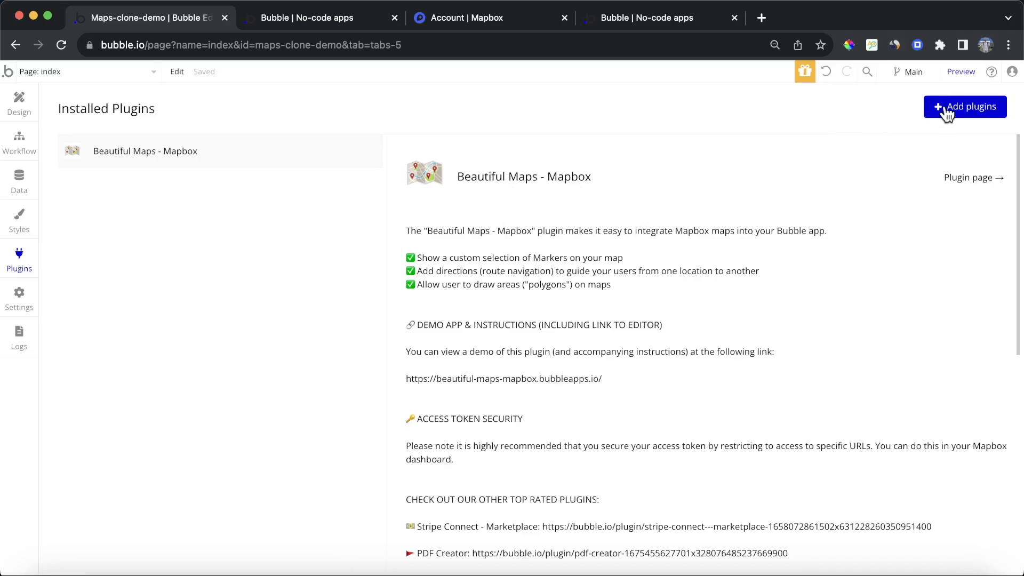
pyautogui.click(963, 107)
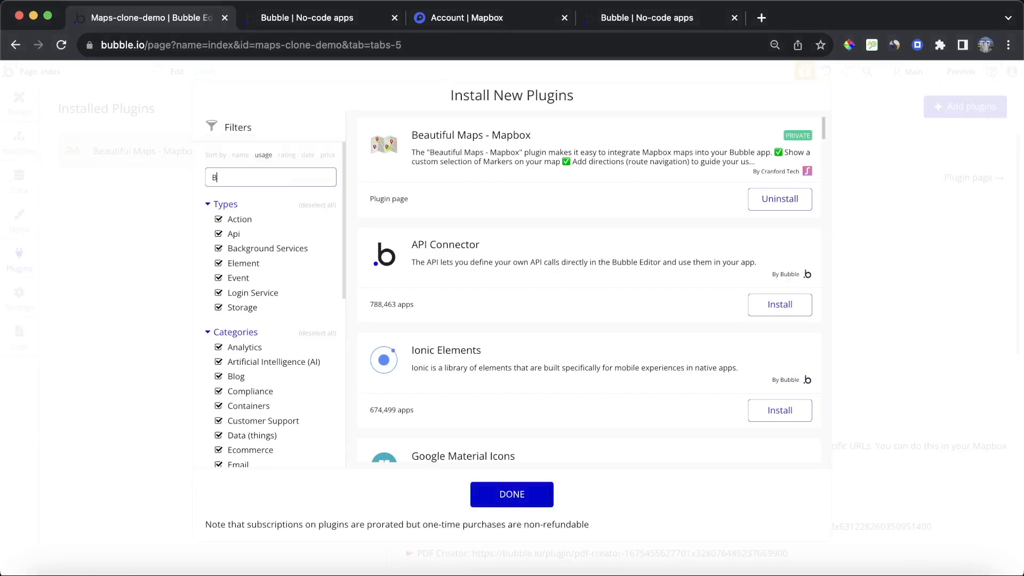
pyautogui.write('eautiful Maps')
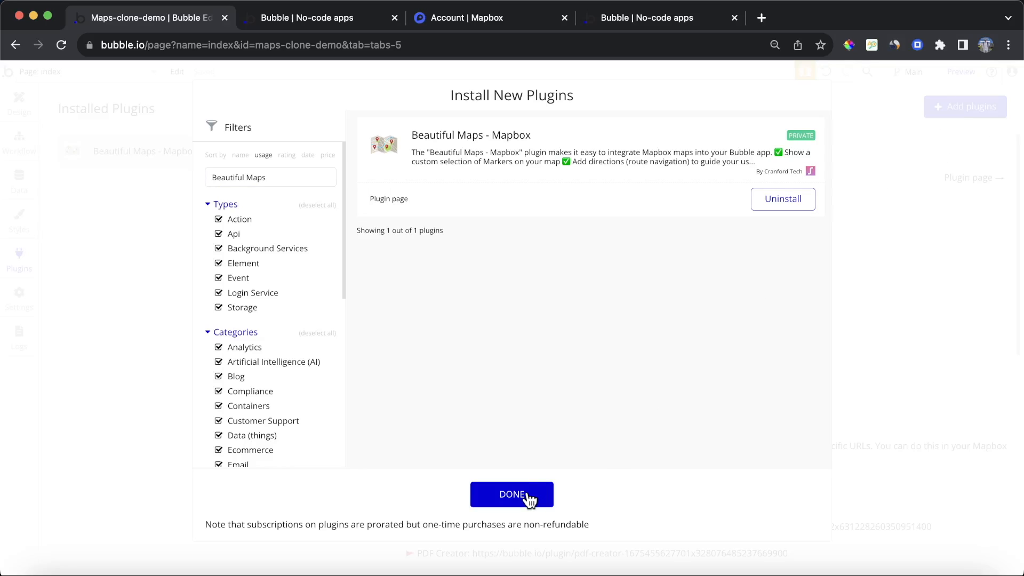
pyautogui.click(512, 494)
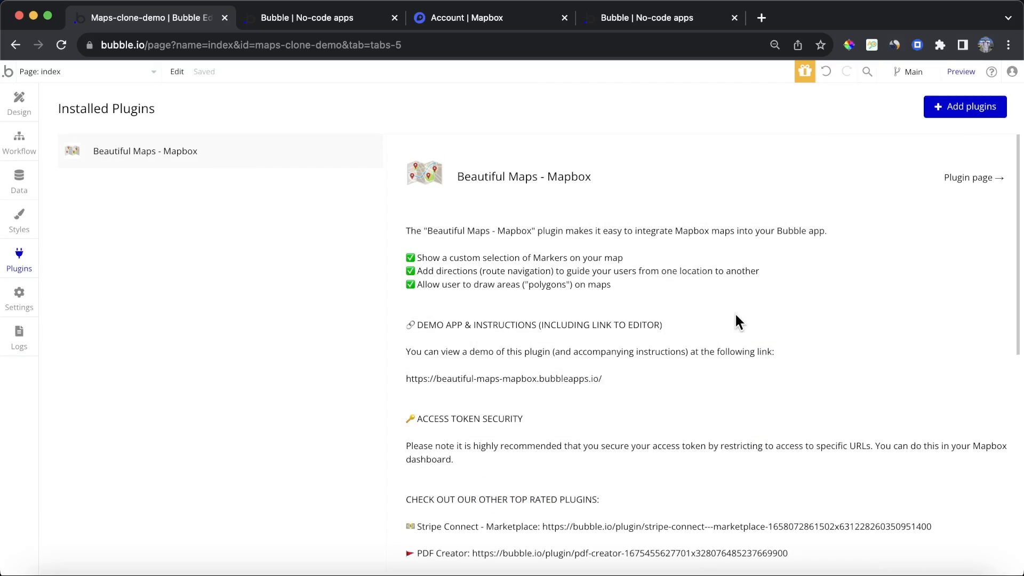
pyautogui.scroll(-3)
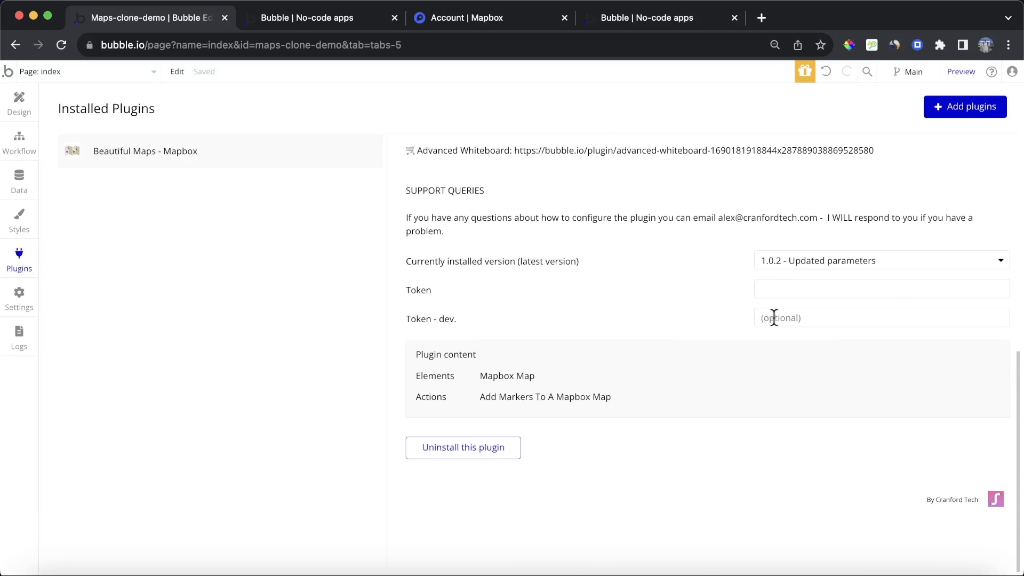
pyautogui.moveTo(525, 41)
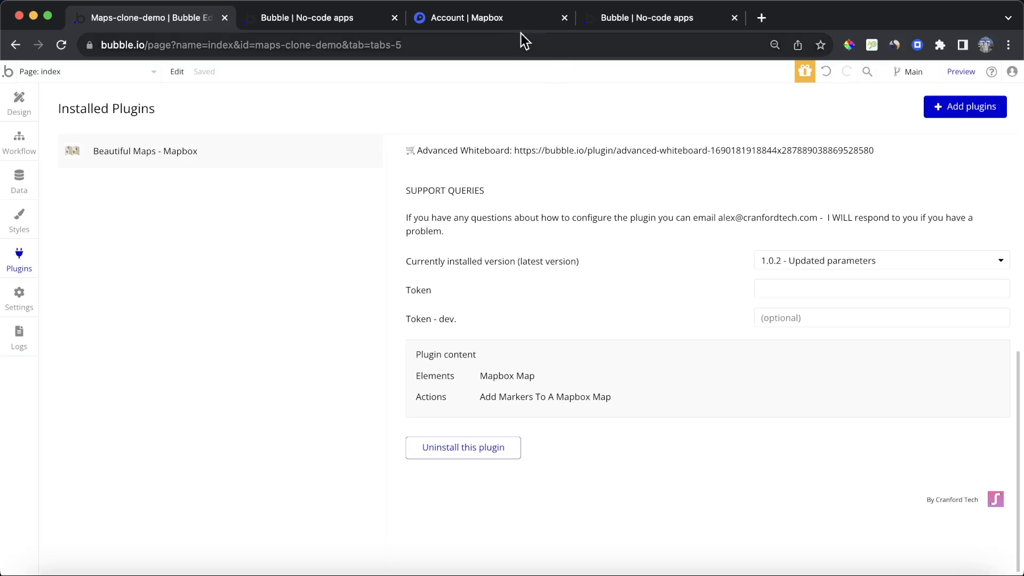
# Draft a new Mapbox access token named Google Maps Clone with default public scopes.
pyautogui.click(466, 17)
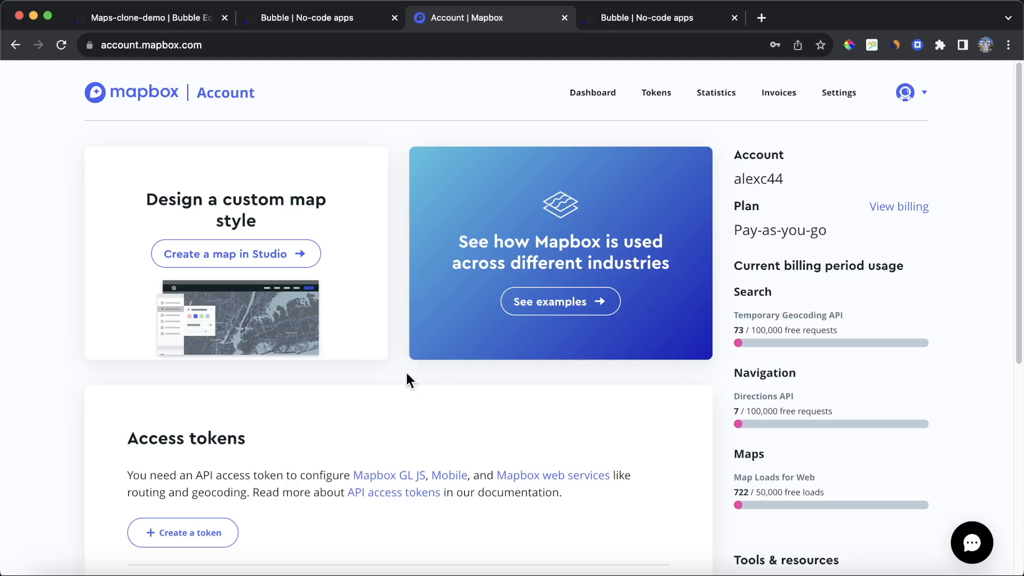
pyautogui.moveTo(216, 532)
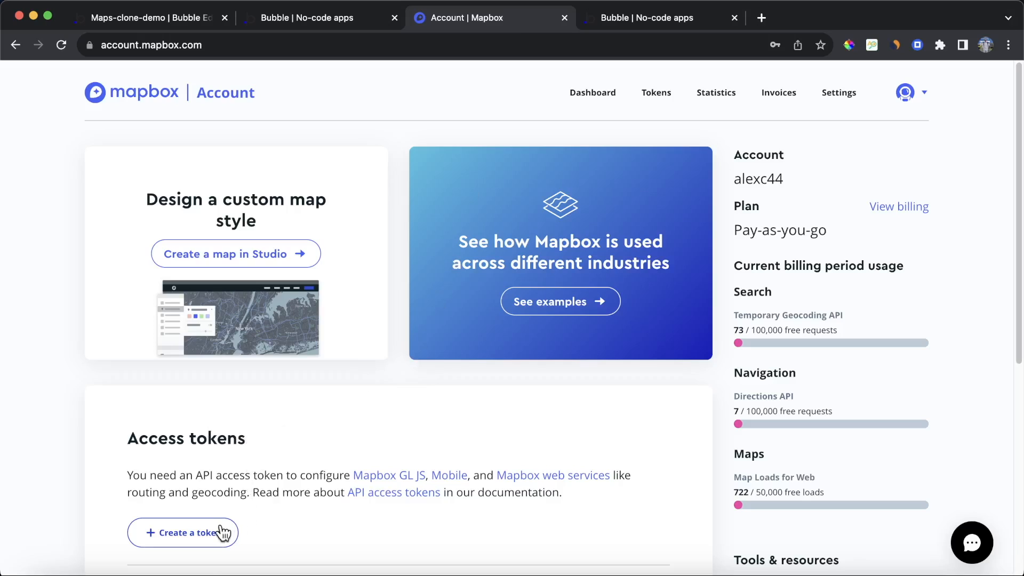
pyautogui.click(182, 533)
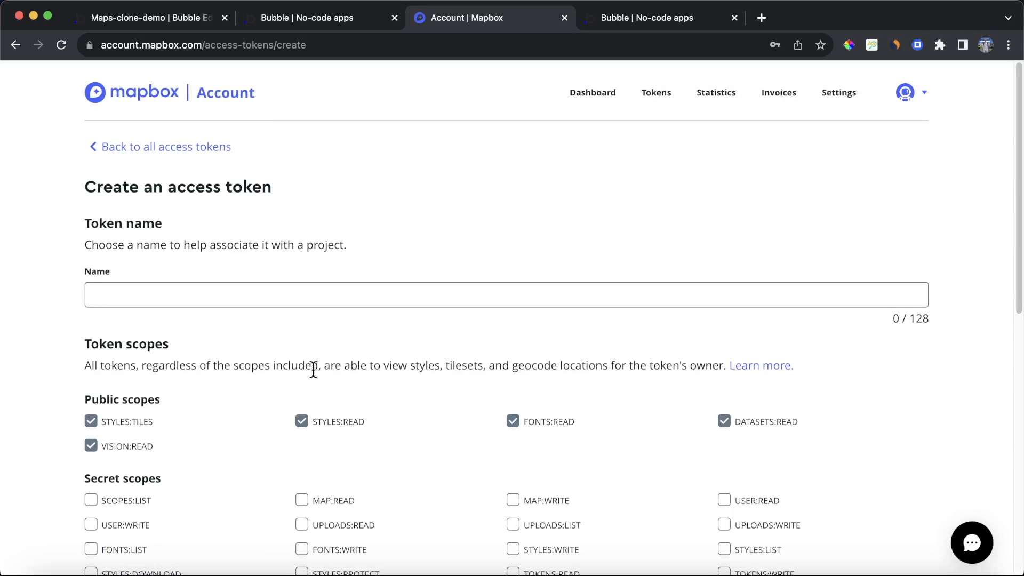
pyautogui.write('Google Maps Clone')
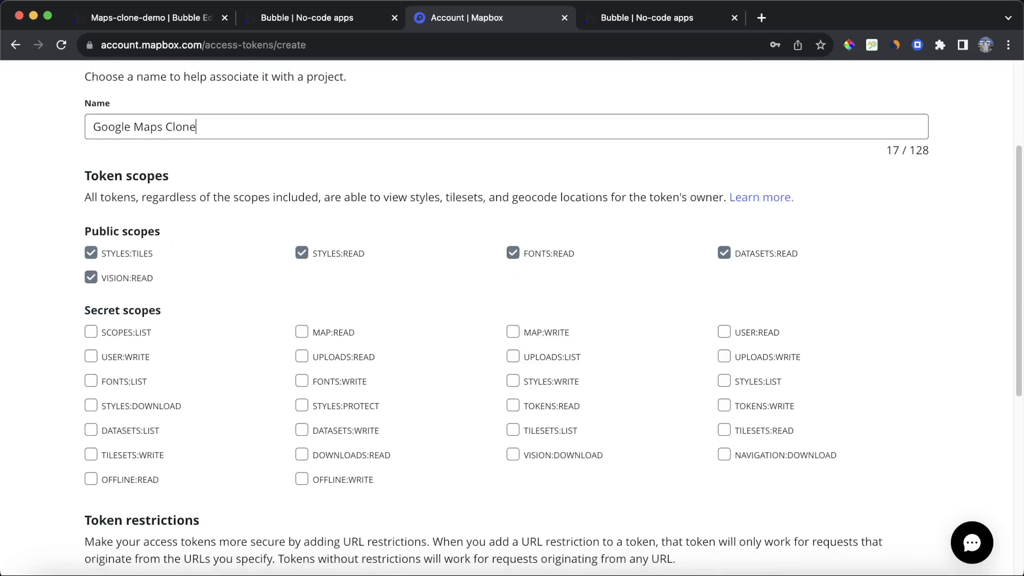
pyautogui.scroll(-3)
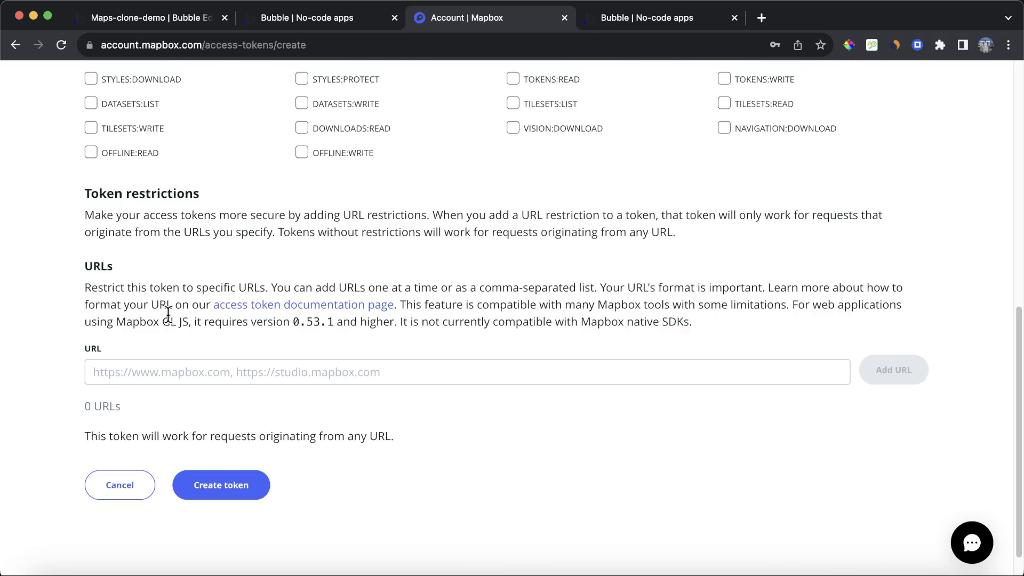
pyautogui.click(151, 18)
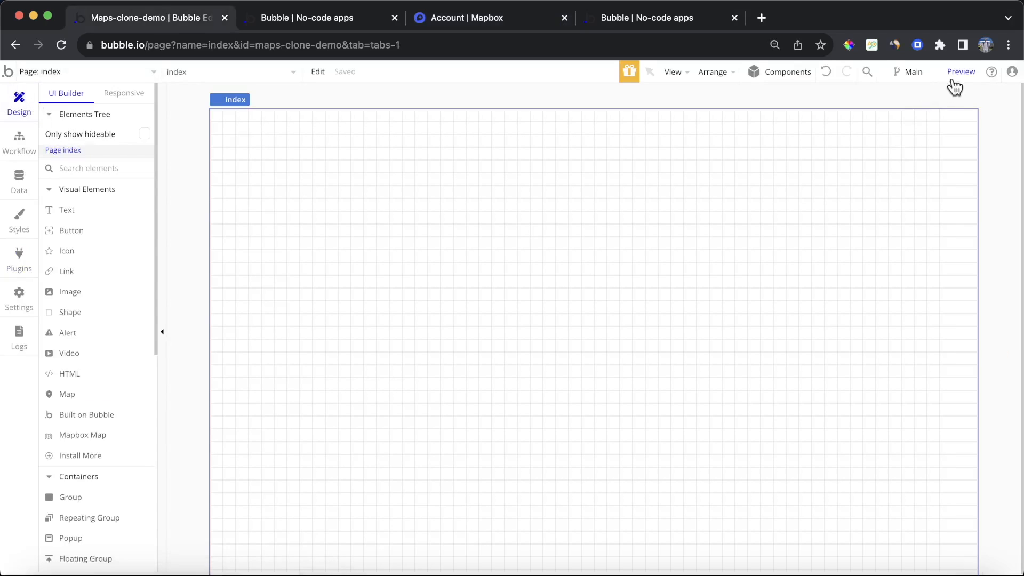
pyautogui.click(960, 71)
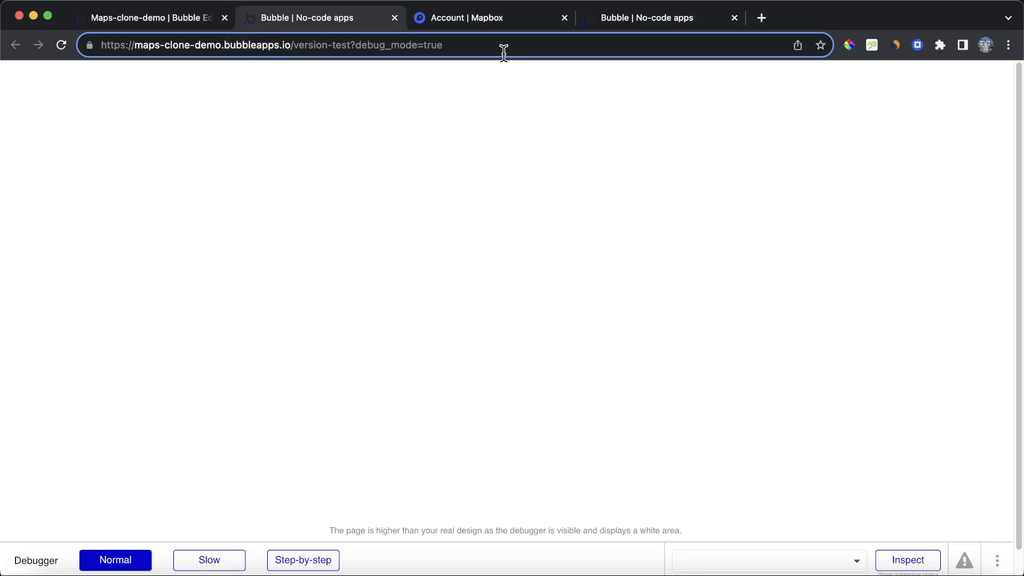
pyautogui.doubleClick(196, 45)
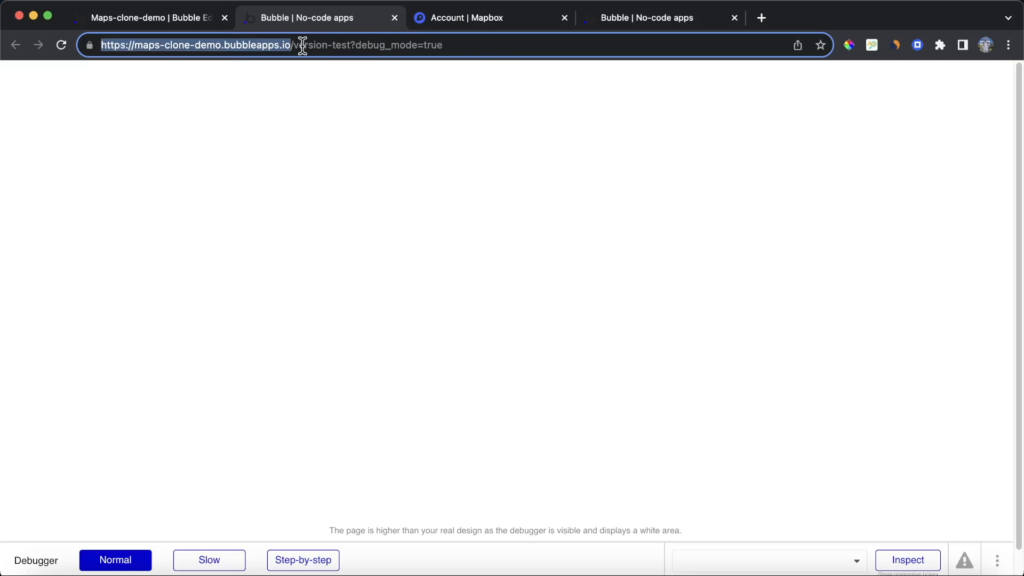
pyautogui.click(483, 17)
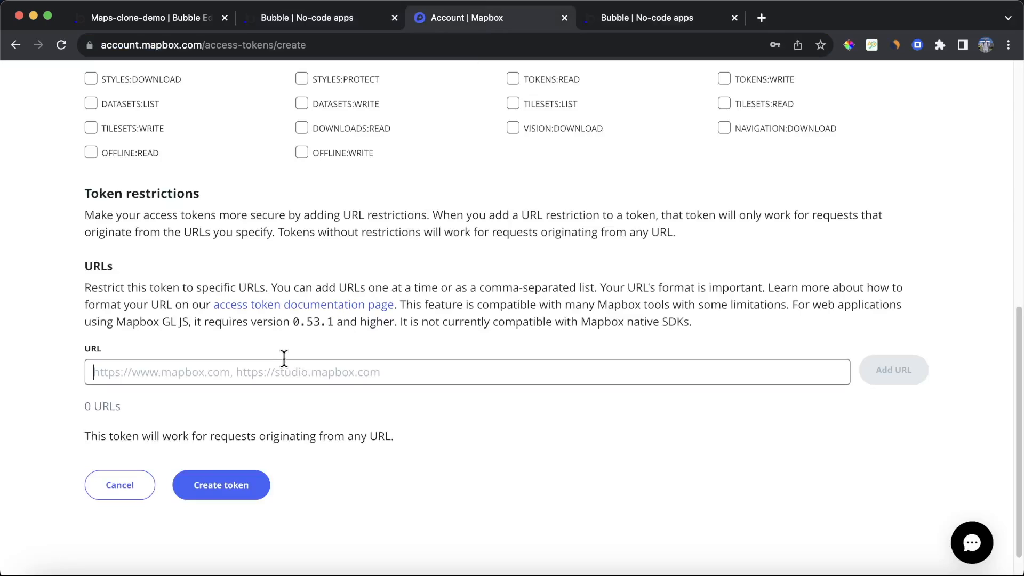
pyautogui.write('https://maps-clone-demo.bubbleapps.io/')
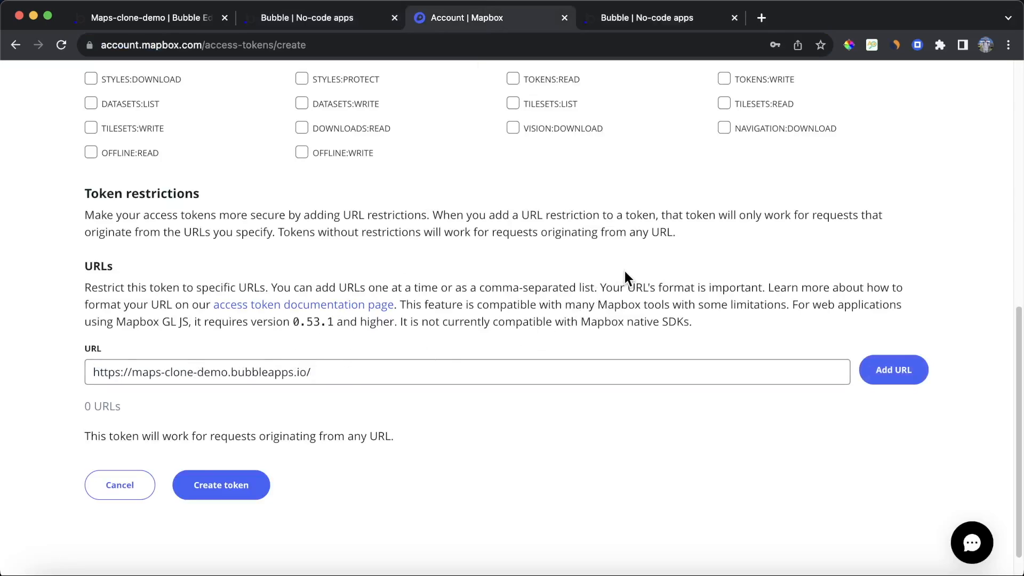
pyautogui.click(320, 18)
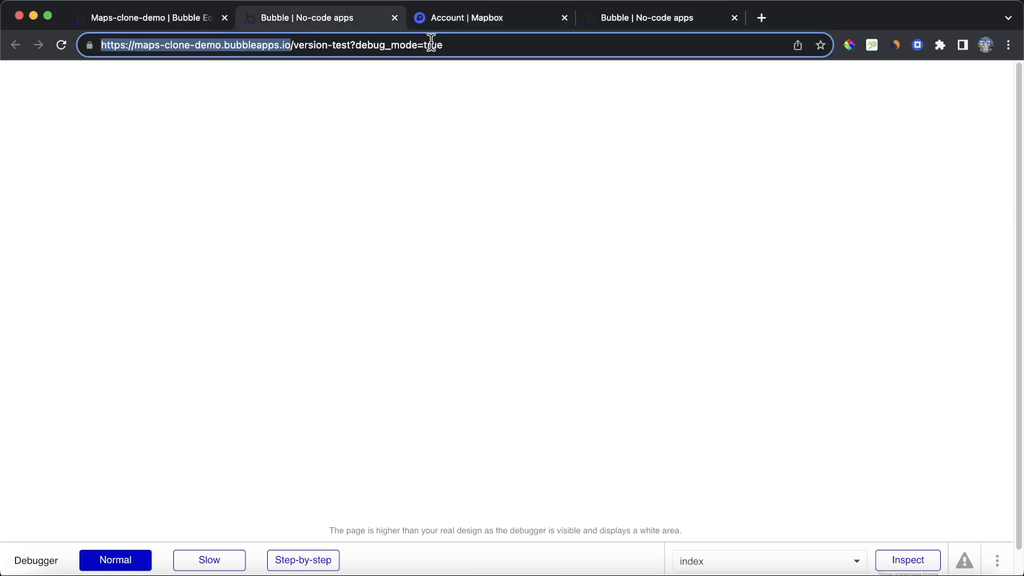
pyautogui.click(486, 18)
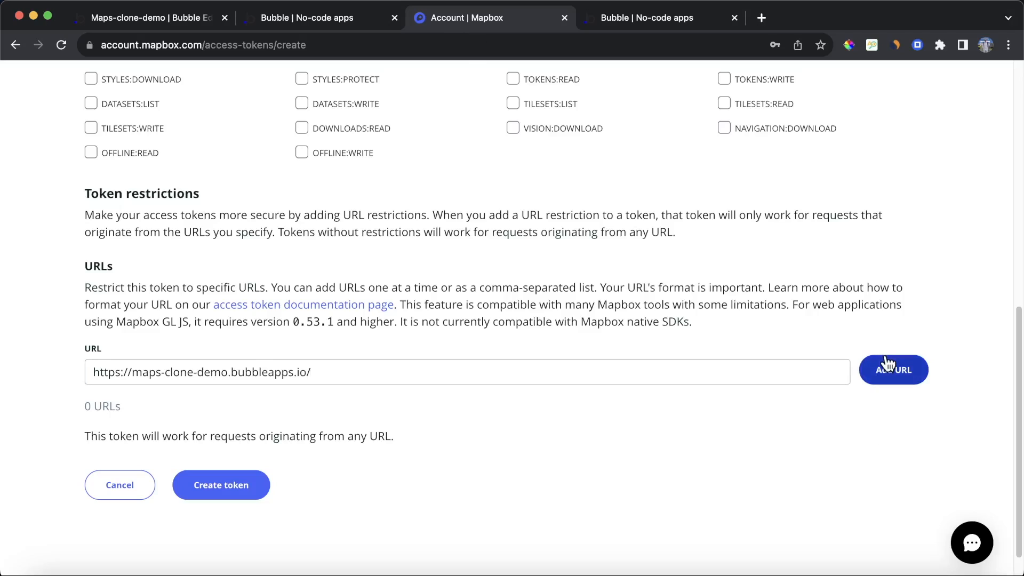
# Add the URL, create the Google Maps Clone token with password confirmation, and copy its value.
pyautogui.click(893, 370)
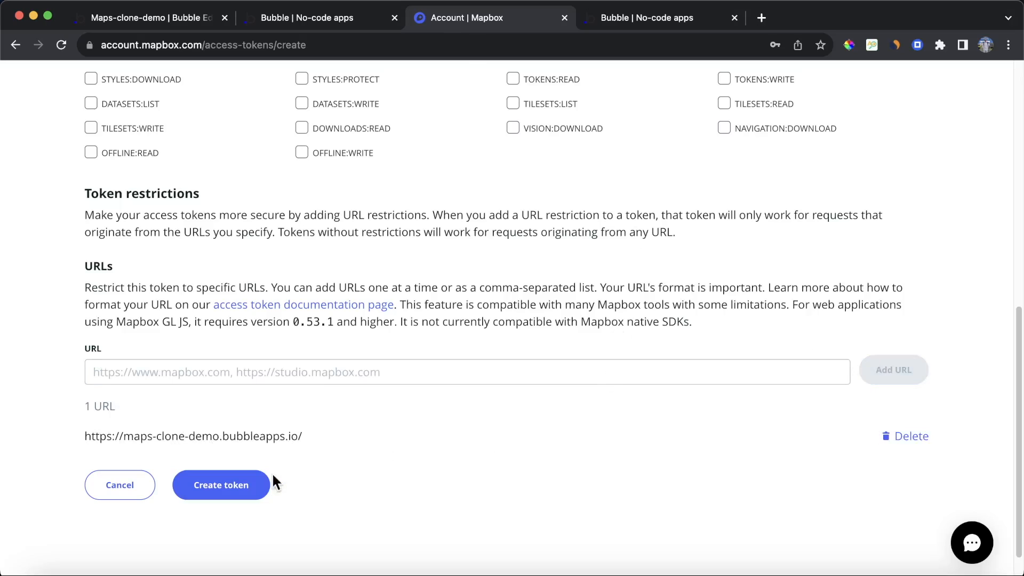
pyautogui.click(221, 485)
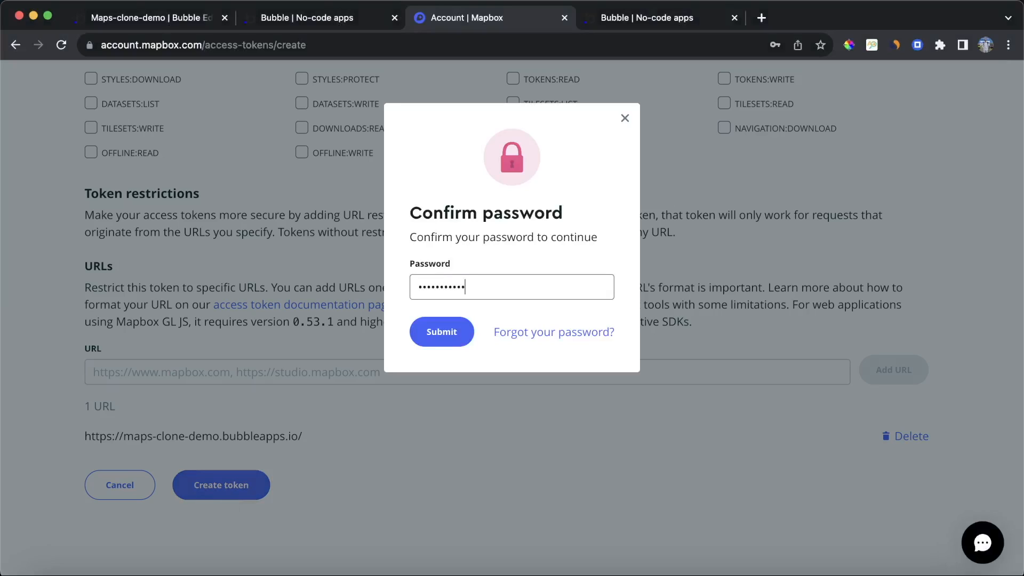
pyautogui.click(442, 331)
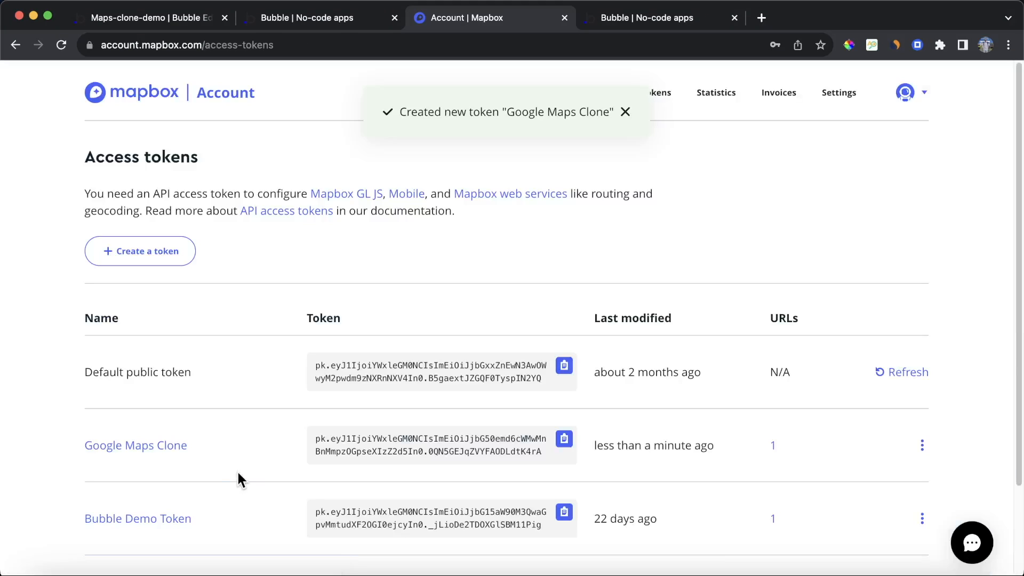
pyautogui.scroll(-3)
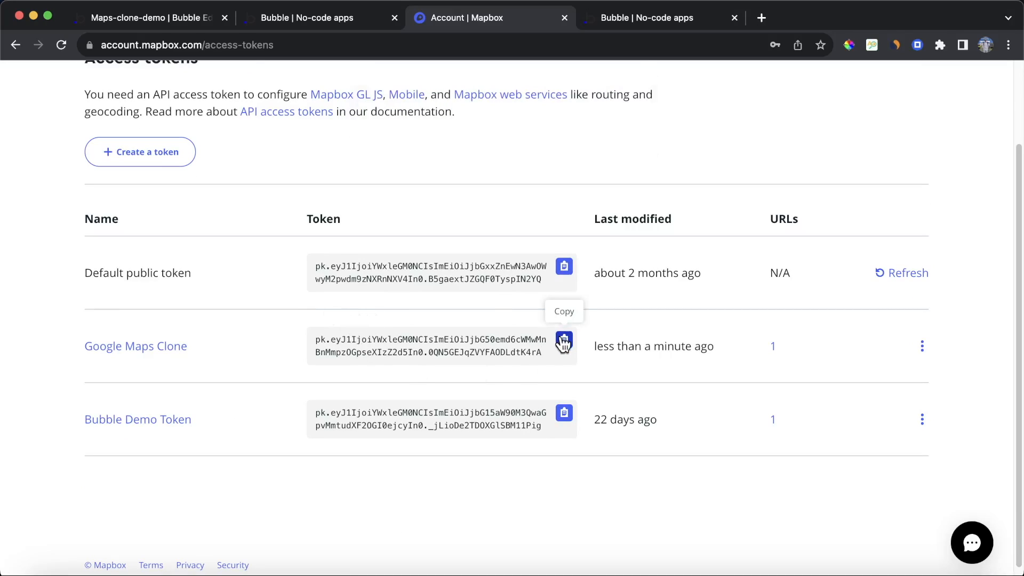
pyautogui.click(151, 18)
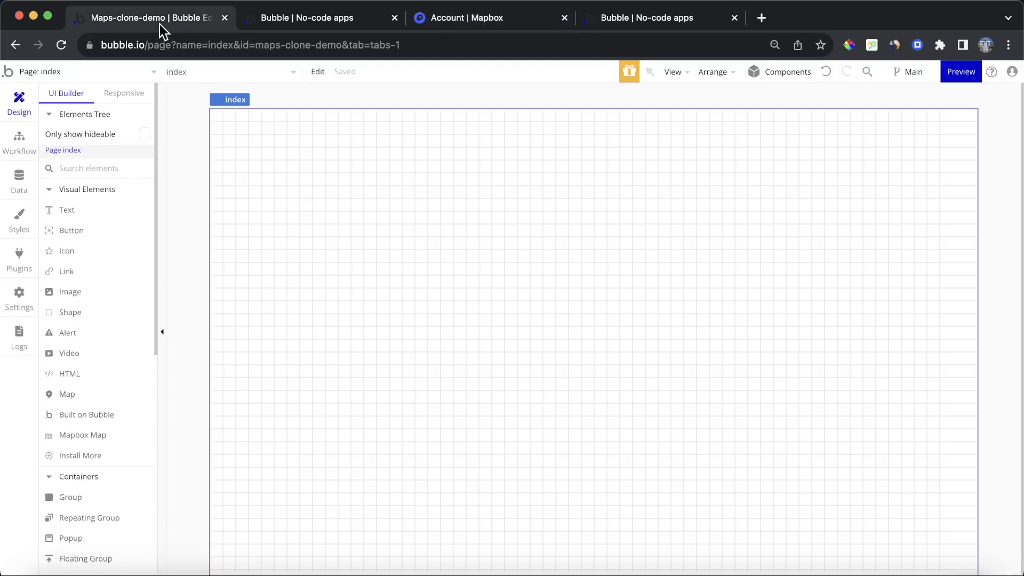
pyautogui.moveTo(20, 254)
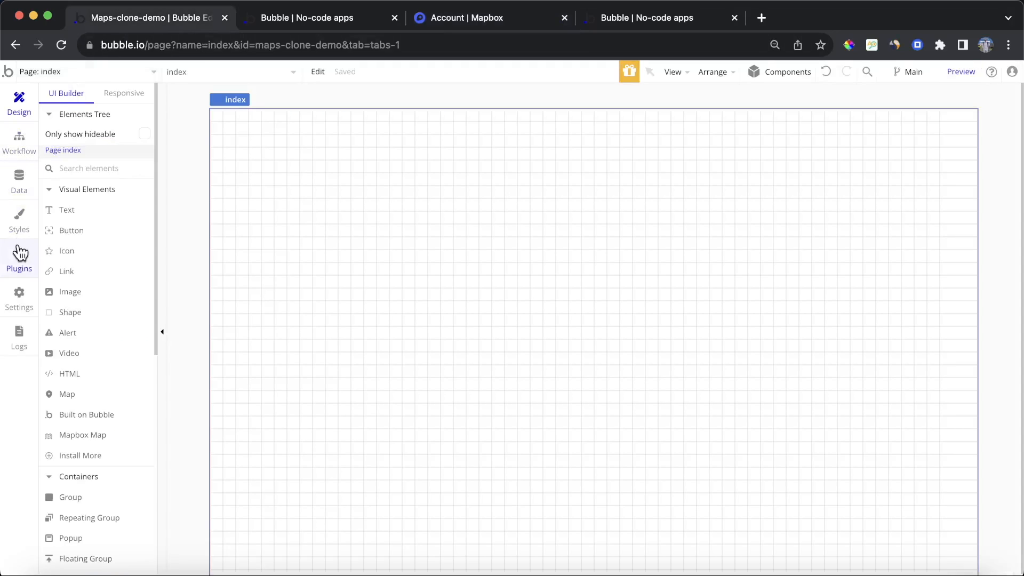
# Paste the Mapbox token into the Beautiful Maps - Mapbox plugin's Token - dev. field.
pyautogui.click(19, 255)
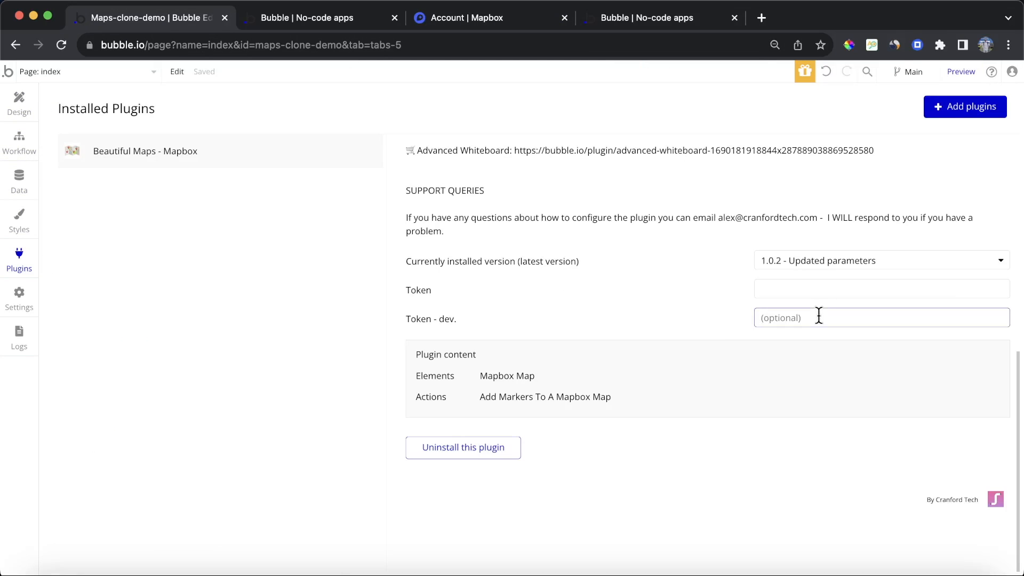
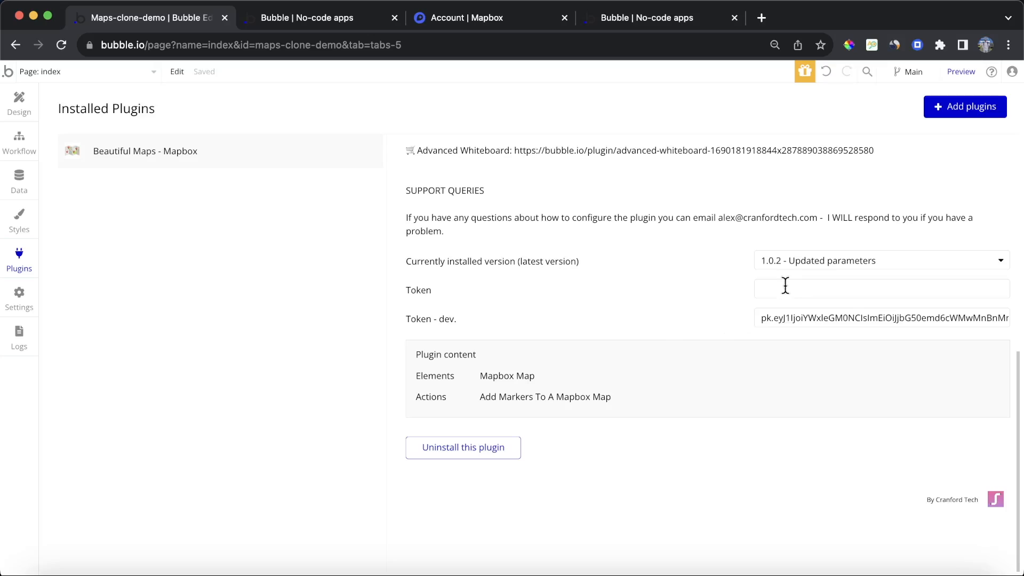
pyautogui.moveTo(794, 288)
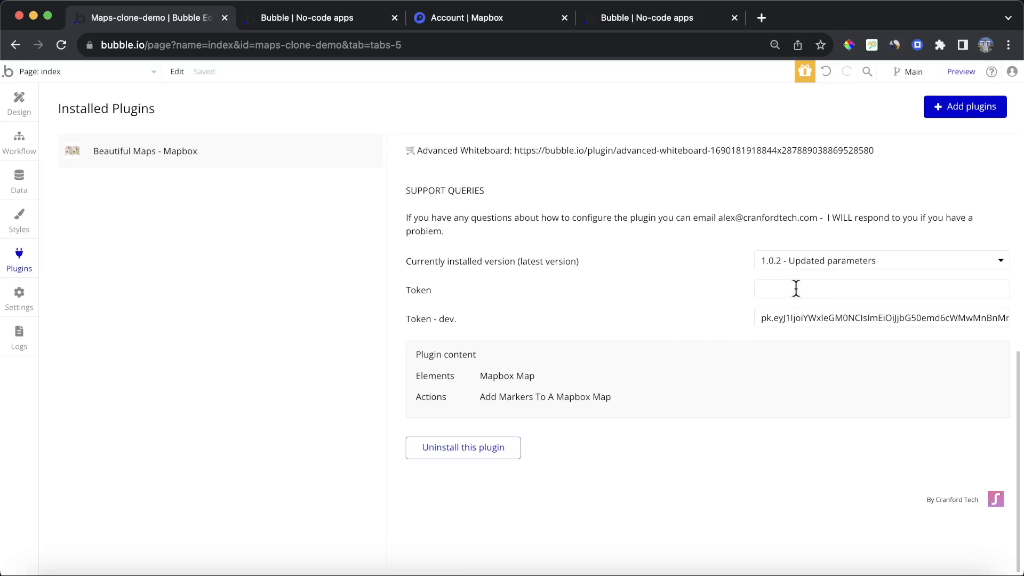
pyautogui.moveTo(59, 124)
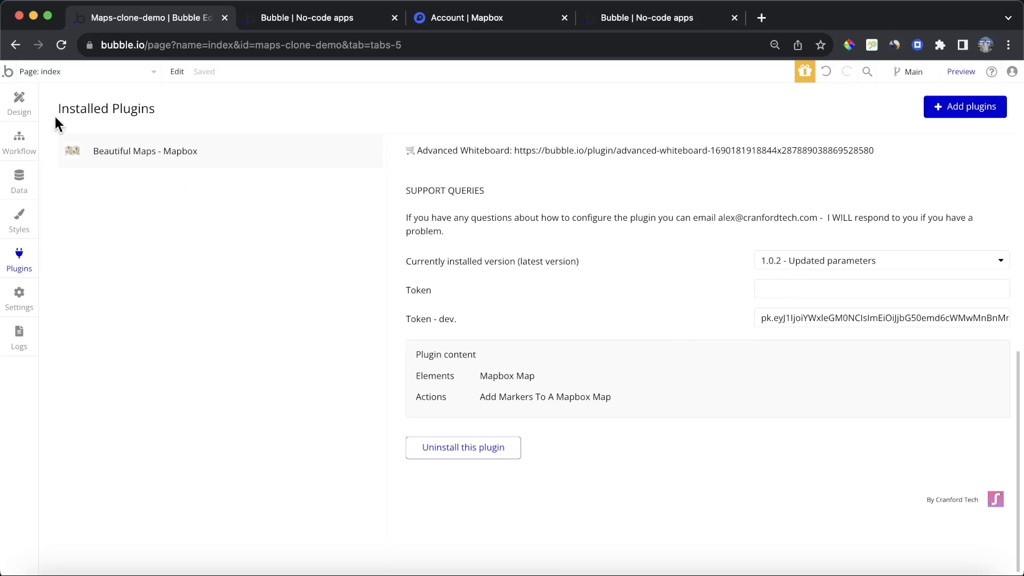
# Return to the Design tab's index page canvas.
pyautogui.click(19, 103)
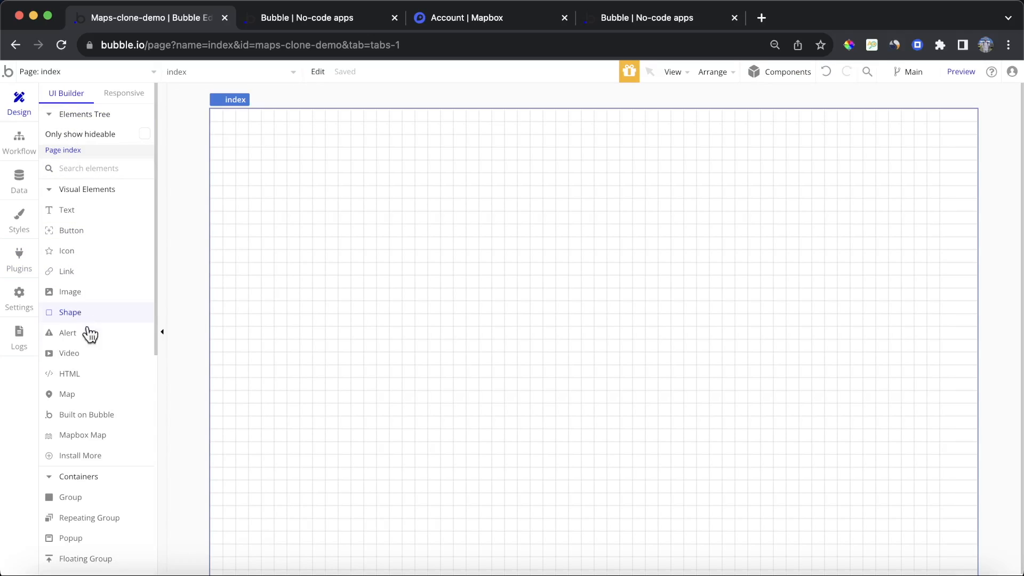
pyautogui.moveTo(114, 436)
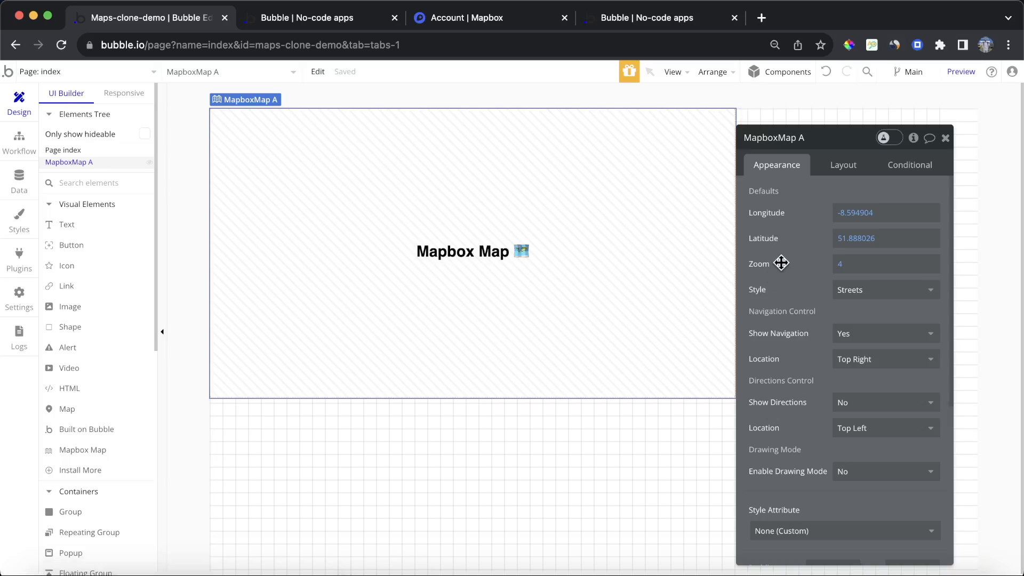
pyautogui.moveTo(937, 55)
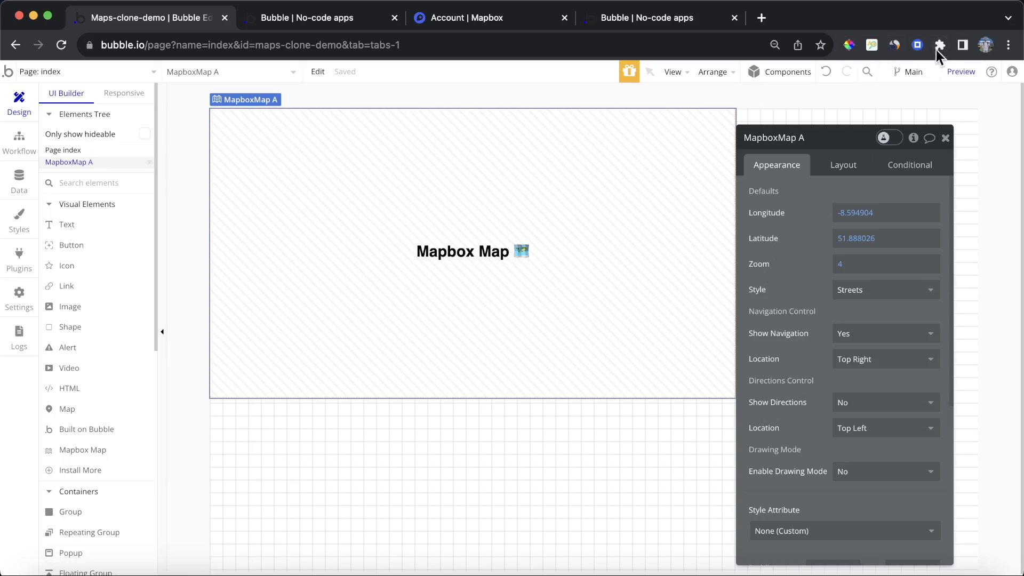
# Reload the app preview and drag the Mapbox map south to bring France into view.
pyautogui.click(960, 71)
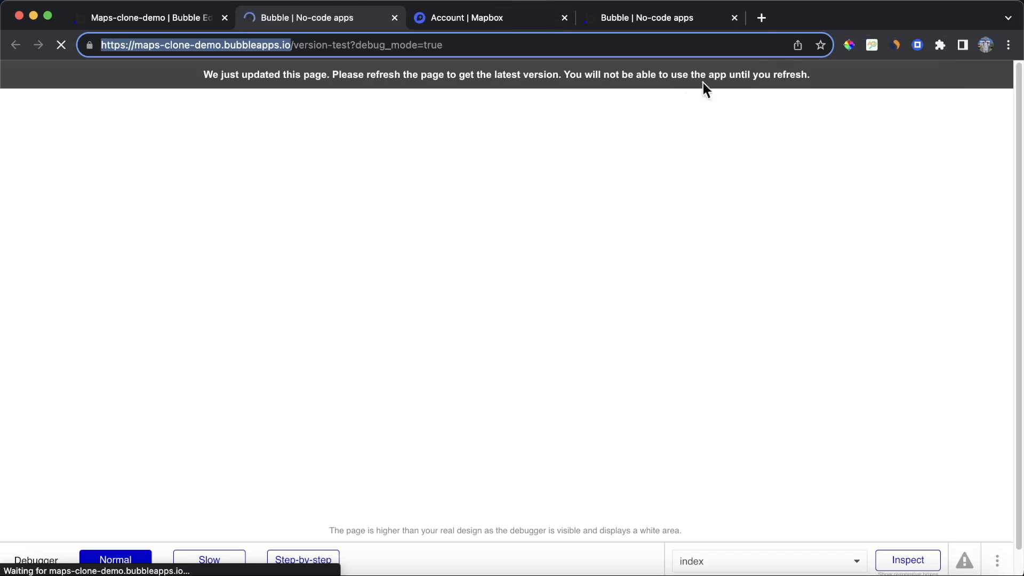
pyautogui.click(61, 44)
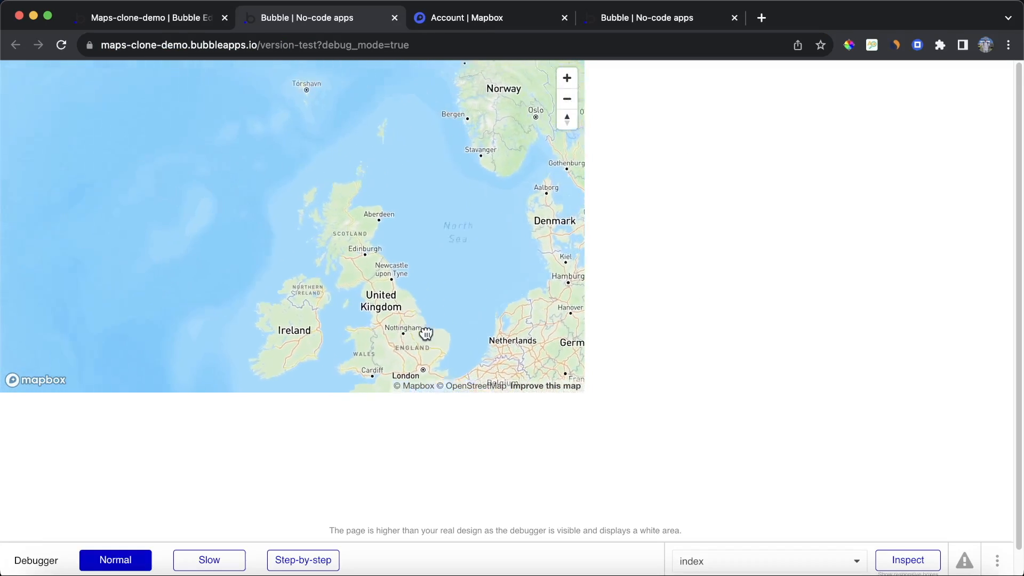
pyautogui.moveTo(426, 334); pyautogui.dragTo(457, 201)
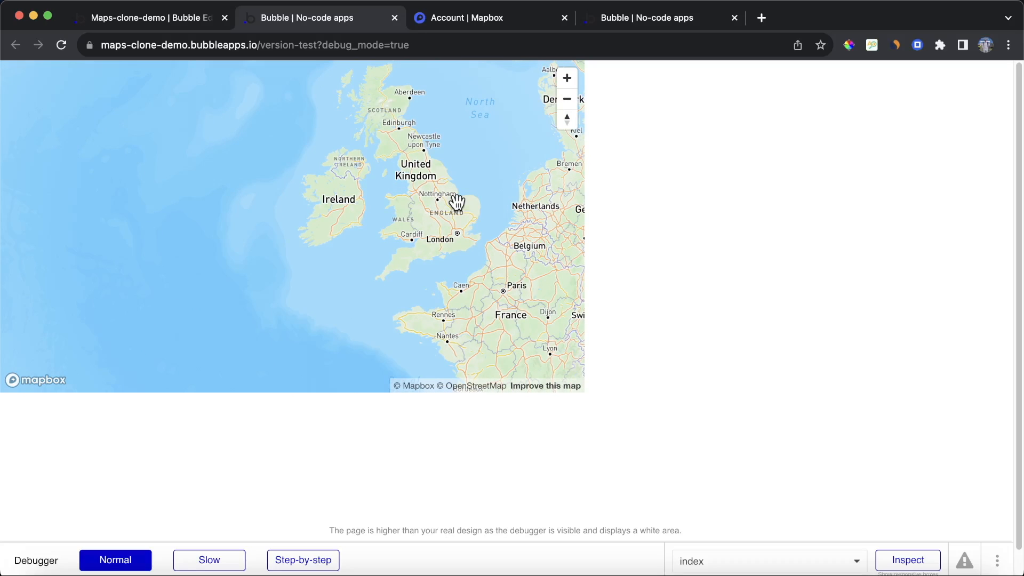
pyautogui.moveTo(482, 215)
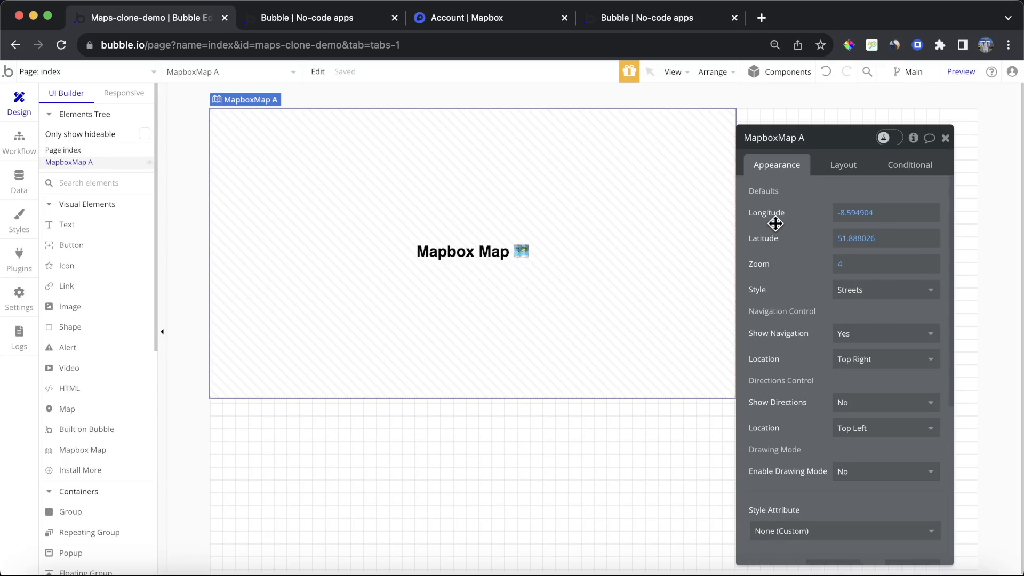
pyautogui.moveTo(783, 239)
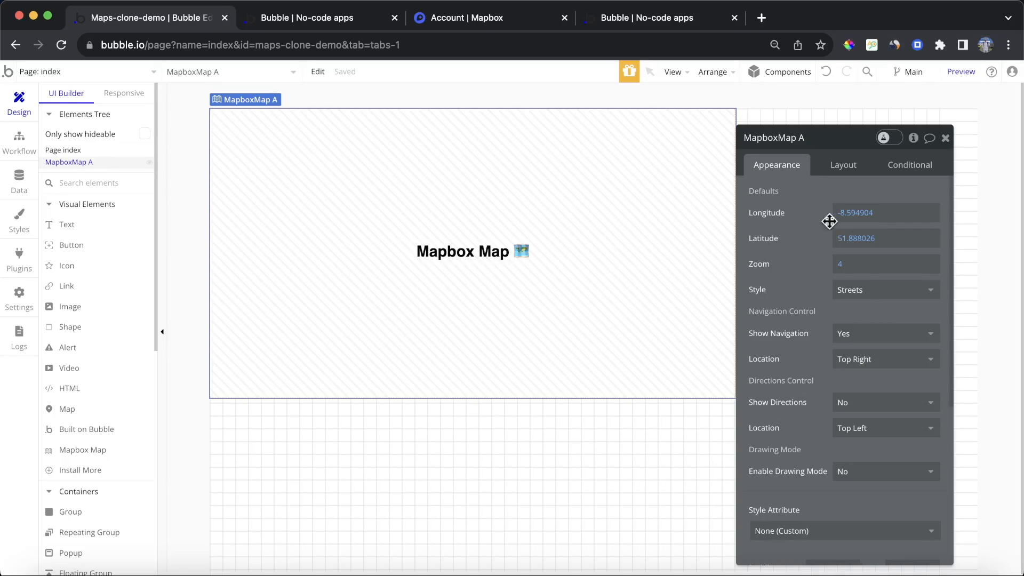
pyautogui.moveTo(814, 215)
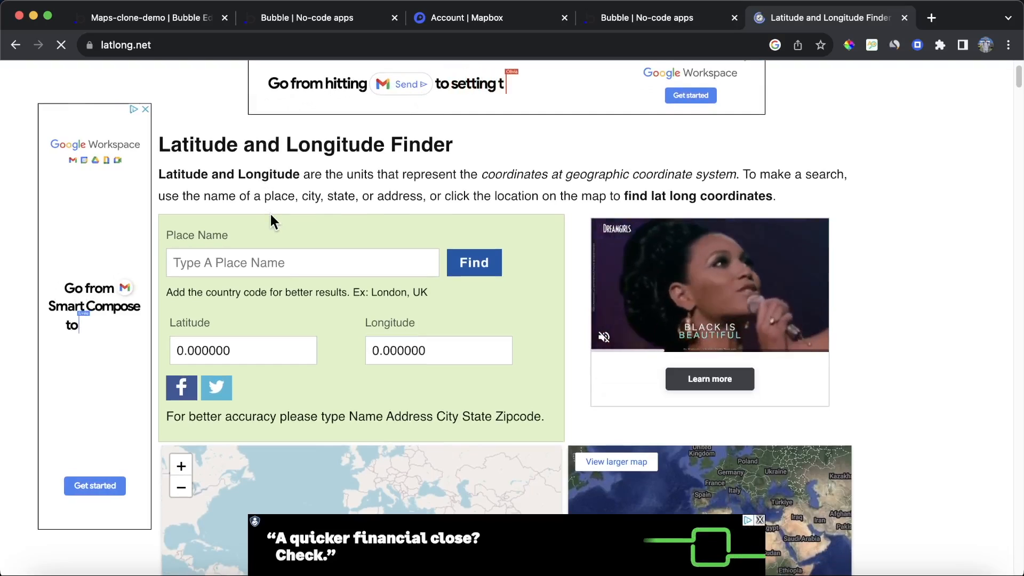
# Look up the coordinates of London, UK on LatLong.net.
pyautogui.click(302, 262)
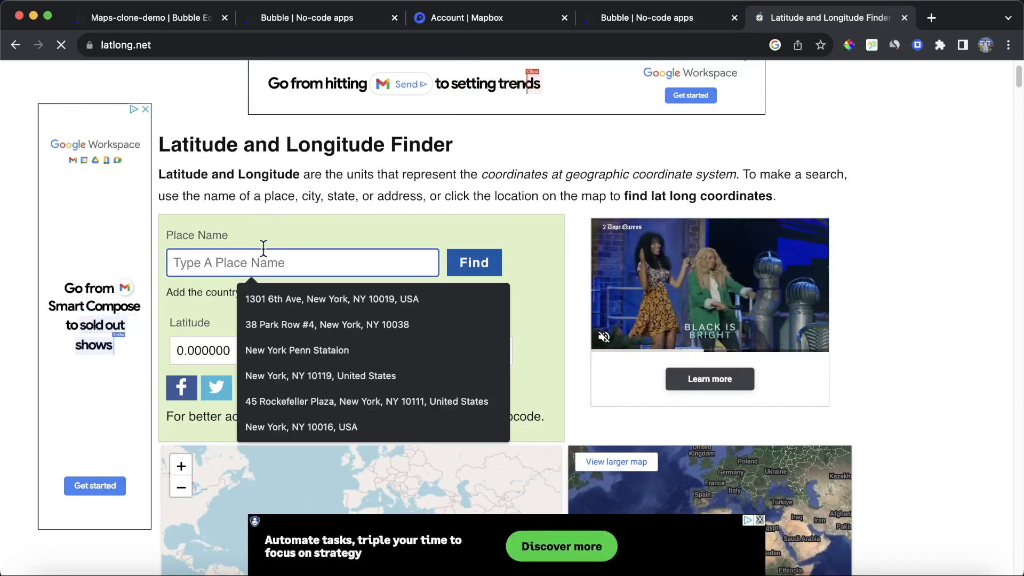
pyautogui.write('London ,U')
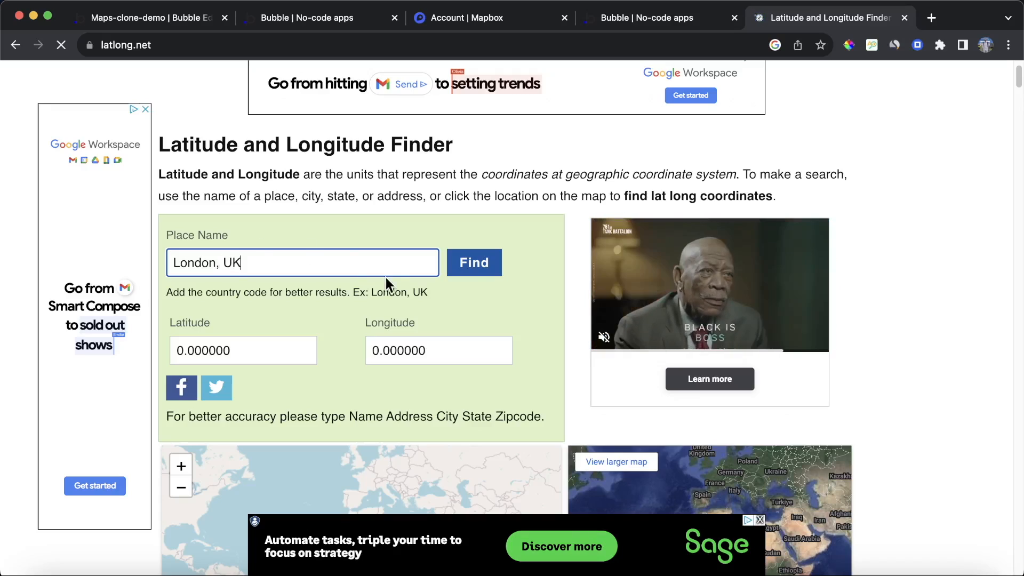
pyautogui.click(474, 261)
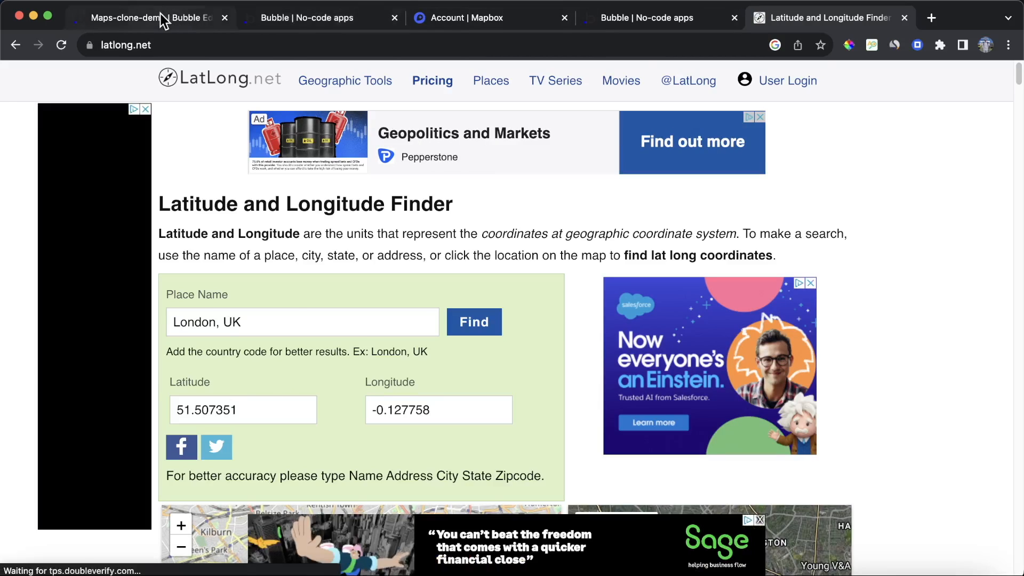
pyautogui.click(124, 17)
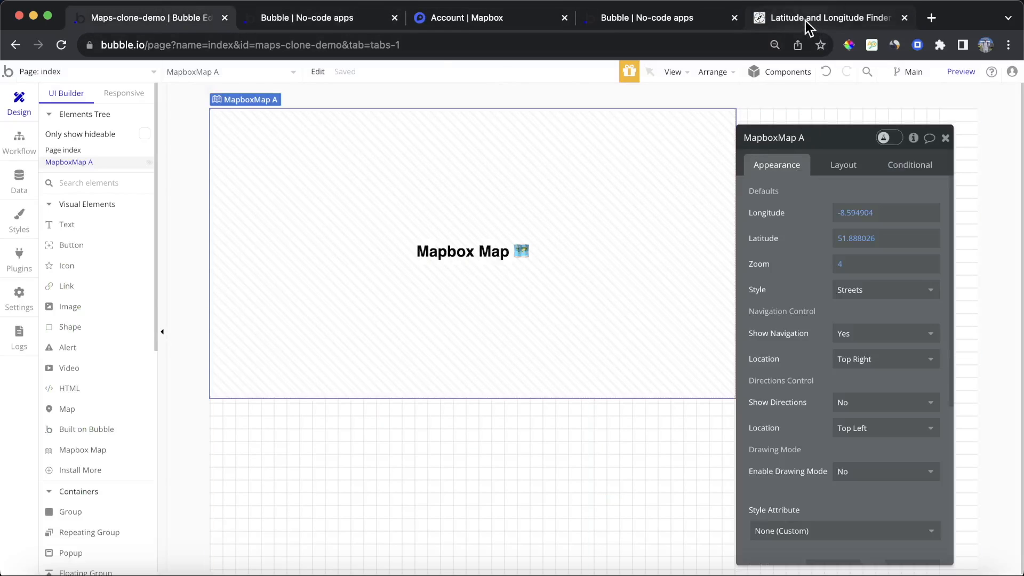
# Look up Times Square, New York, USA, giving latitude 40.754101 and longitude -73.992081.
pyautogui.click(830, 18)
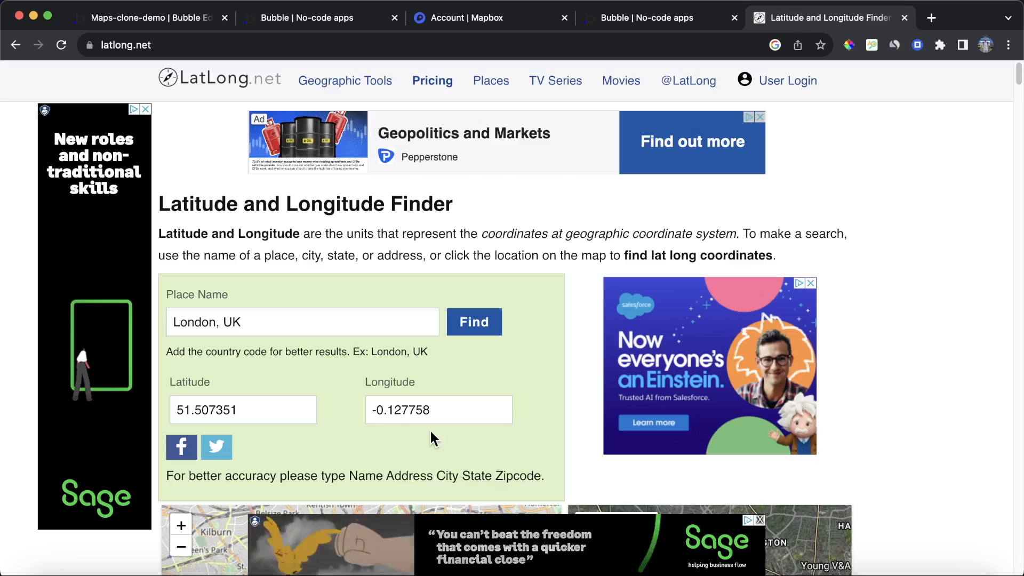
pyautogui.moveTo(632, 112)
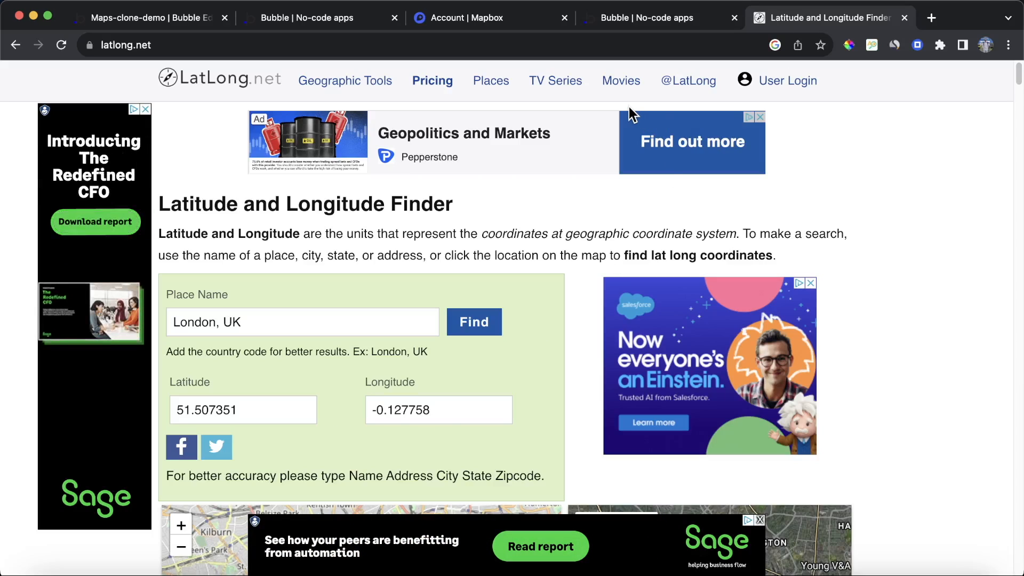
pyautogui.write('Times Square, New')
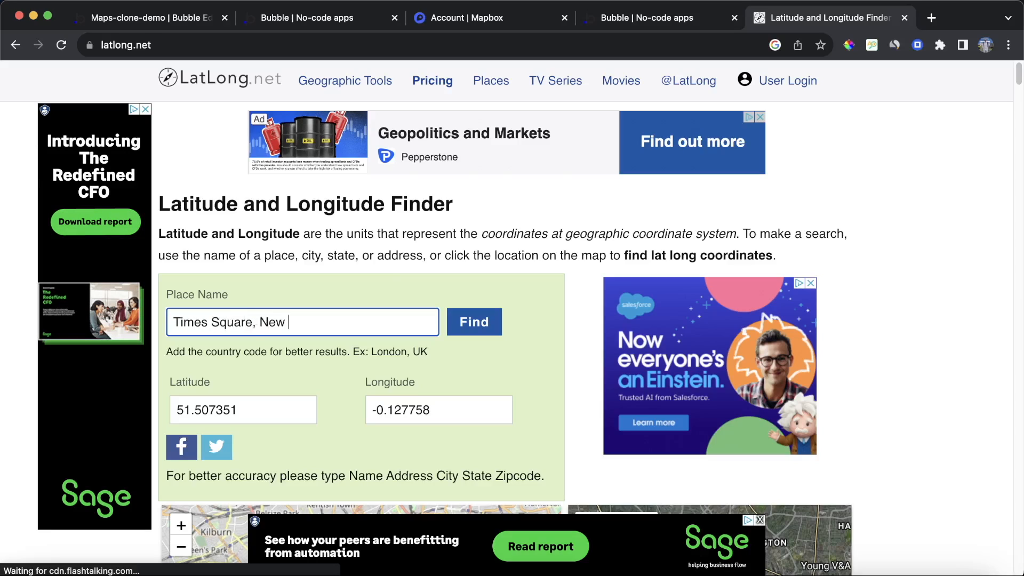
pyautogui.write('York, USA')
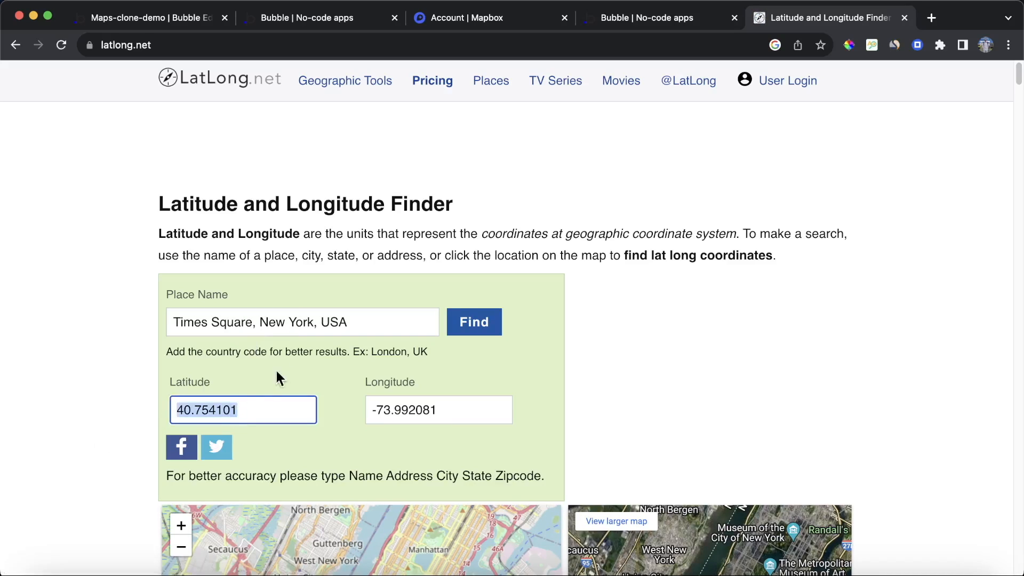
pyautogui.click(151, 17)
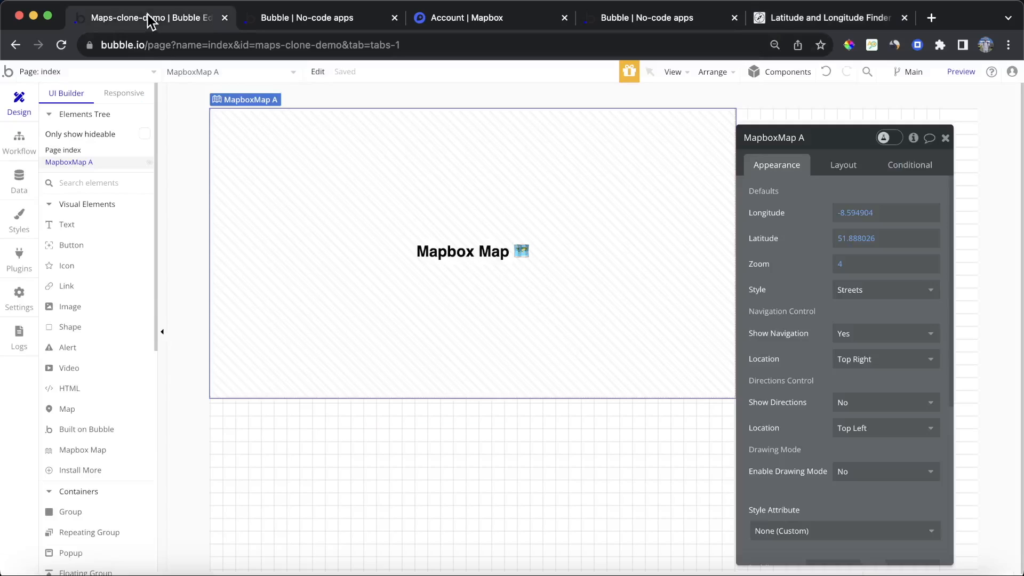
# Set MapboxMap A's defaults to latitude 40.754101, longitude -73.992081 and zoom 11.
pyautogui.write('40.754101')
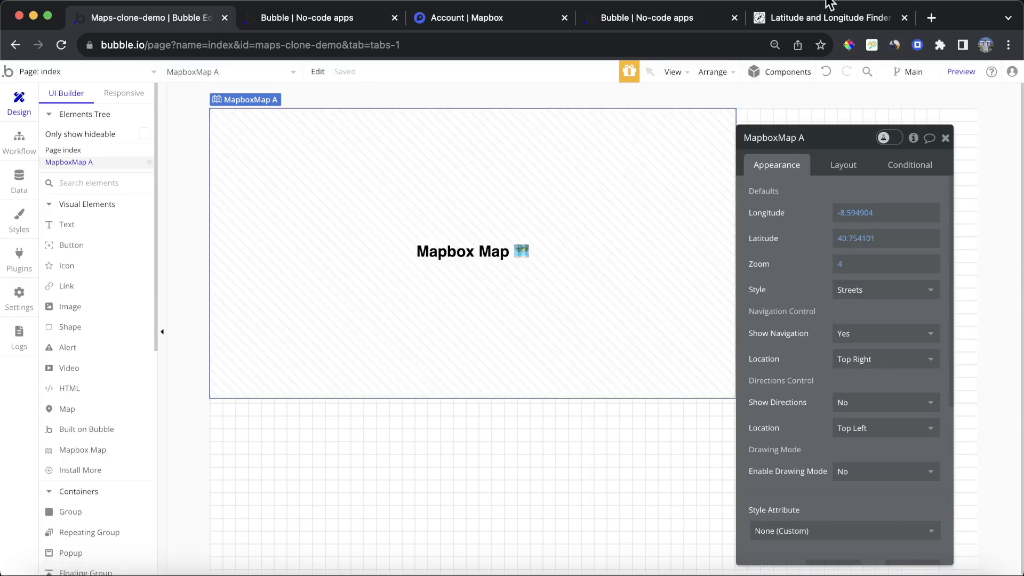
pyautogui.click(830, 17)
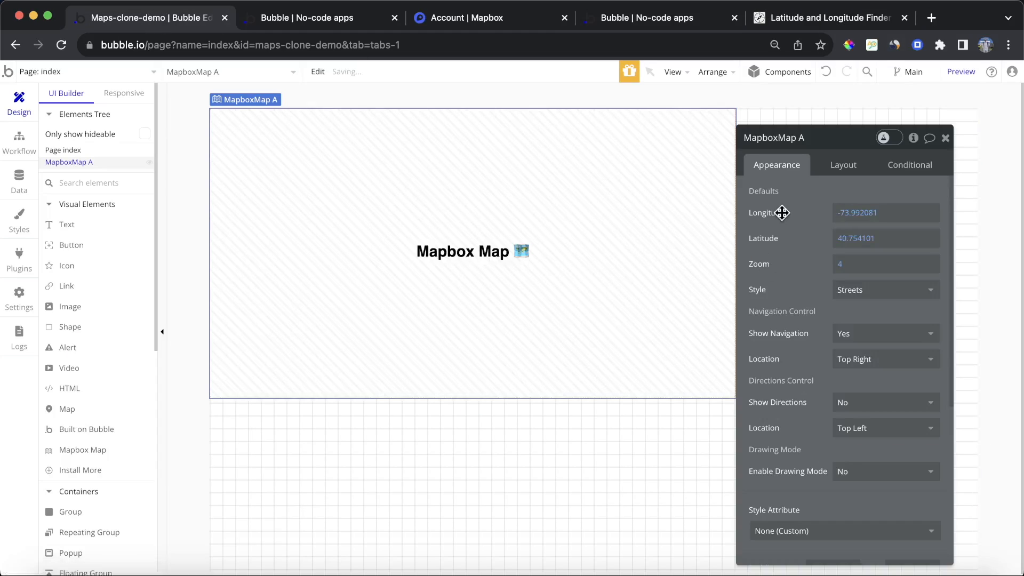
pyautogui.click(961, 71)
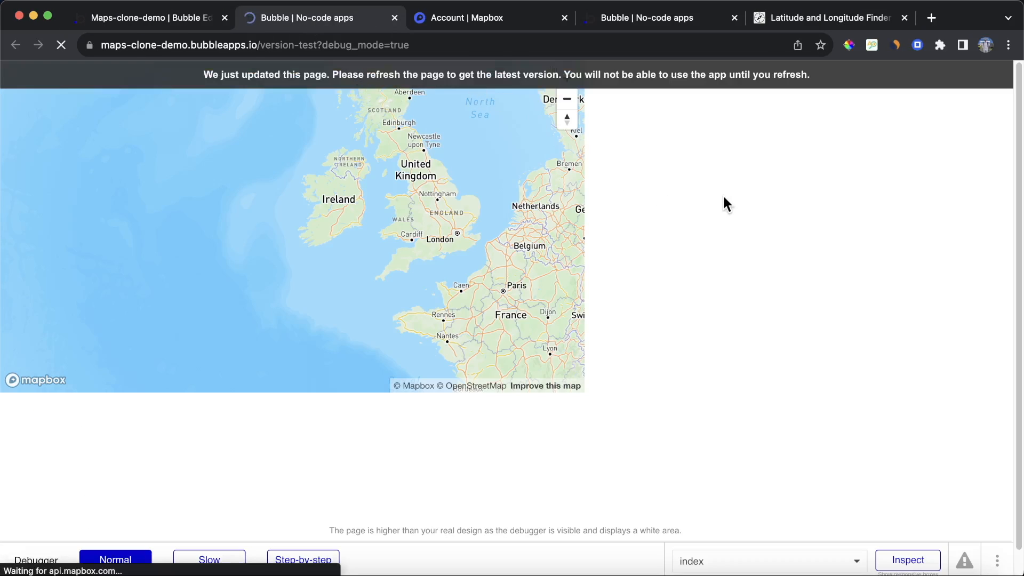
pyautogui.click(61, 44)
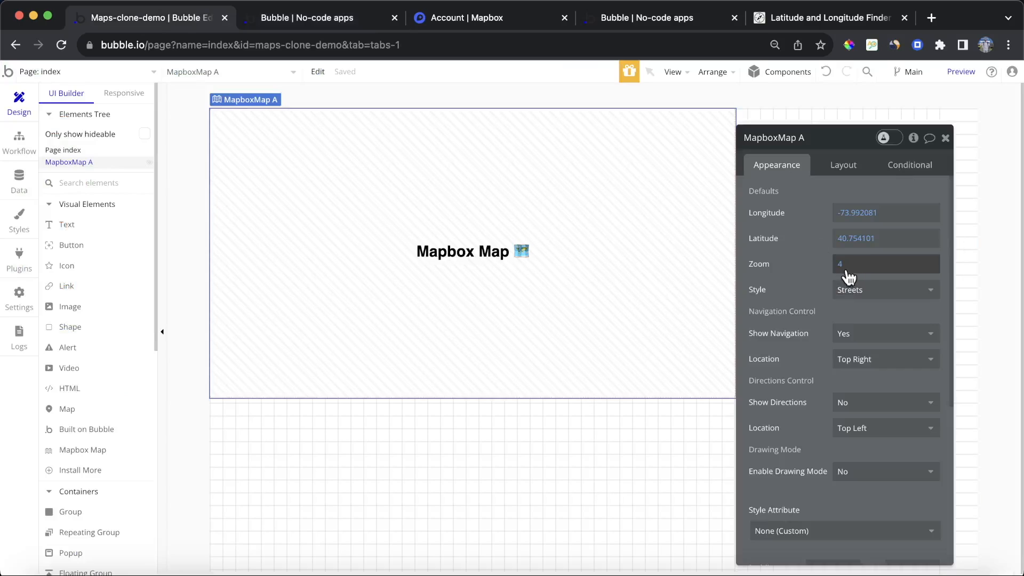
pyautogui.click(885, 264)
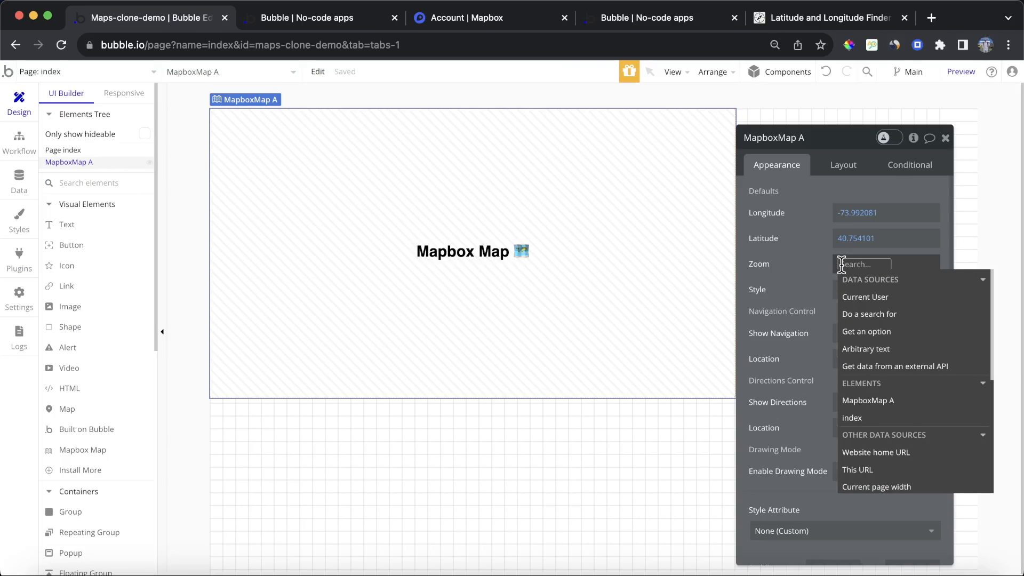
pyautogui.write('11')
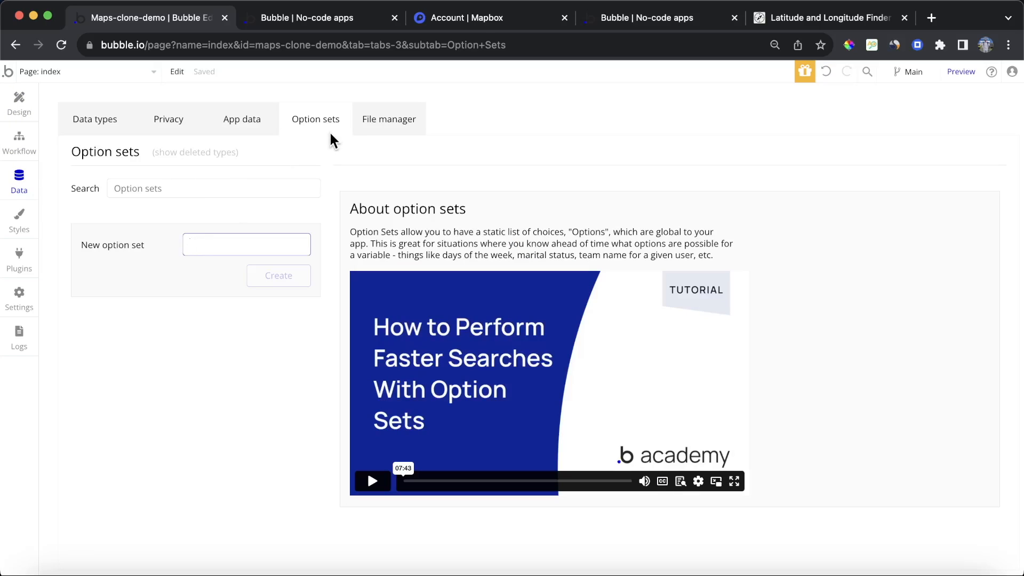
# Create a new option set named 'Default Location'.
pyautogui.write('Def')
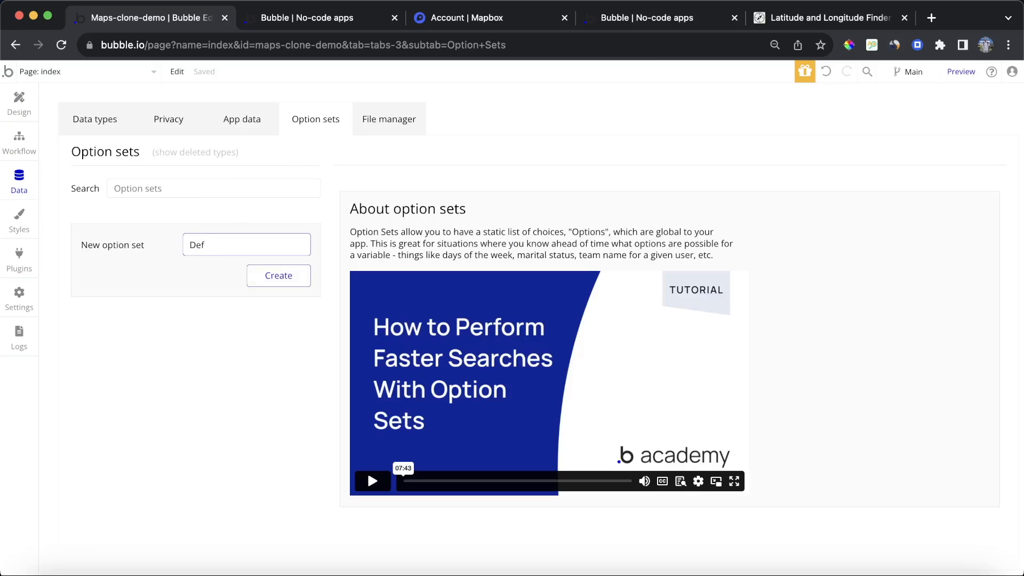
pyautogui.write('Default Locatio')
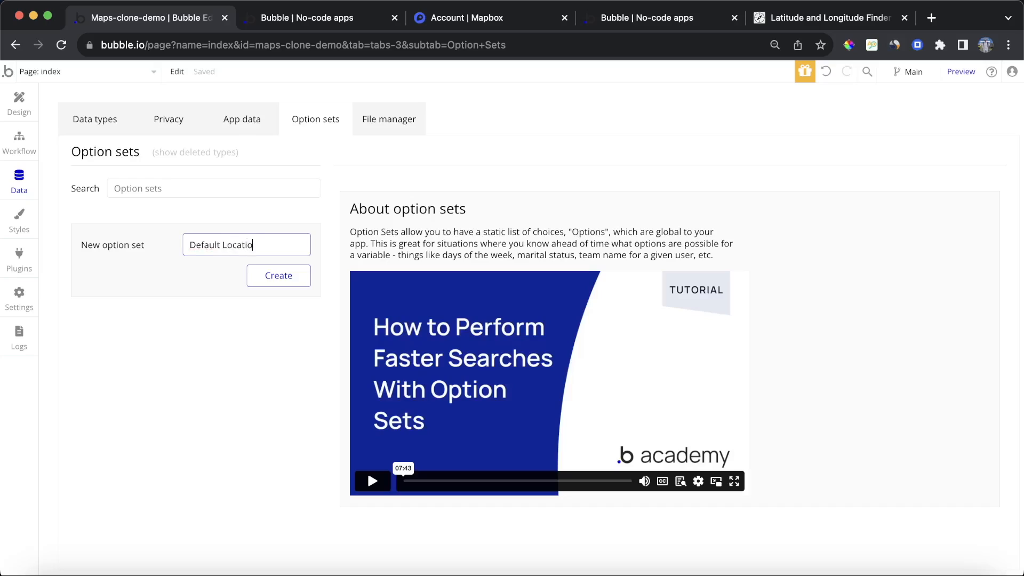
pyautogui.click(278, 275)
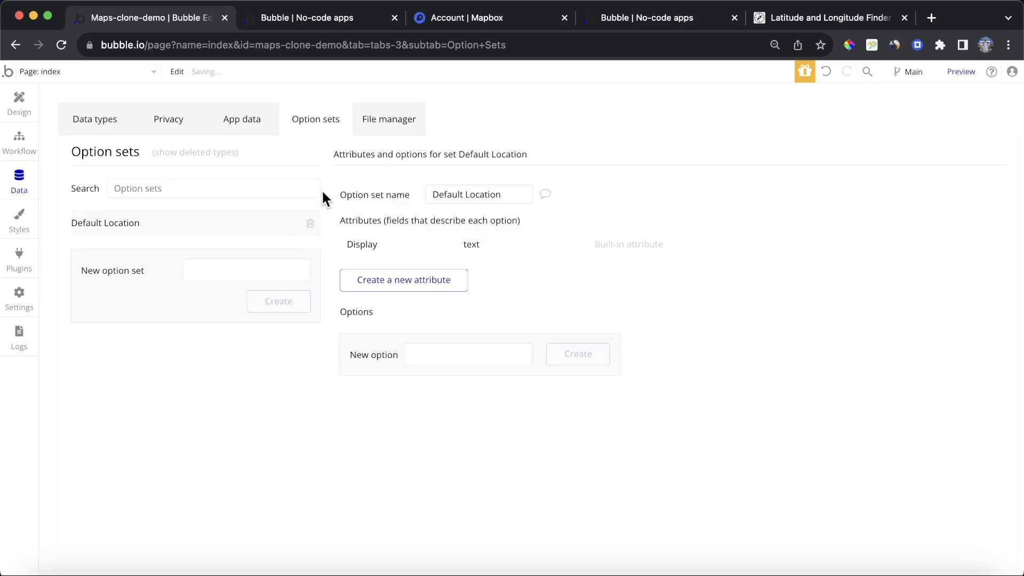
# Add 'Paris' as an option in the Default Location set.
pyautogui.click(468, 354)
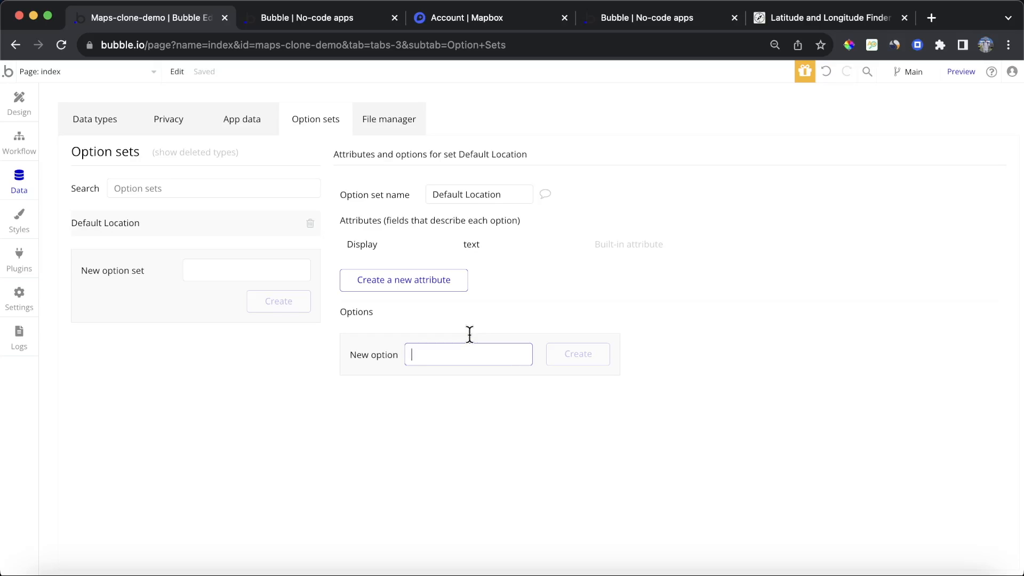
pyautogui.write('Paris')
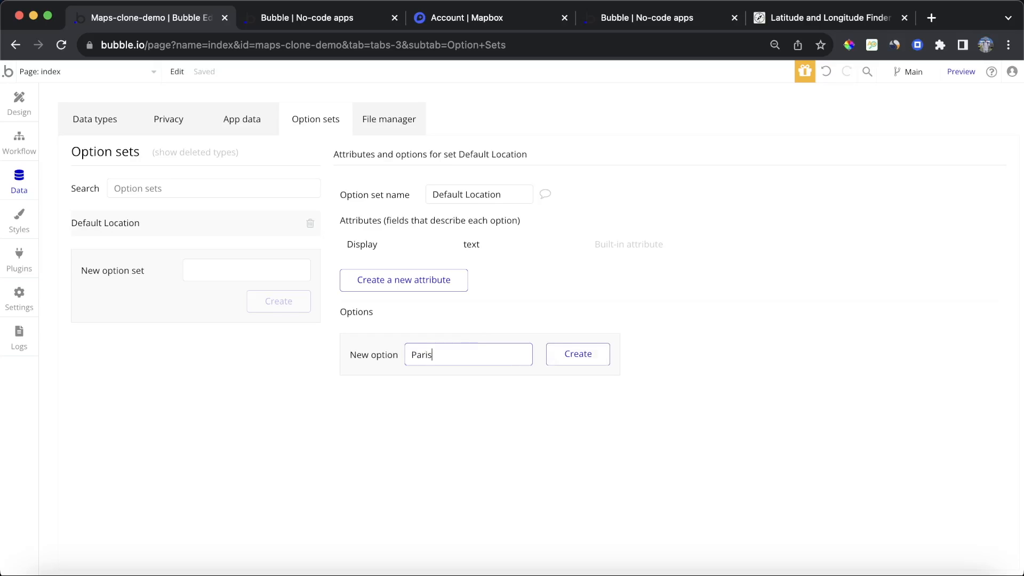
pyautogui.click(577, 353)
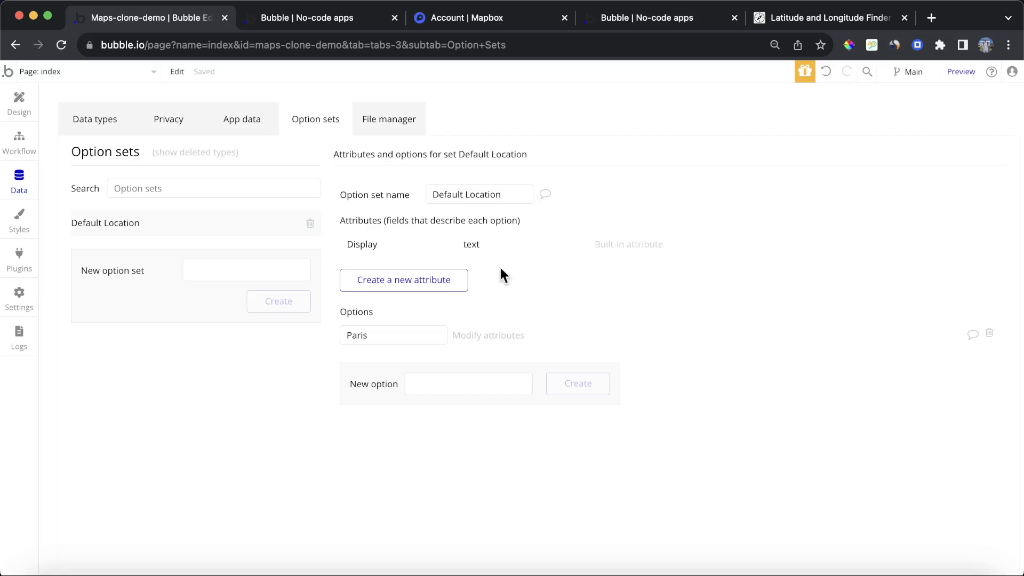
pyautogui.click(404, 279)
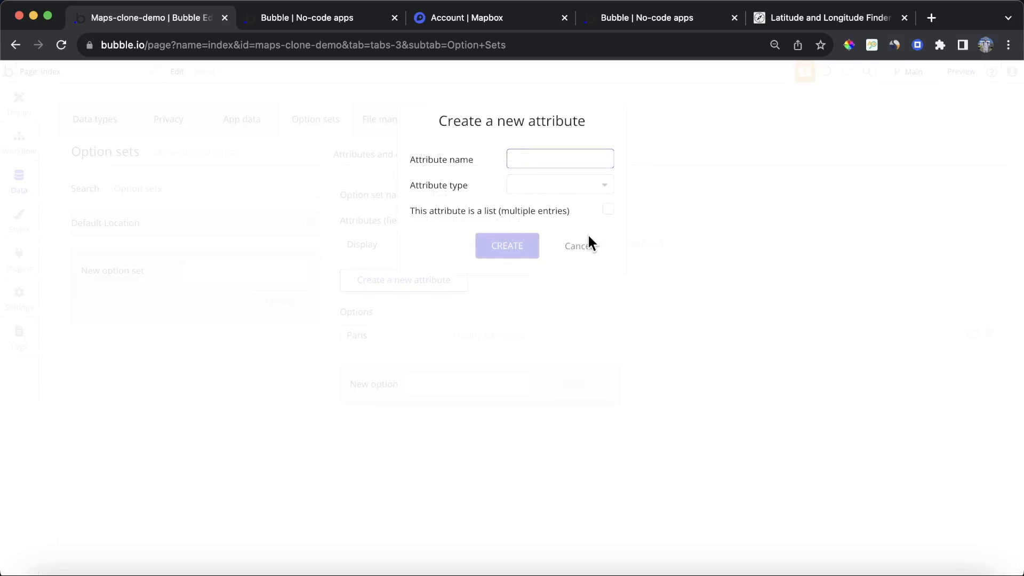
# Add an 'Address' attribute of type geographic address to Default Location.
pyautogui.write('Add')
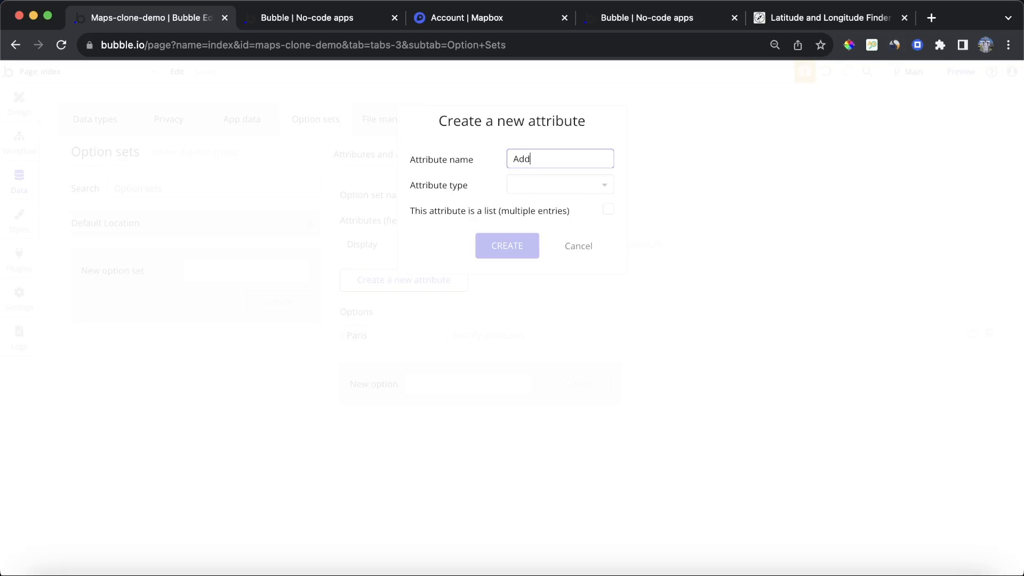
pyautogui.click(558, 184)
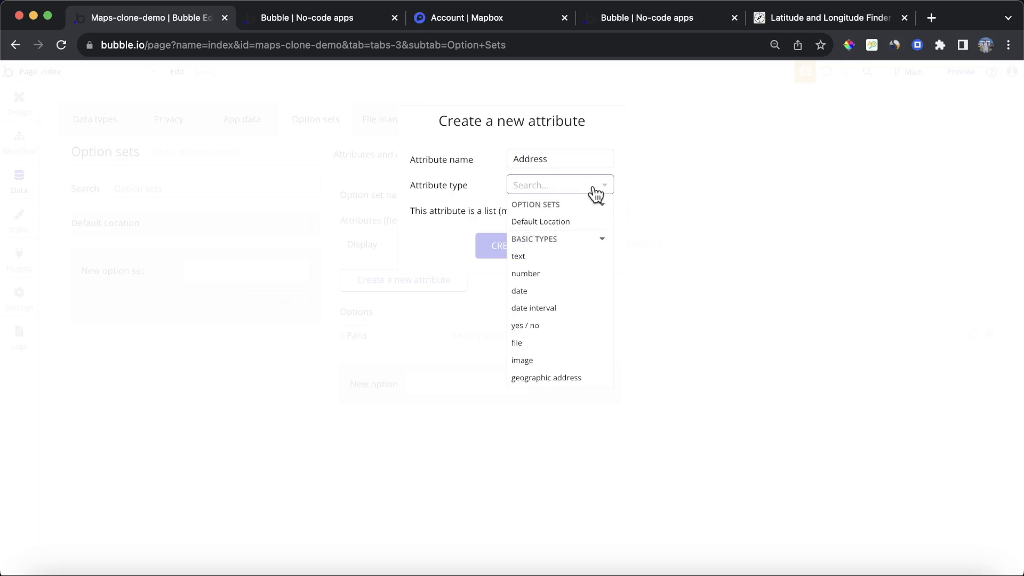
pyautogui.moveTo(567, 355)
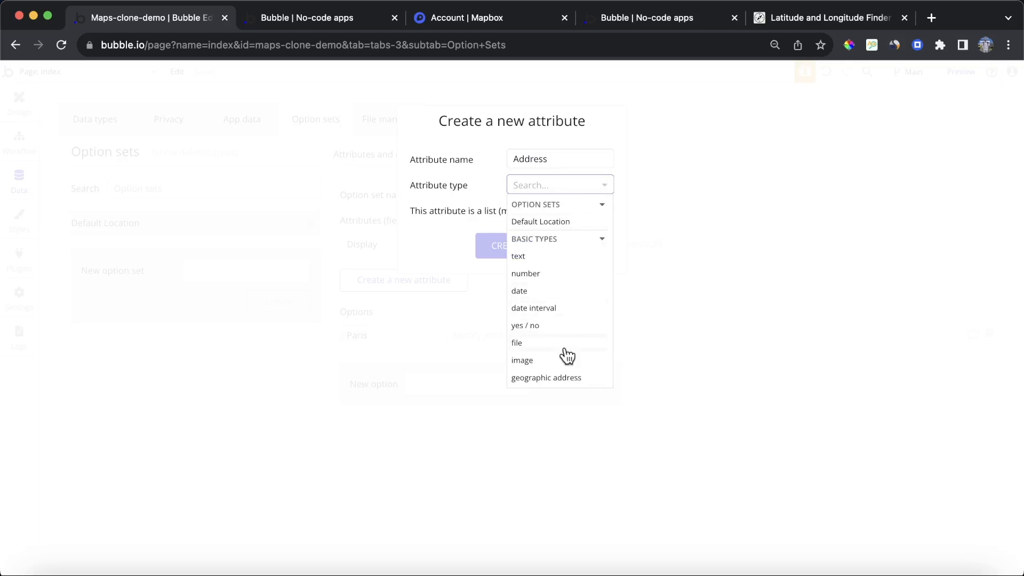
pyautogui.click(546, 378)
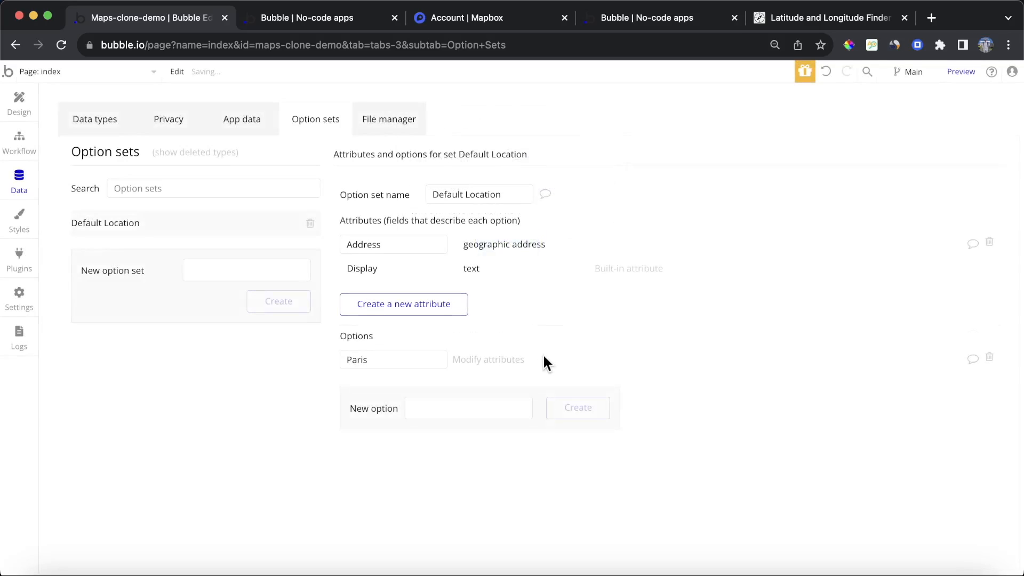
pyautogui.click(488, 359)
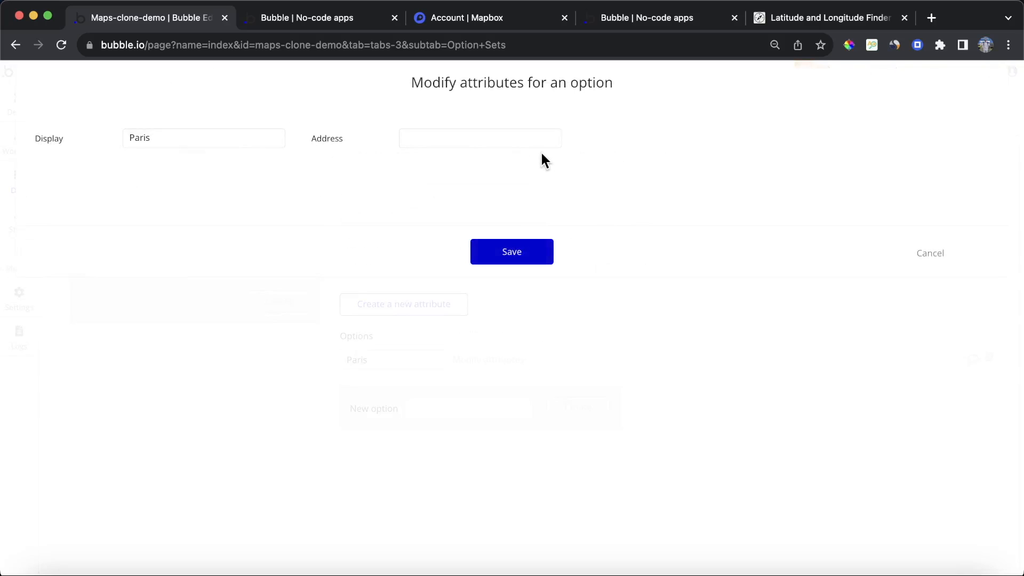
# Look up the Eiffel Tower and save Paris's Address as 'Champ de Mars, 75007 Paris, France'.
pyautogui.click(480, 137)
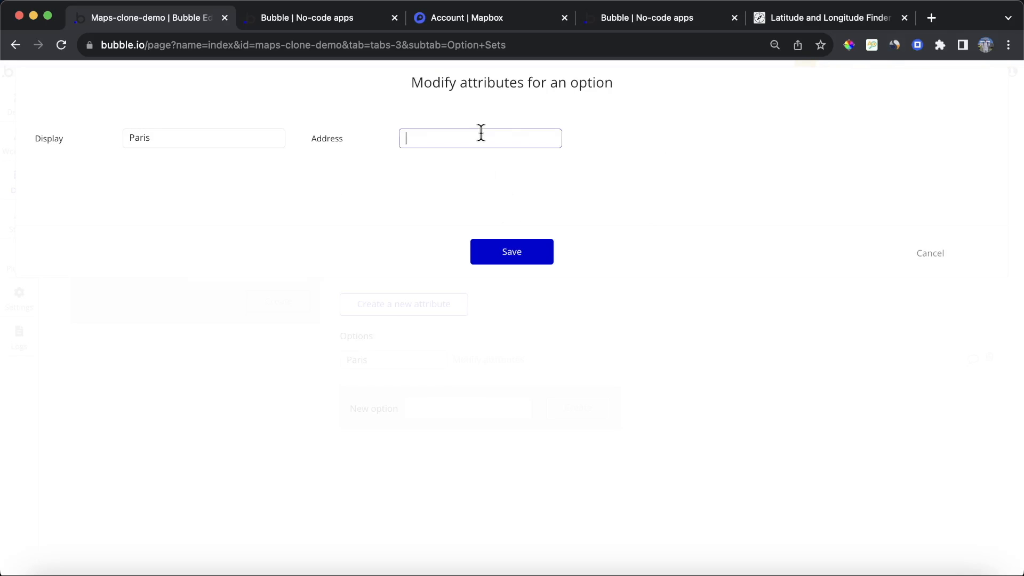
pyautogui.click(951, 18)
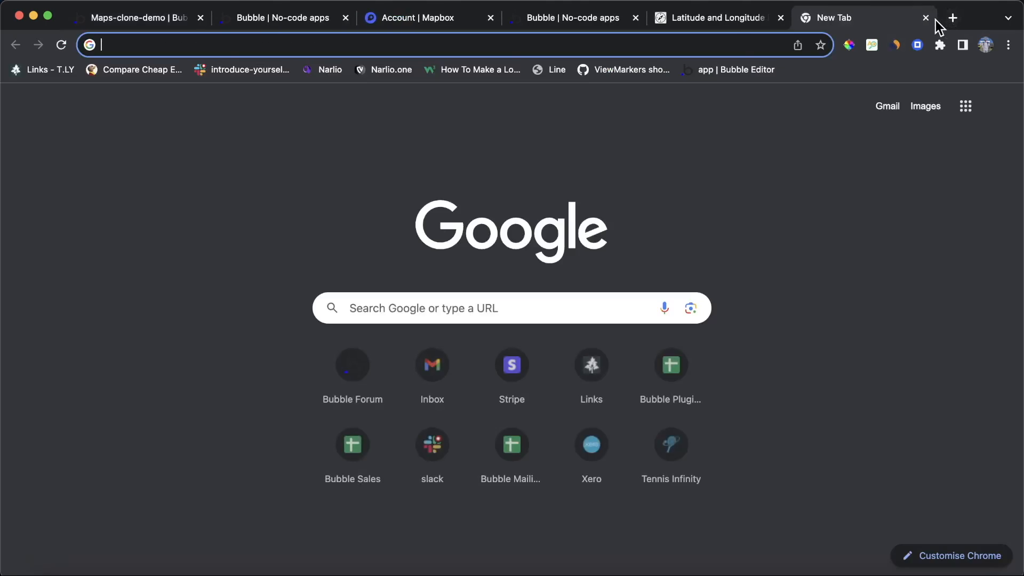
pyautogui.write('eiffel tower')
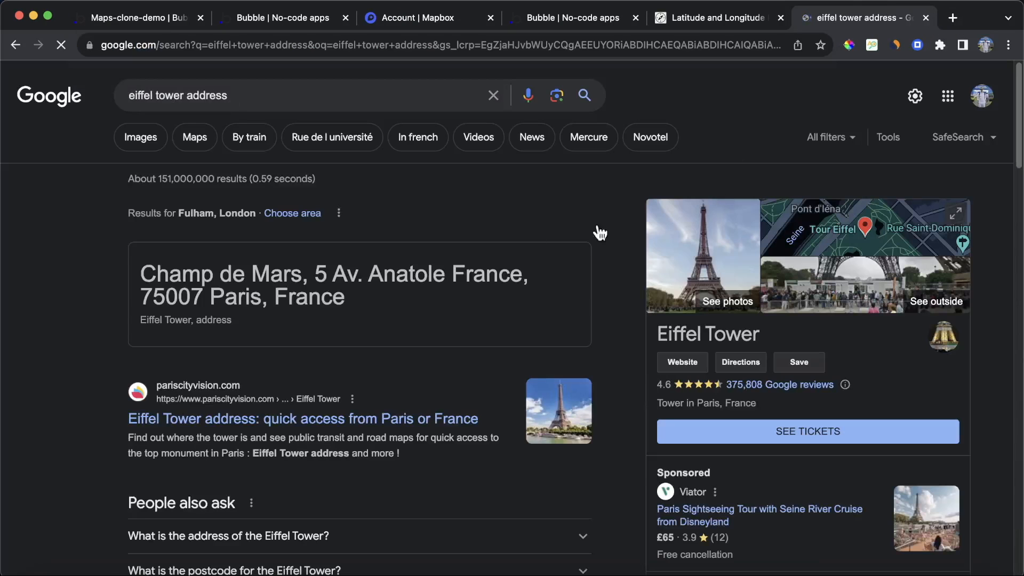
pyautogui.click(573, 17)
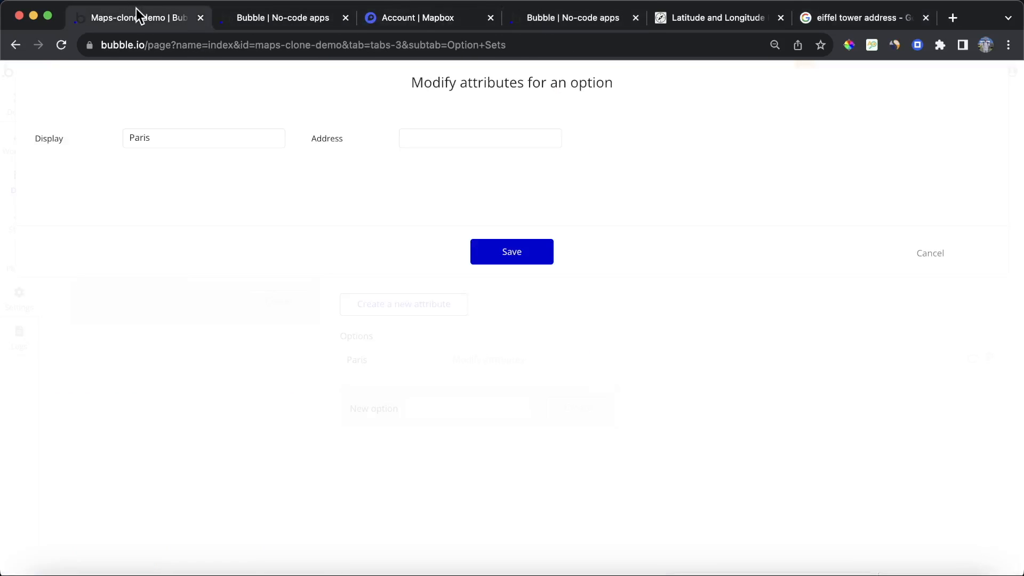
pyautogui.write('Champ de Mars, 75007 Paris, France')
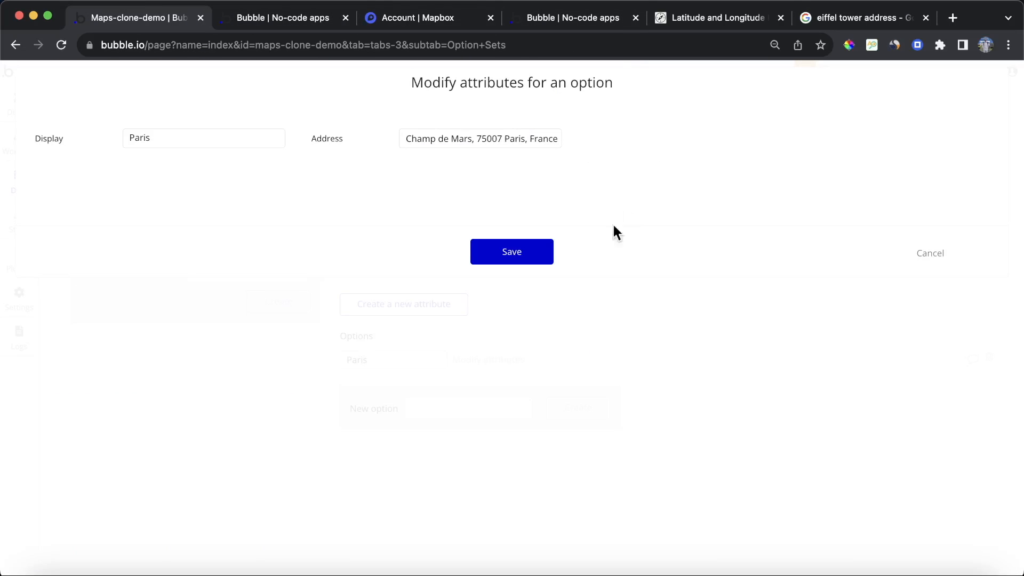
pyautogui.click(512, 251)
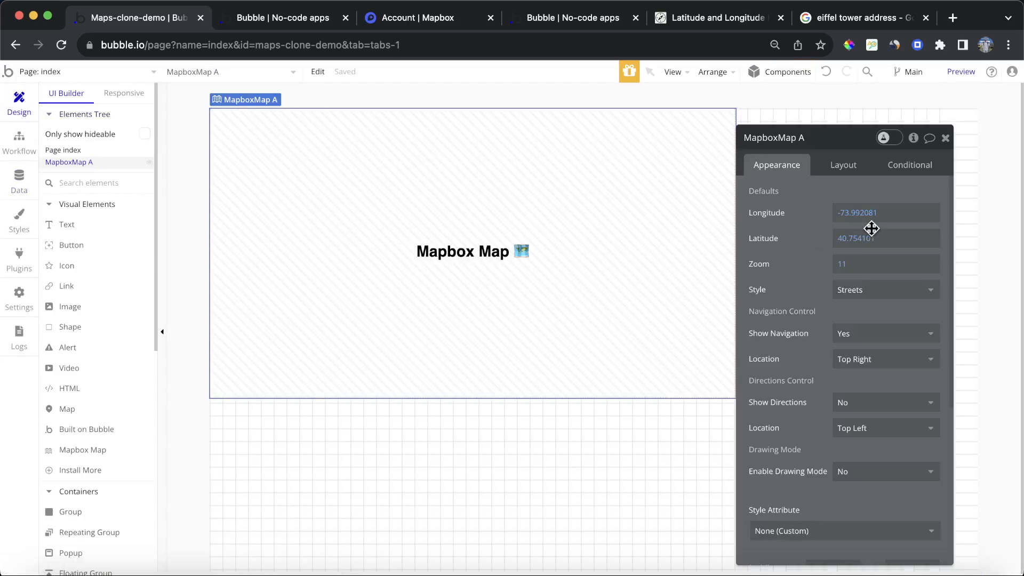
# Set MapboxMap A's longitude to Paris's Address's longitude.
pyautogui.click(884, 213)
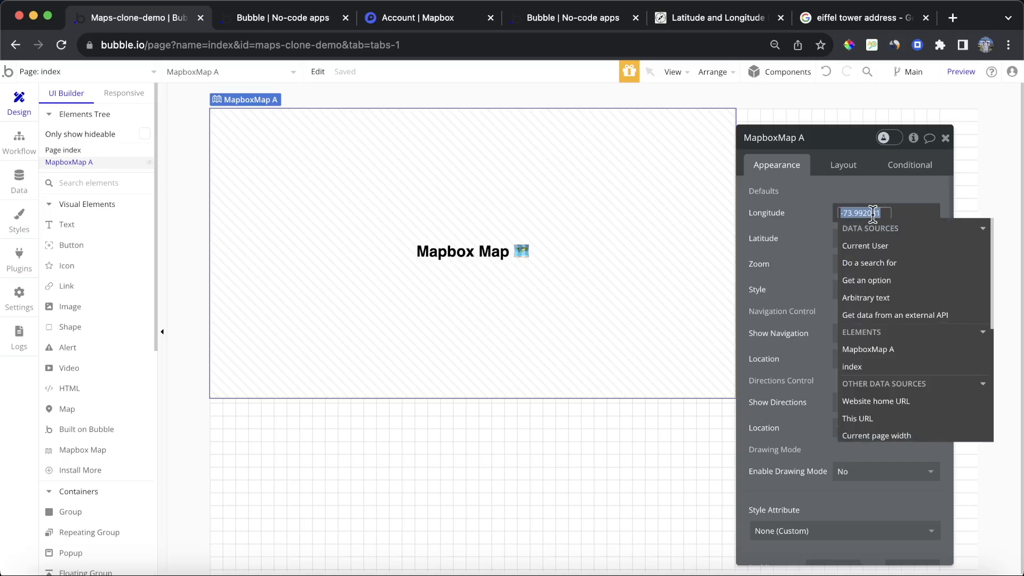
pyautogui.click(867, 280)
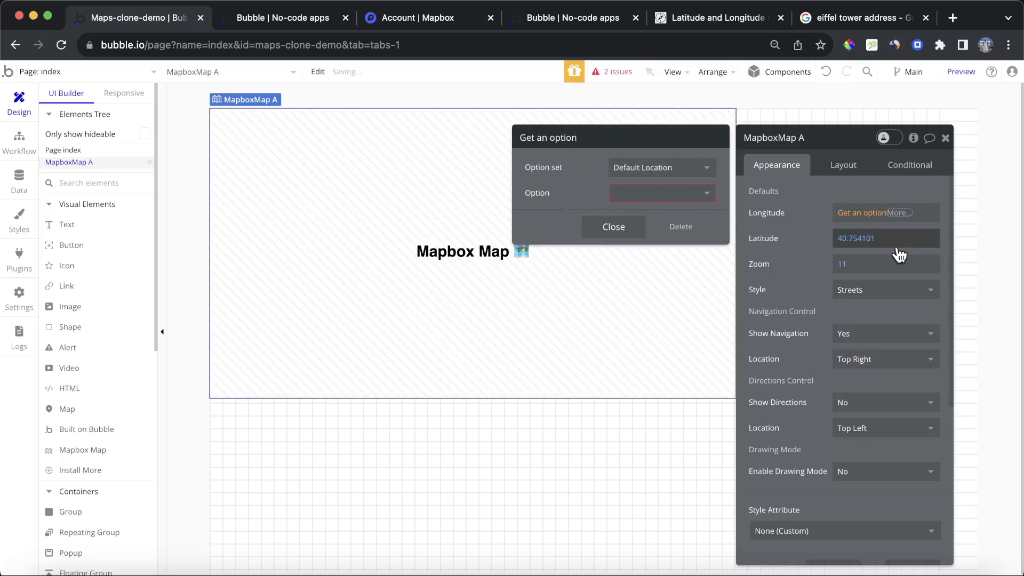
pyautogui.click(662, 192)
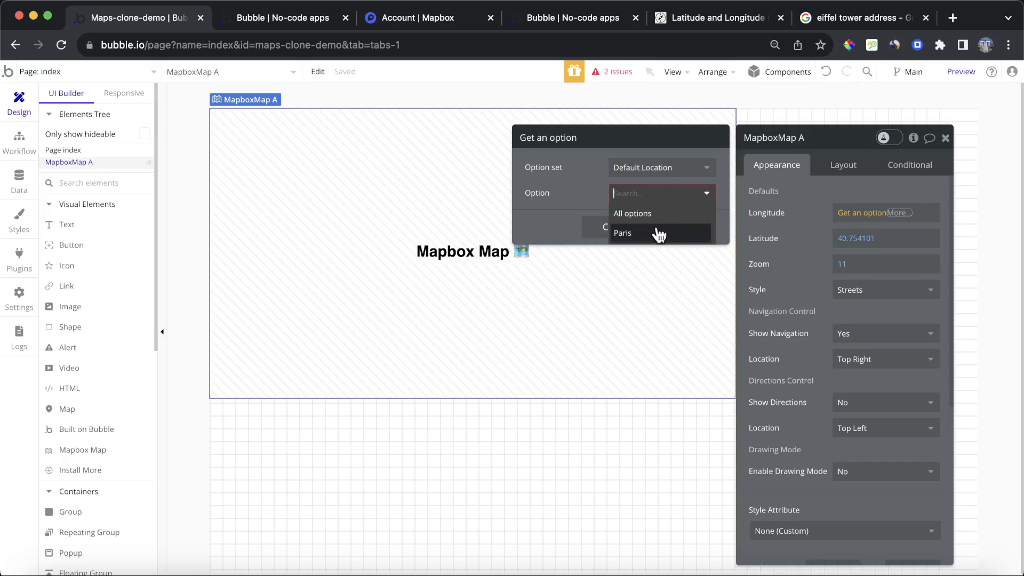
pyautogui.click(623, 233)
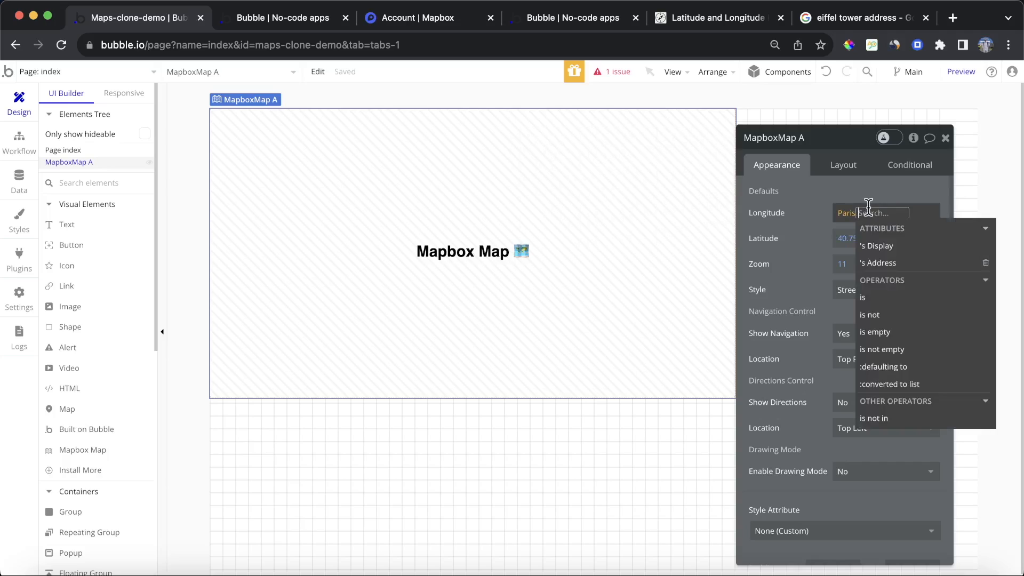
pyautogui.click(878, 262)
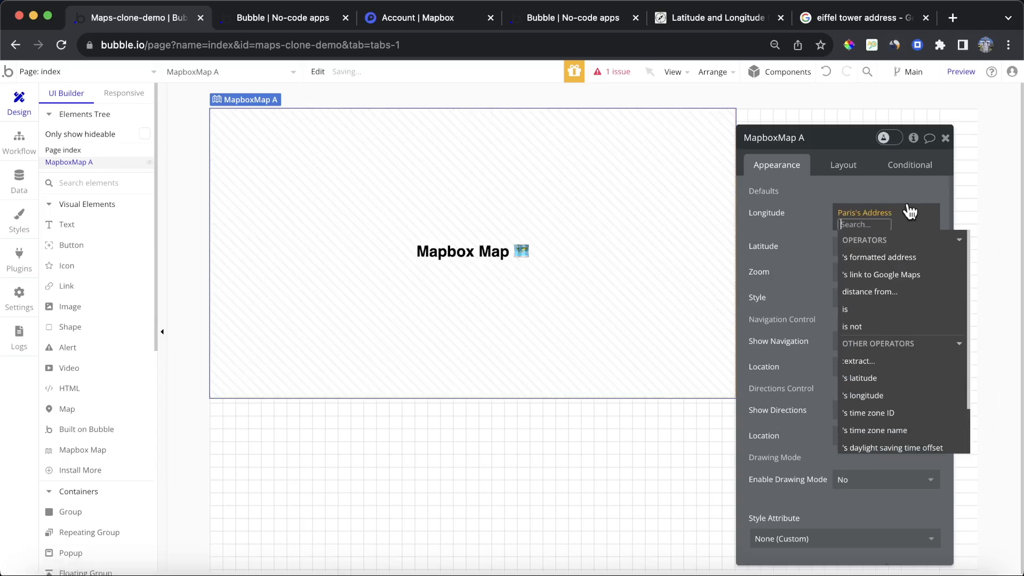
pyautogui.moveTo(906, 399)
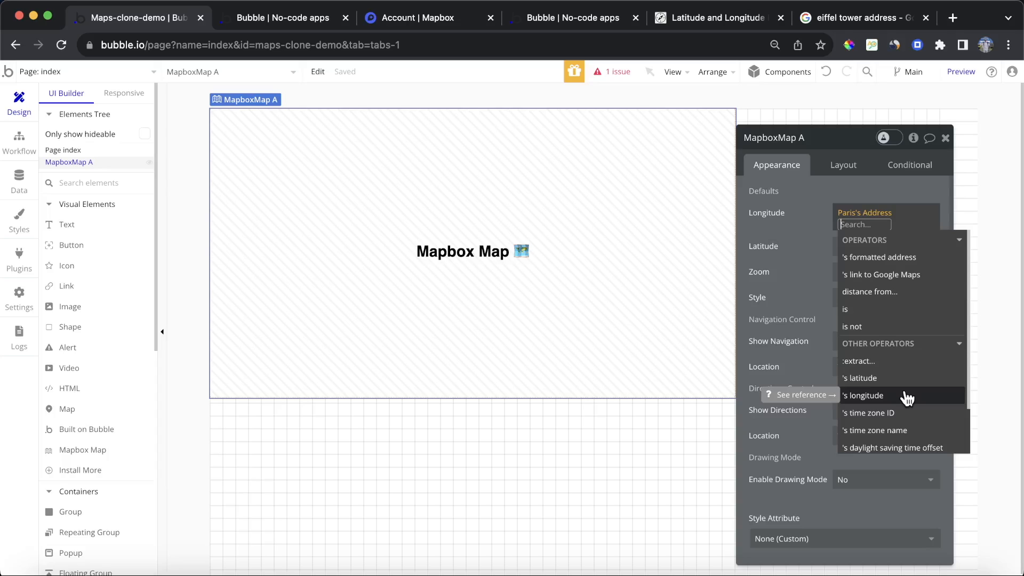
pyautogui.click(863, 395)
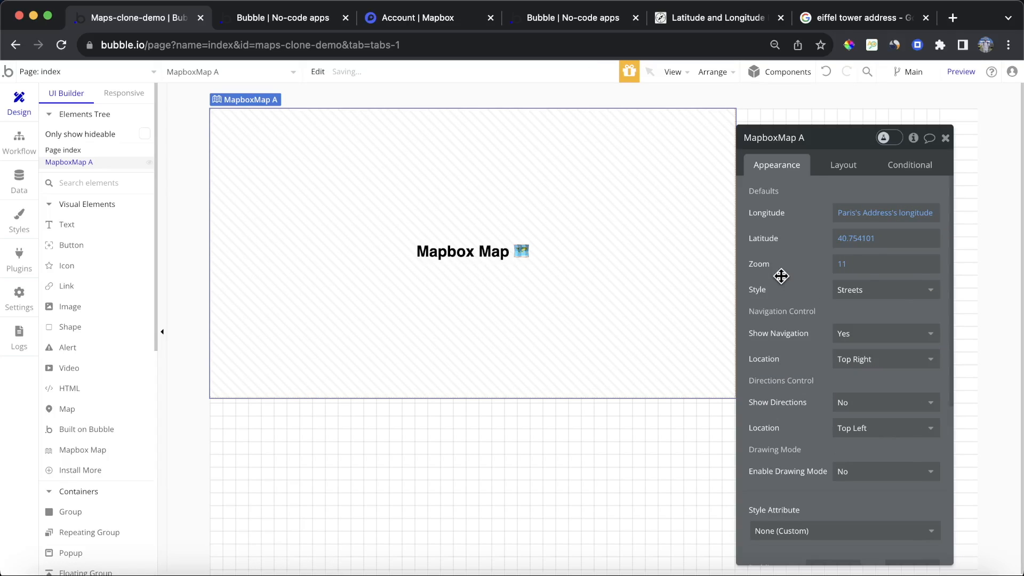
# Set MapboxMap A's latitude to Paris's Address's latitude.
pyautogui.click(885, 239)
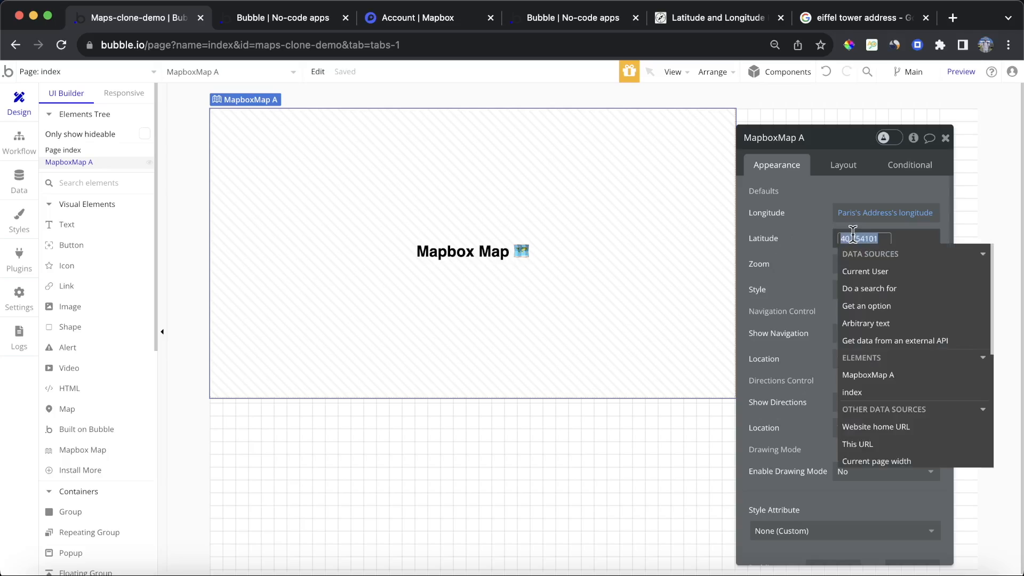
pyautogui.click(867, 306)
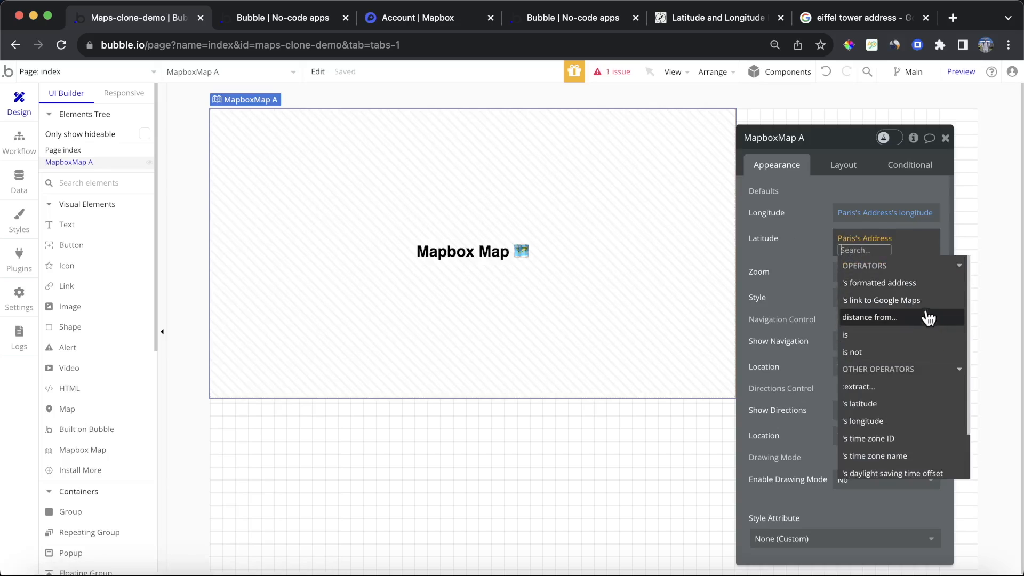
pyautogui.click(859, 404)
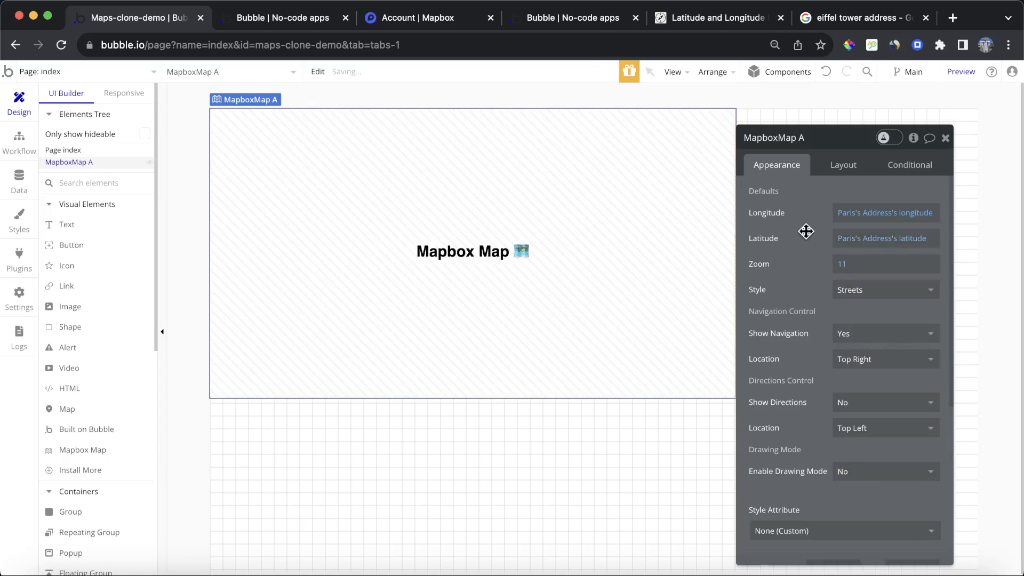
pyautogui.click(961, 71)
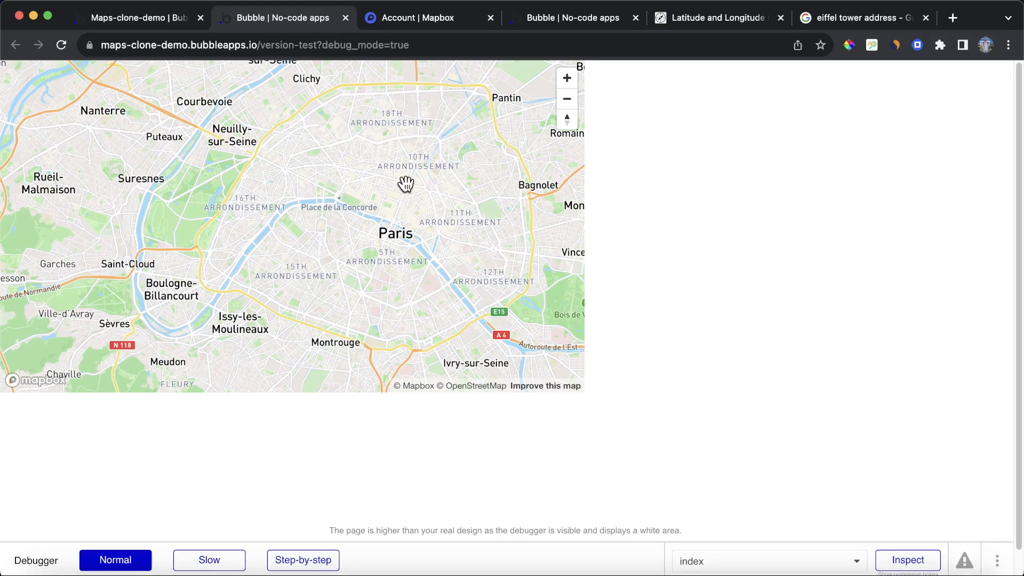
pyautogui.moveTo(405, 190)
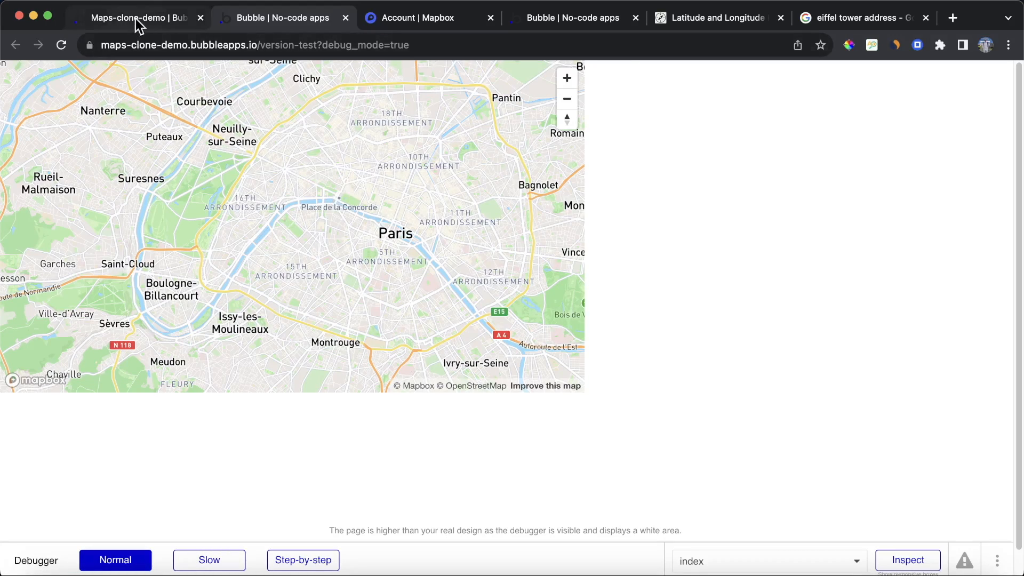
# Back in the editor, set the map's Show Directions to Yes.
pyautogui.click(138, 17)
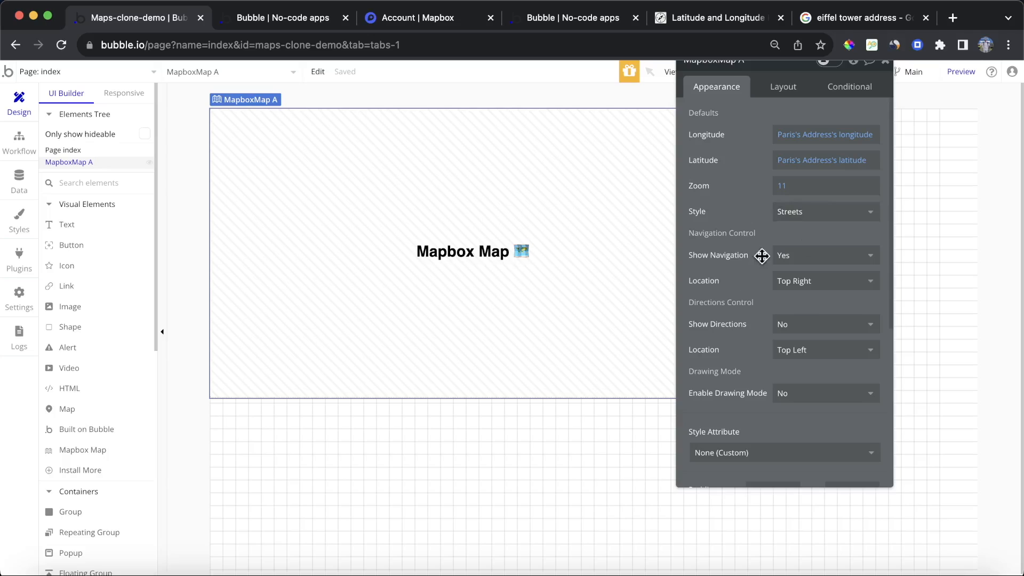
pyautogui.click(824, 324)
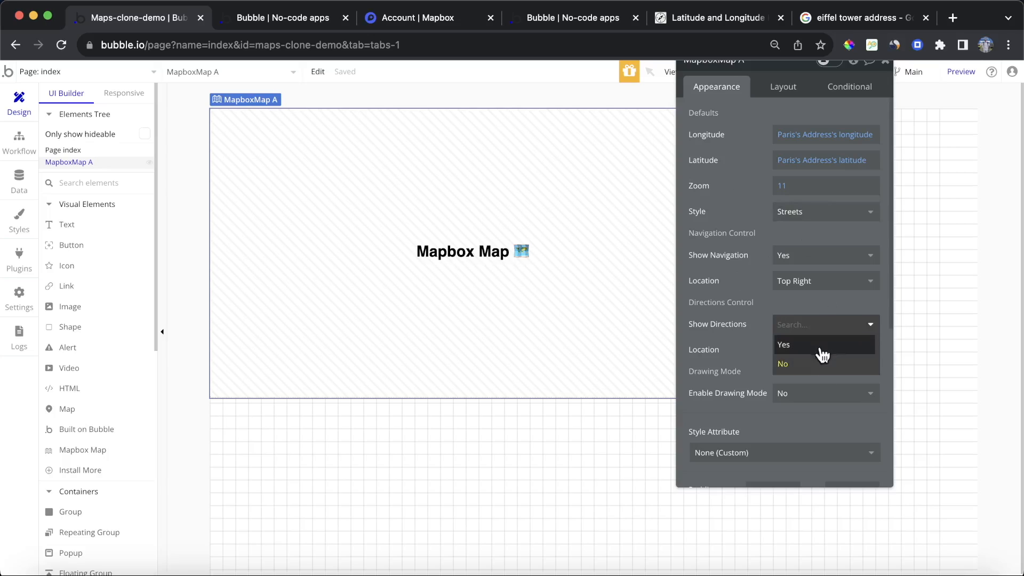
pyautogui.click(283, 18)
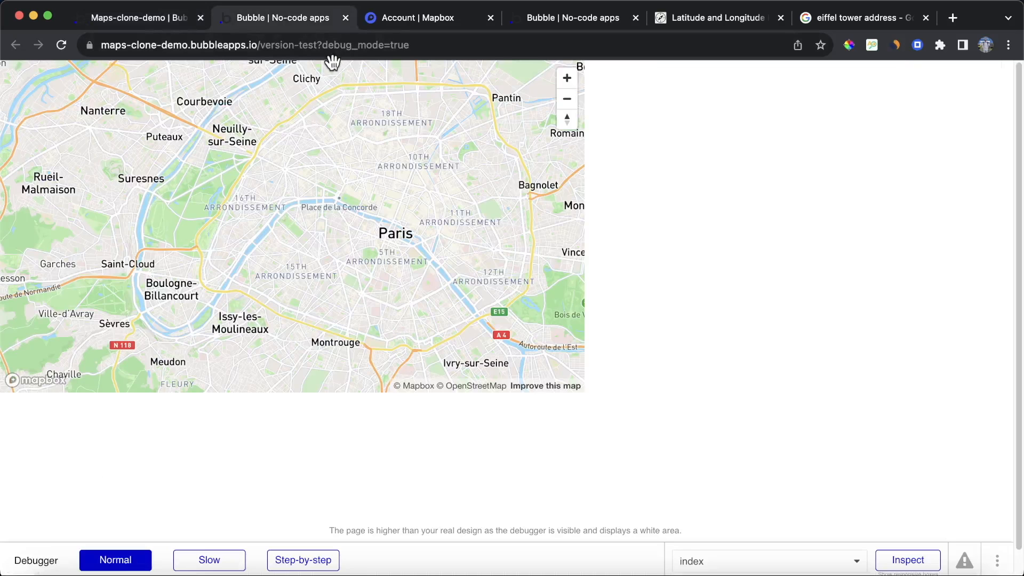
# Reload the preview and route from Westminster Abbey to Trafalgar Square.
pyautogui.click(61, 44)
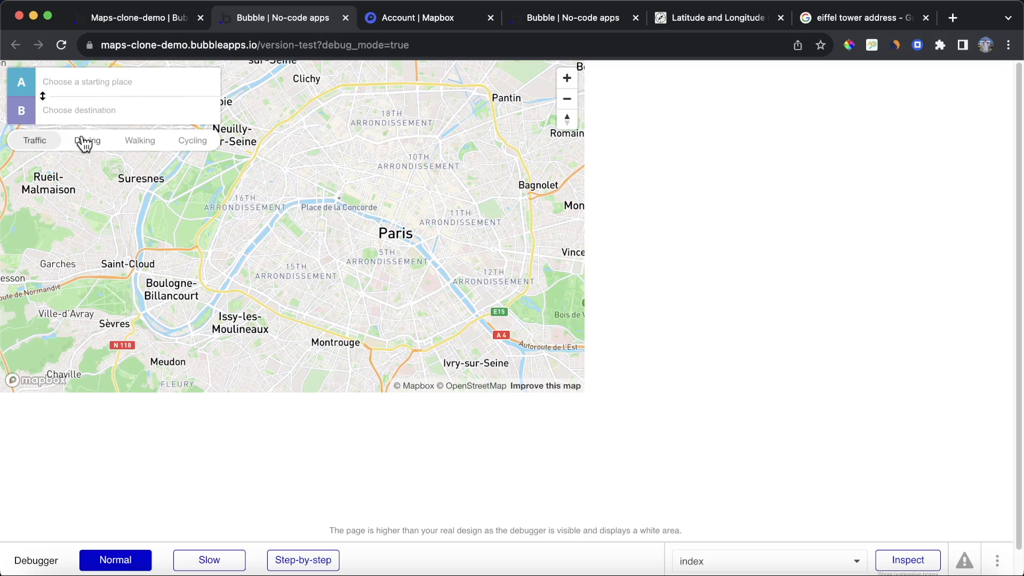
pyautogui.moveTo(131, 147)
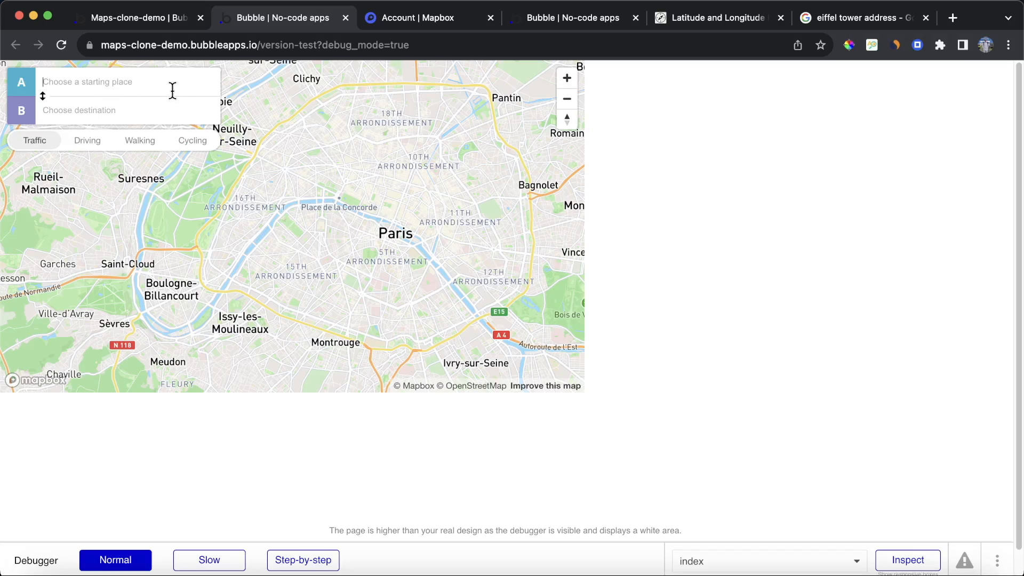
pyautogui.write('Westminster Abbey')
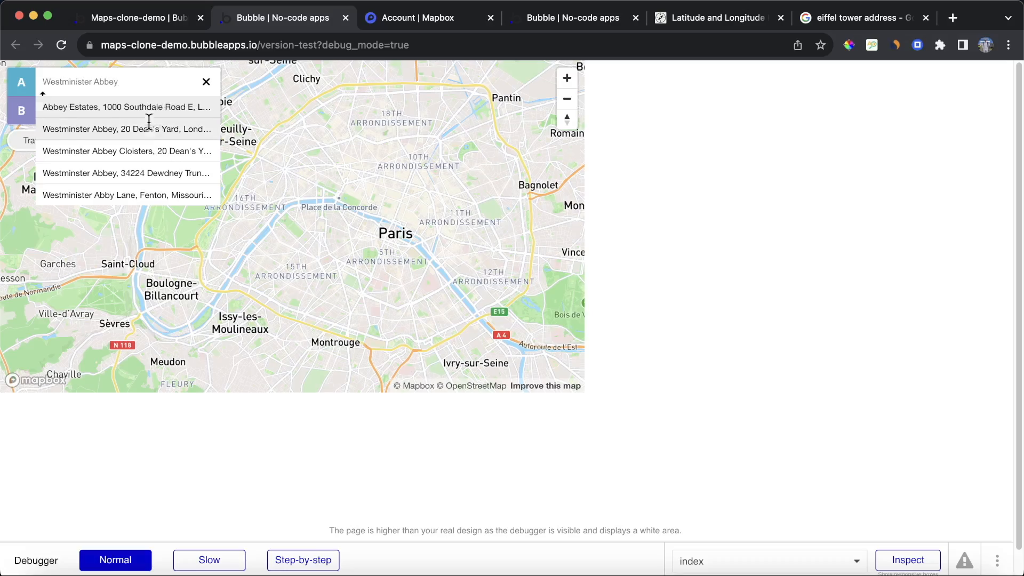
pyautogui.click(125, 129)
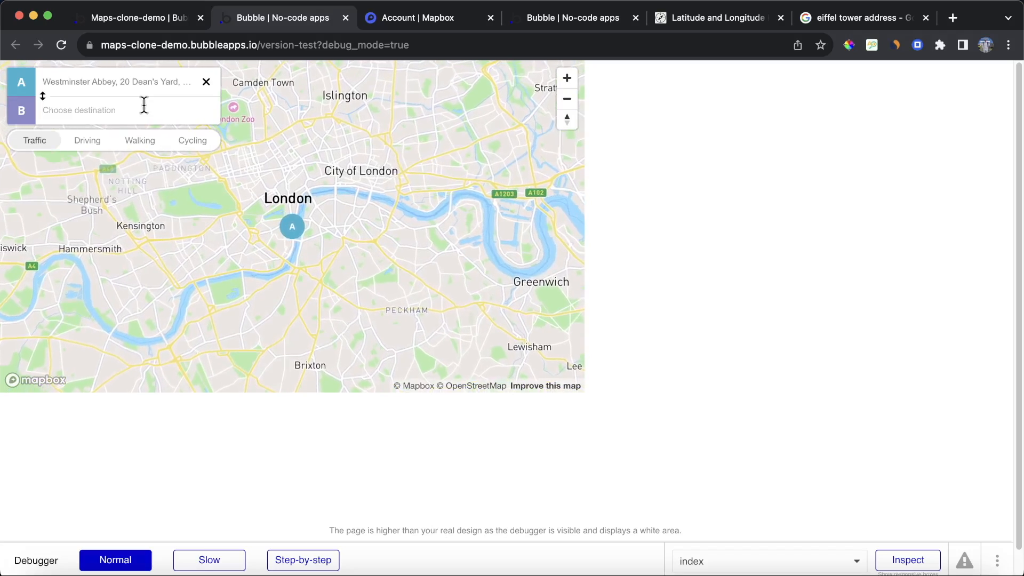
pyautogui.write('Tr')
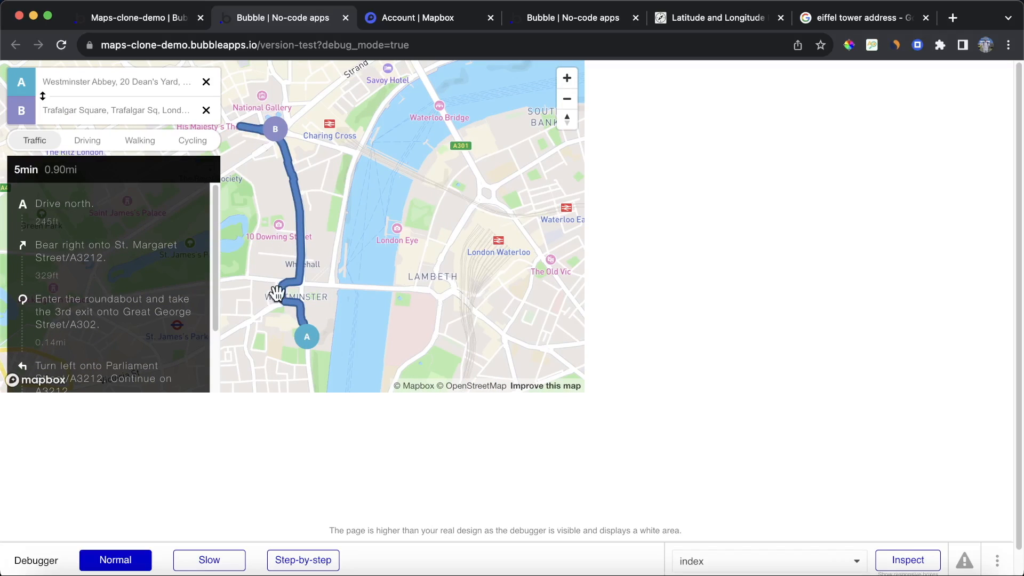
pyautogui.moveTo(271, 249)
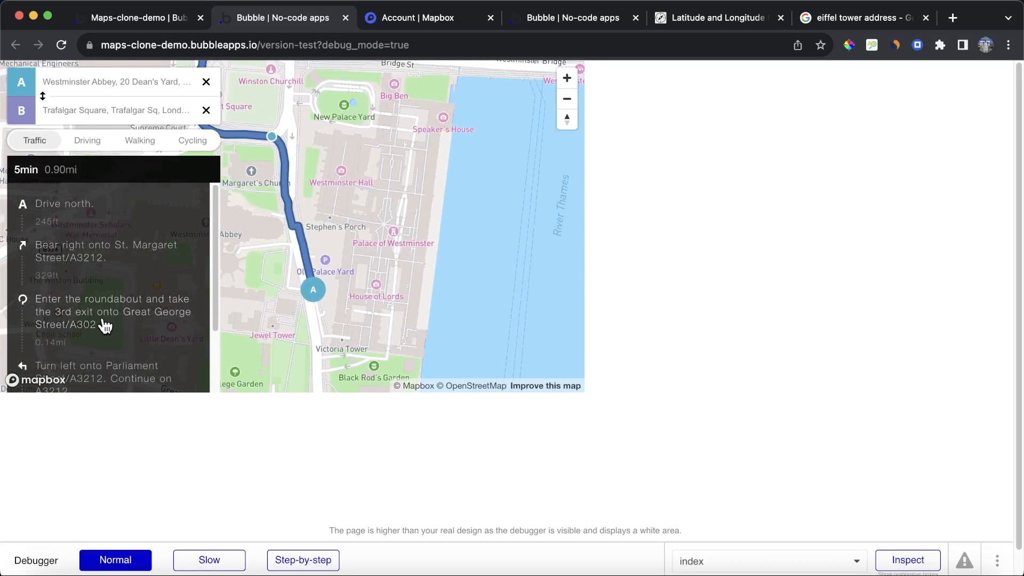
# Switch the route between driving, walking and cycling modes.
pyautogui.click(87, 140)
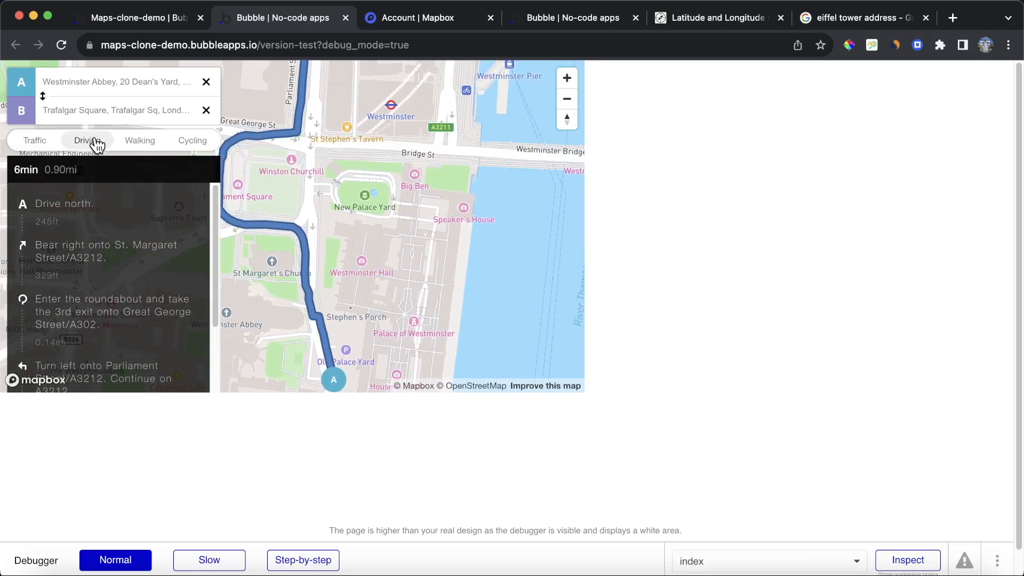
pyautogui.click(140, 140)
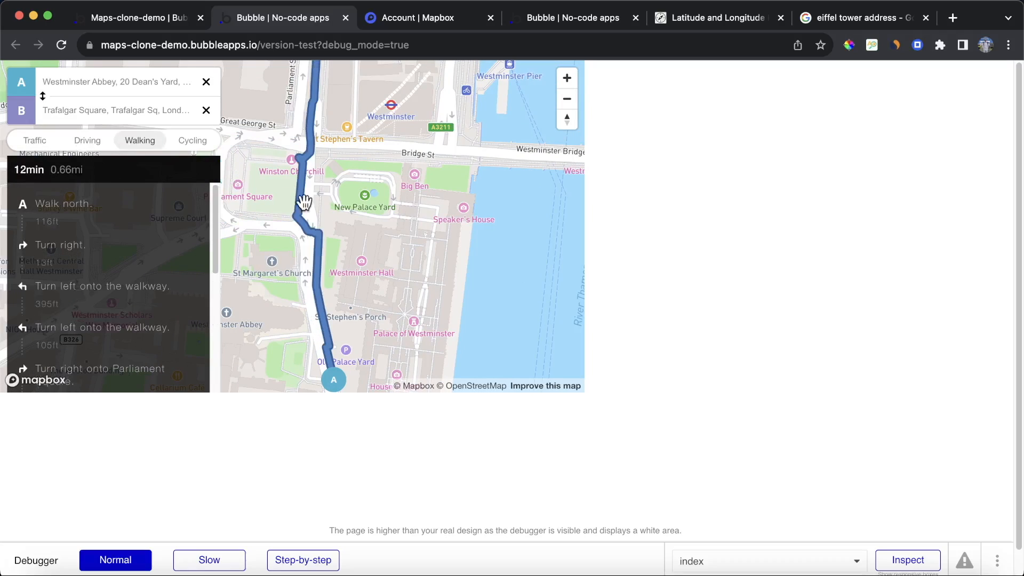
pyautogui.click(192, 141)
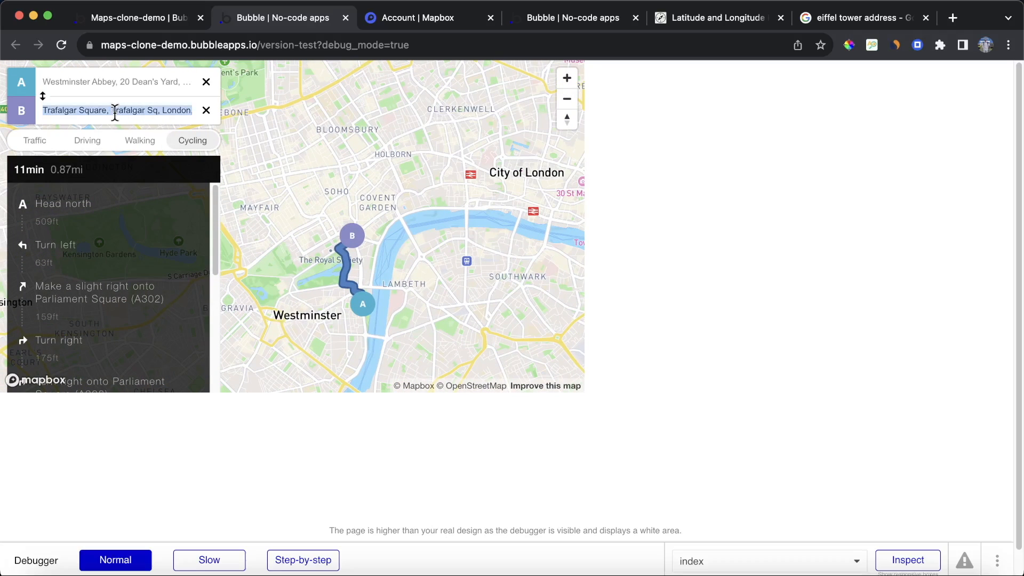
# Change the destination to Wimbledon, choose Traffic mode and pan to frame the route.
pyautogui.write('Wimbledon')
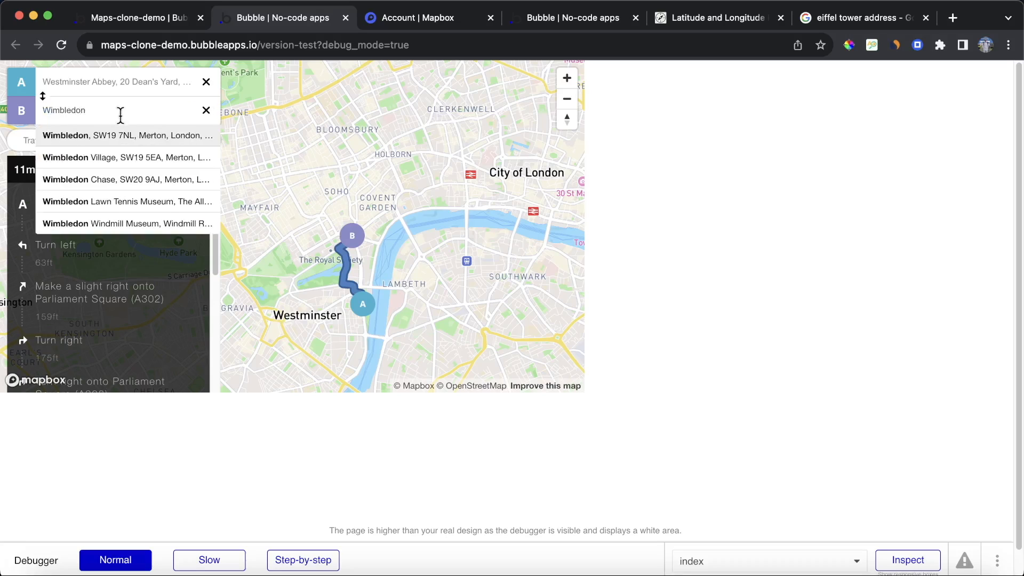
pyautogui.click(128, 135)
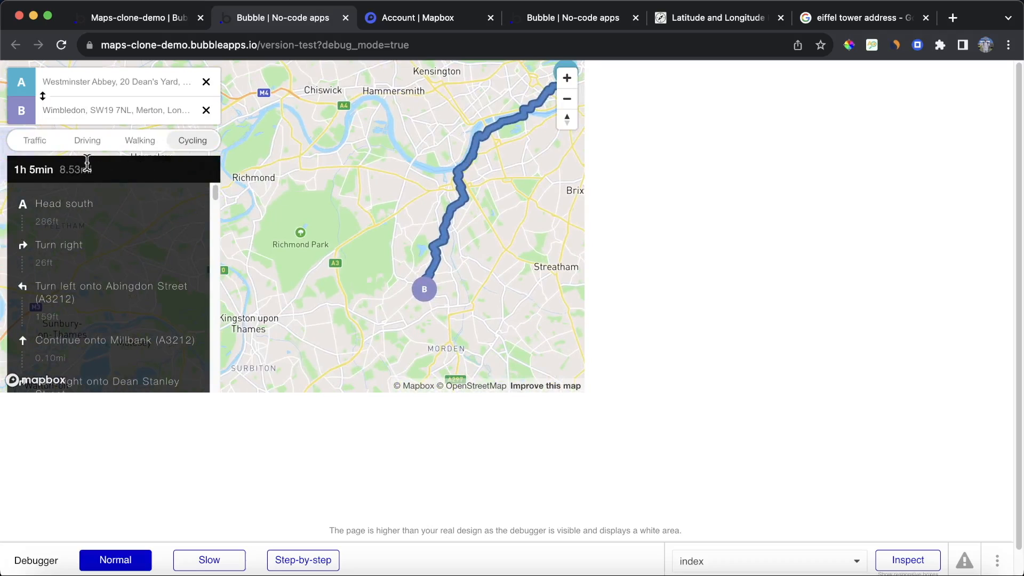
pyautogui.click(34, 140)
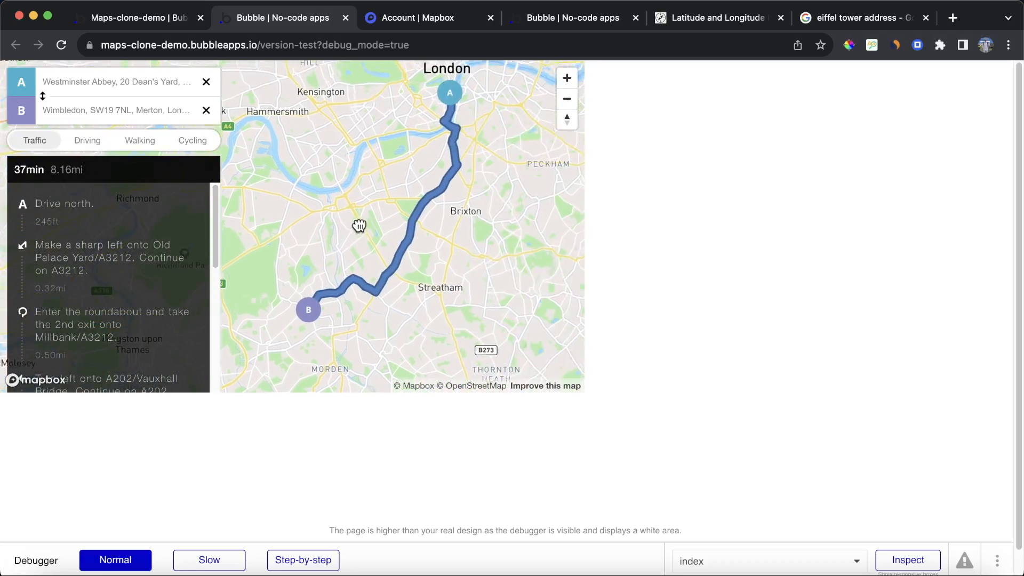
pyautogui.moveTo(359, 226); pyautogui.dragTo(382, 133)
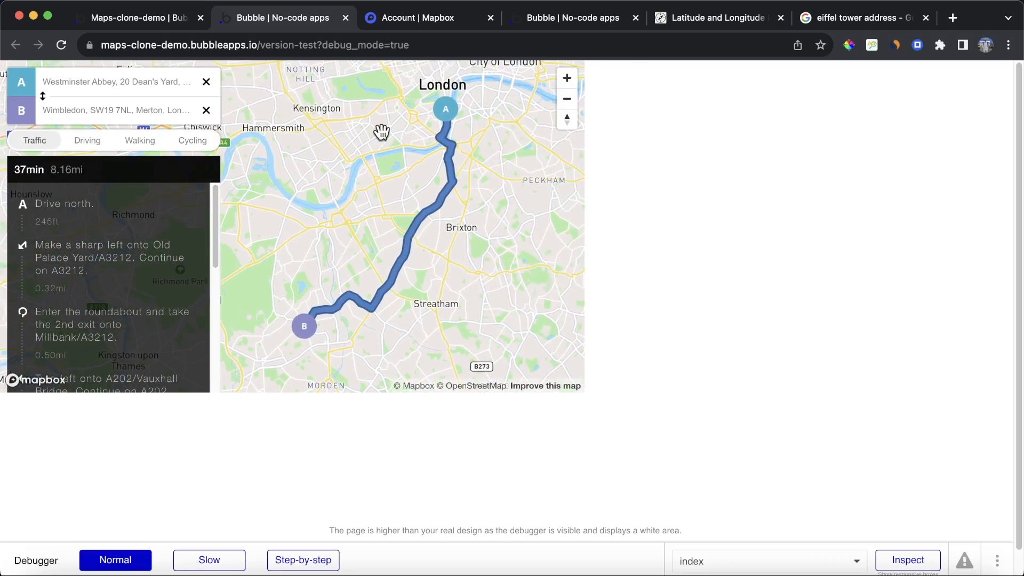
pyautogui.click(137, 18)
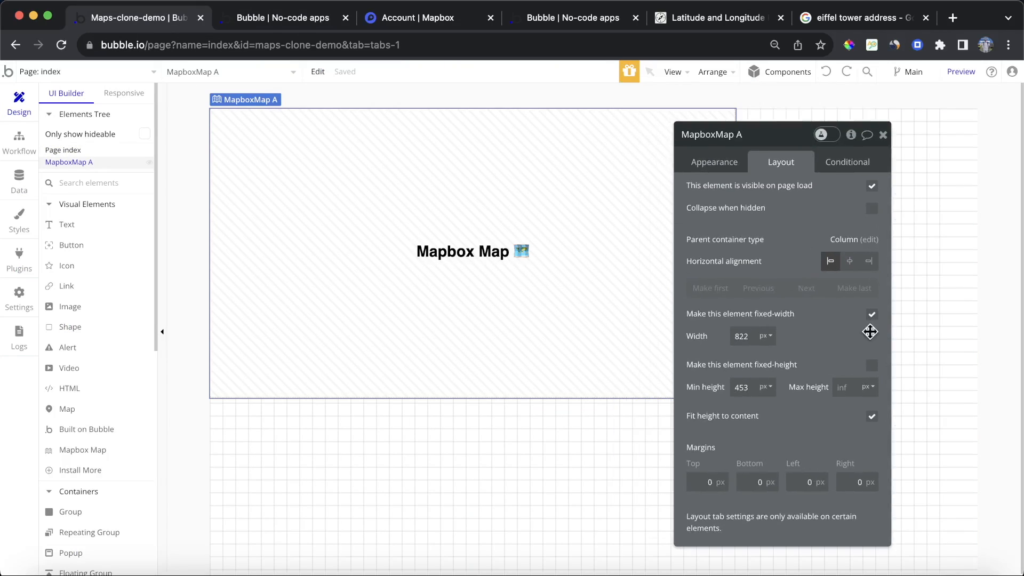
# Uncheck fixed-width on the map and set its minimum width to 300.
pyautogui.click(871, 314)
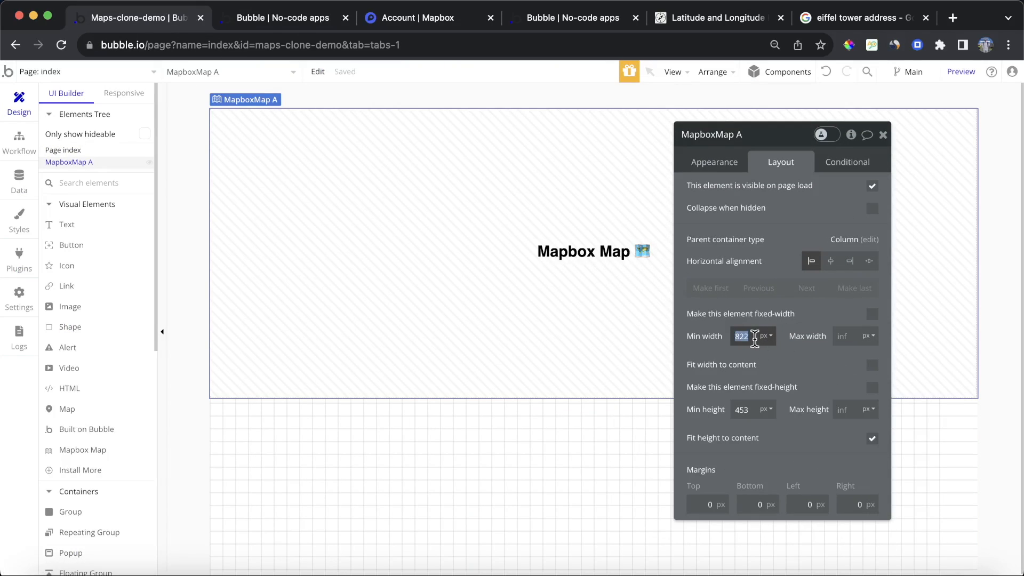
pyautogui.write('300')
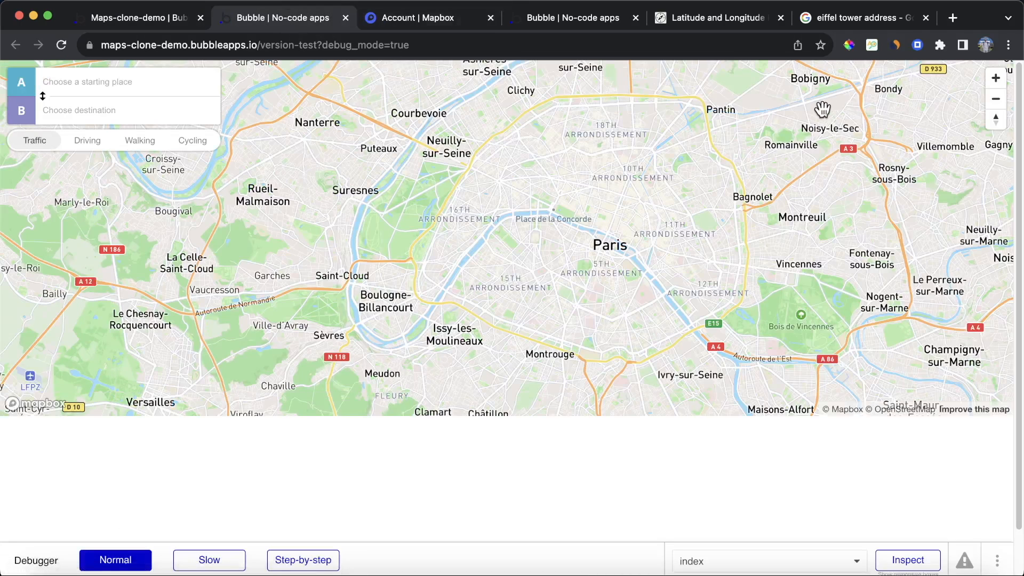
# Scroll the full-width preview map and enter coordinates 2.31814,48.81817 as a starting place.
pyautogui.scroll(-3)
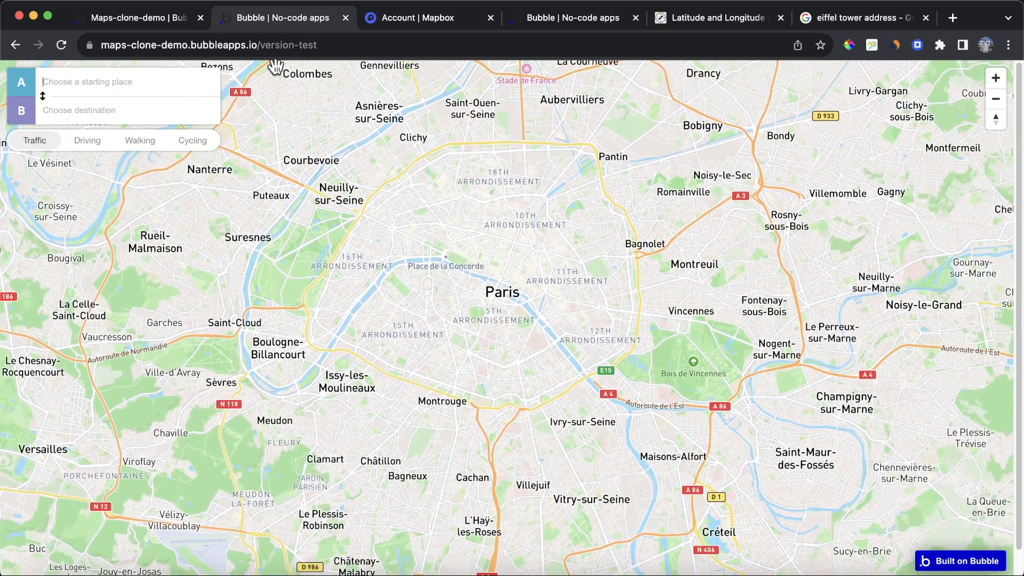
pyautogui.write('2.31814,48.81817')
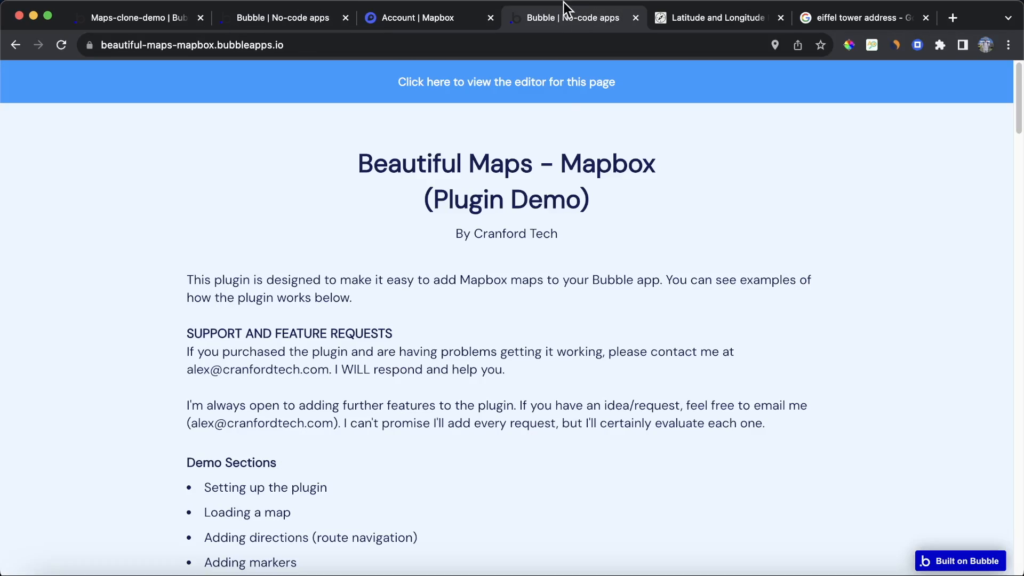
# Scroll the Beautiful Maps plugin demo page down to its Demo Sections list.
pyautogui.scroll(-3)
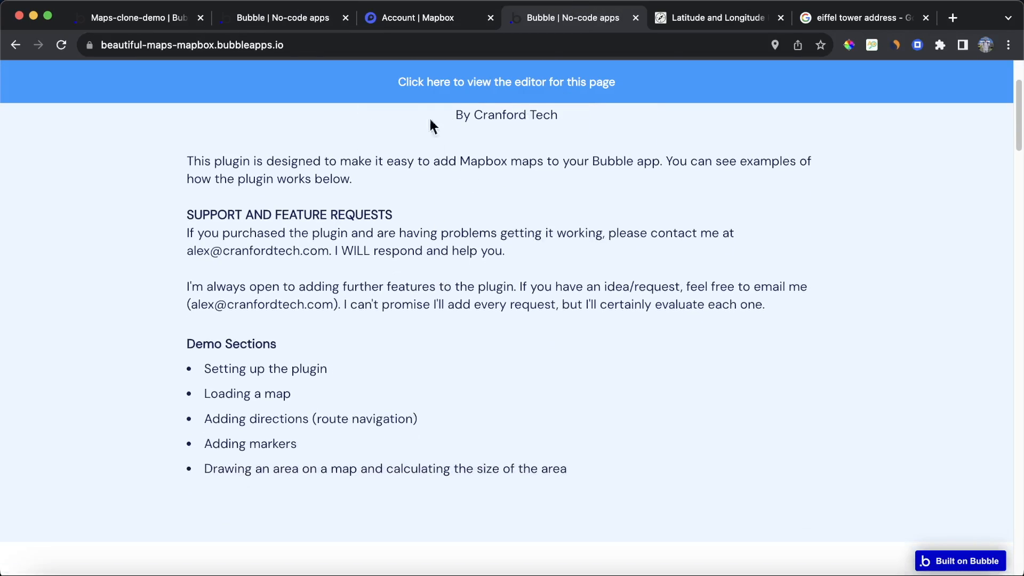
pyautogui.moveTo(463, 191)
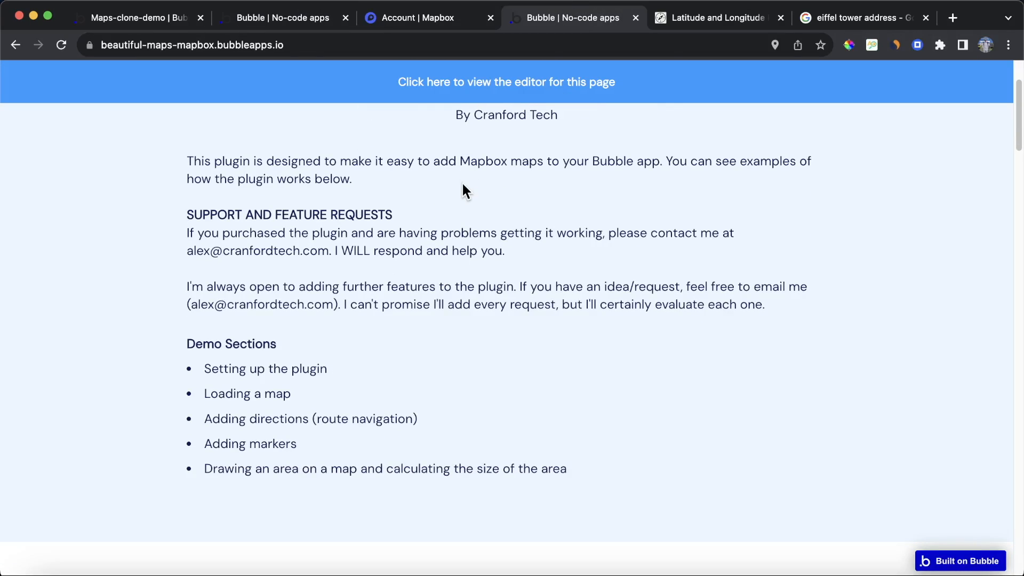
pyautogui.moveTo(289, 32)
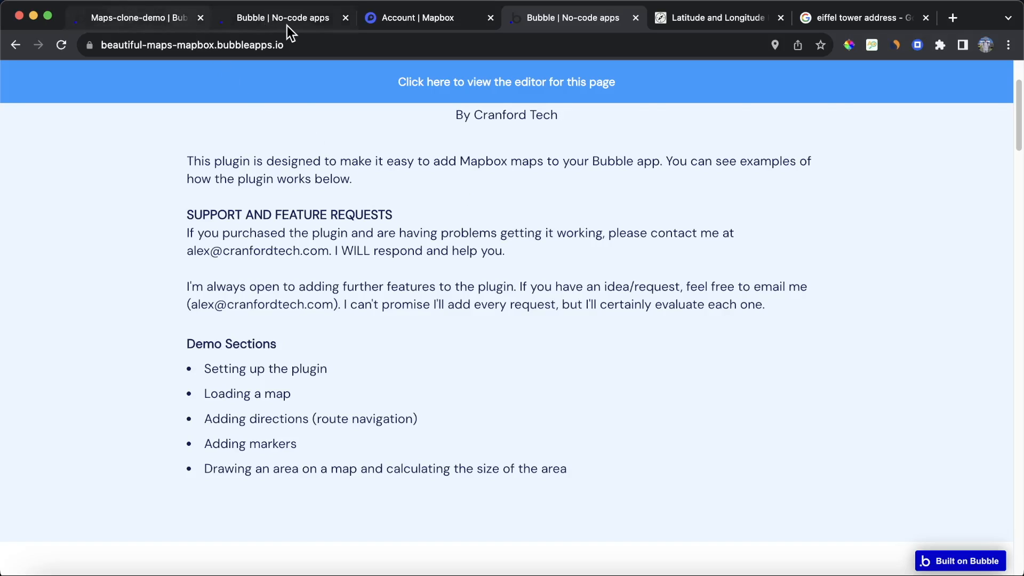